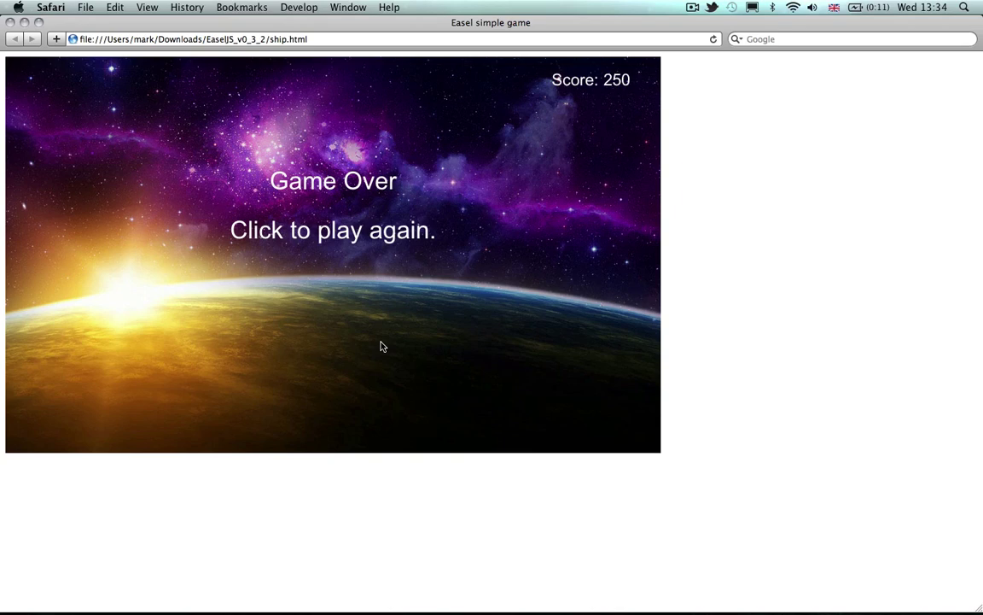
mouse_move(336, 346)
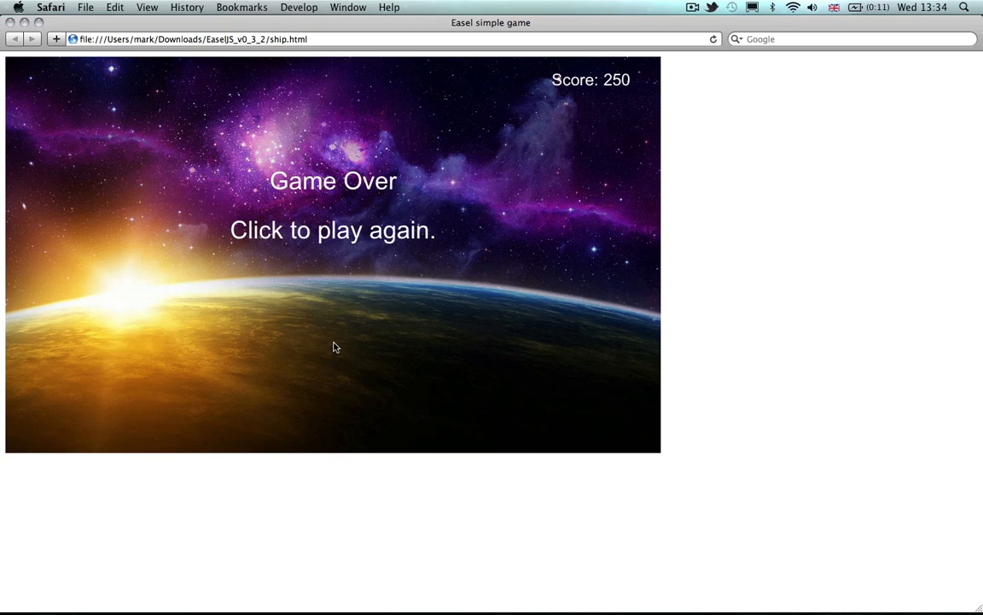
mouse_move(299, 321)
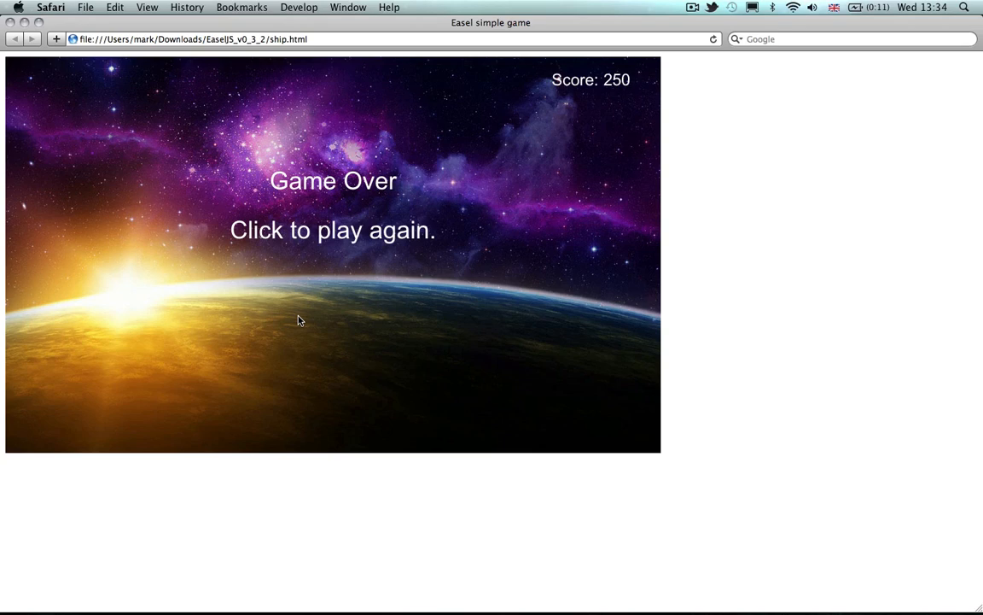
mouse_move(291, 277)
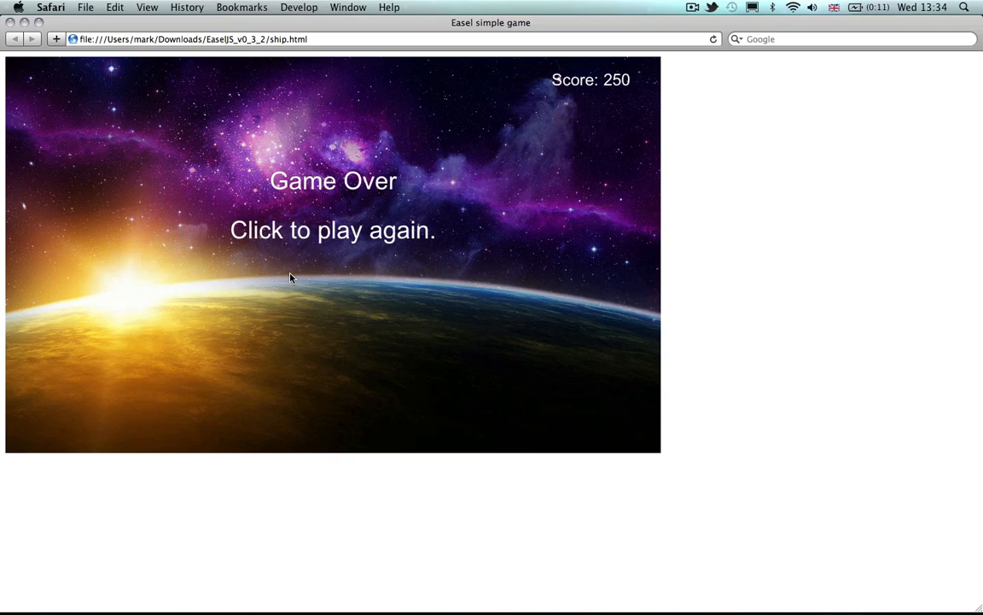
mouse_move(245, 259)
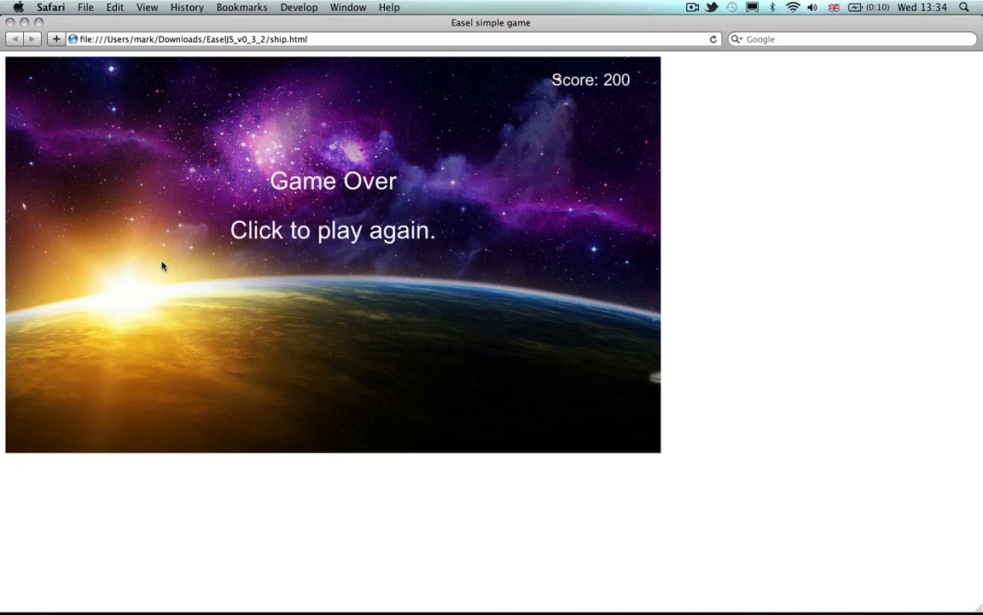
mouse_move(569, 161)
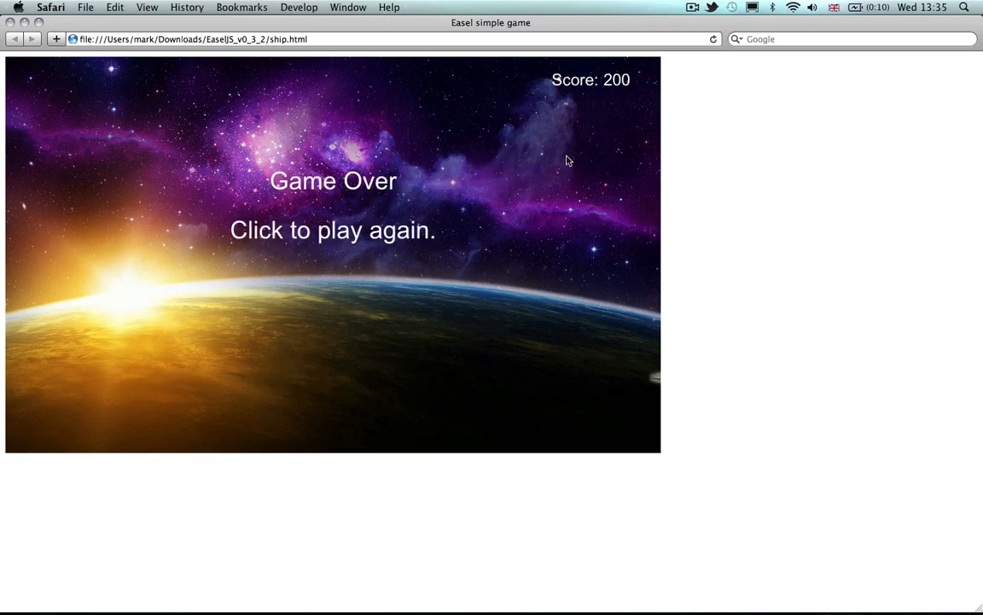
mouse_move(410, 287)
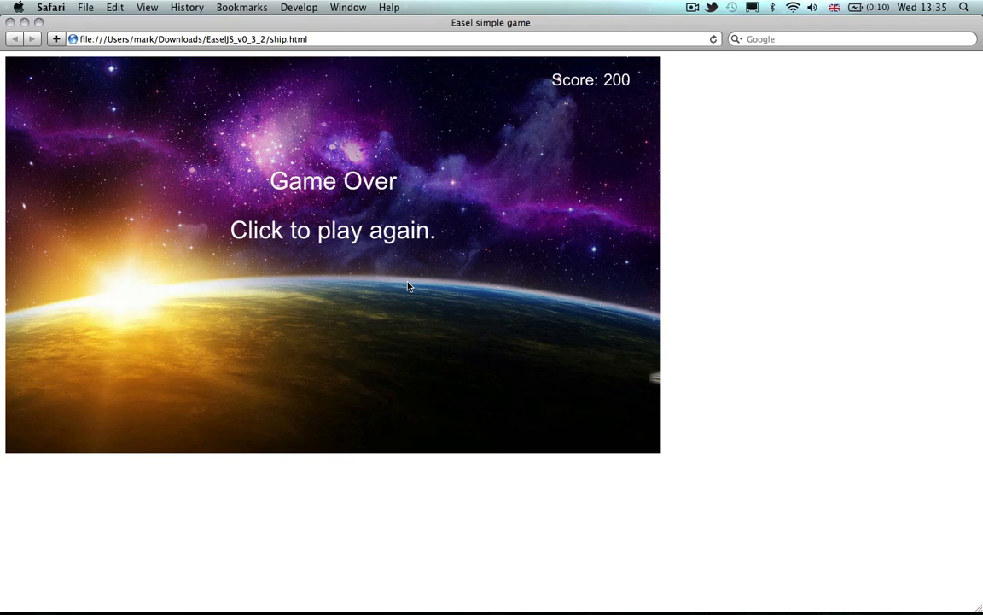
mouse_move(331, 197)
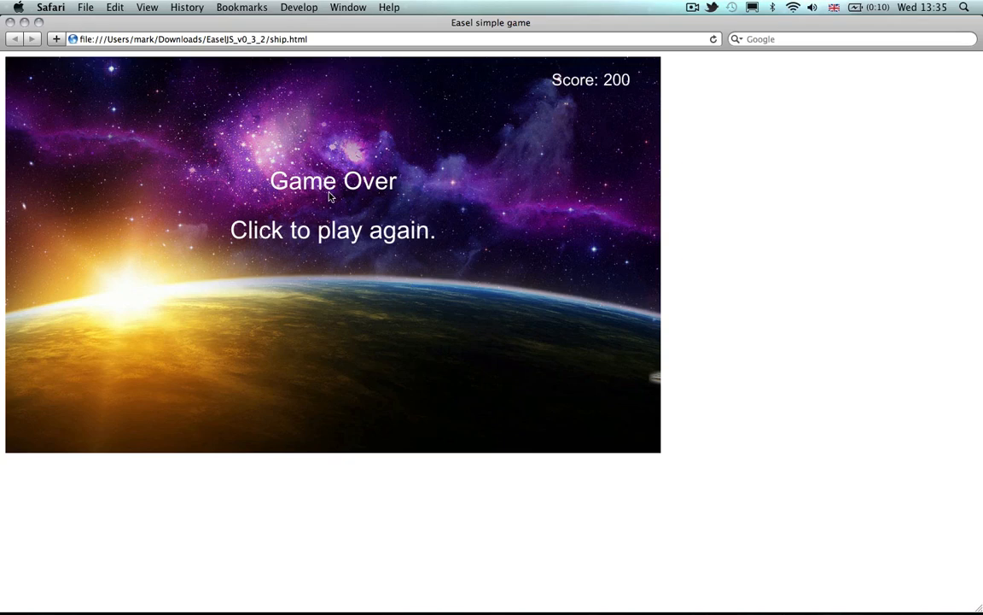
mouse_move(311, 236)
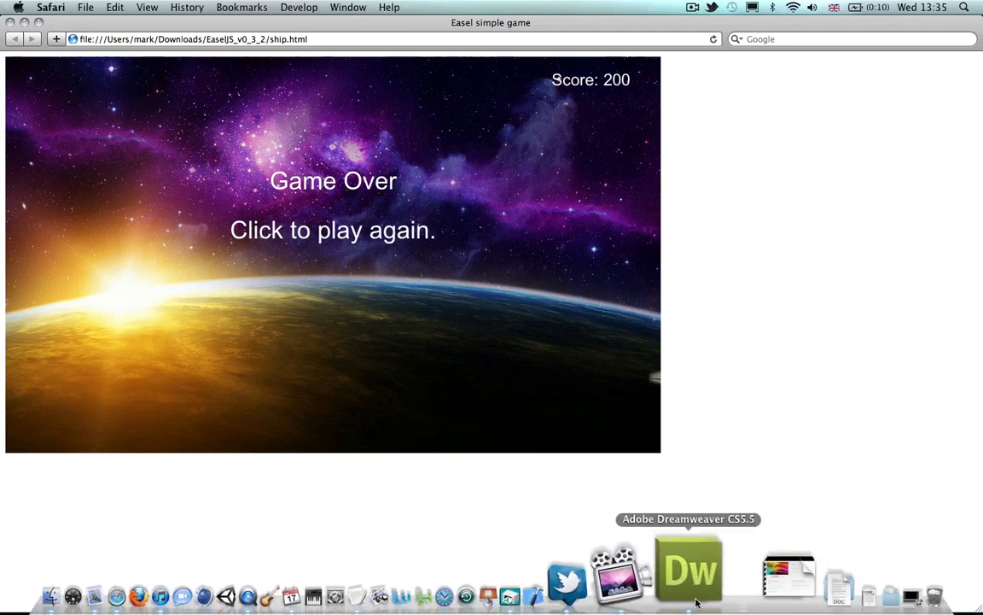
- Switch to Dreamweaver and scroll through ship.html's canvas, stage, background and setBG code
click(686, 570)
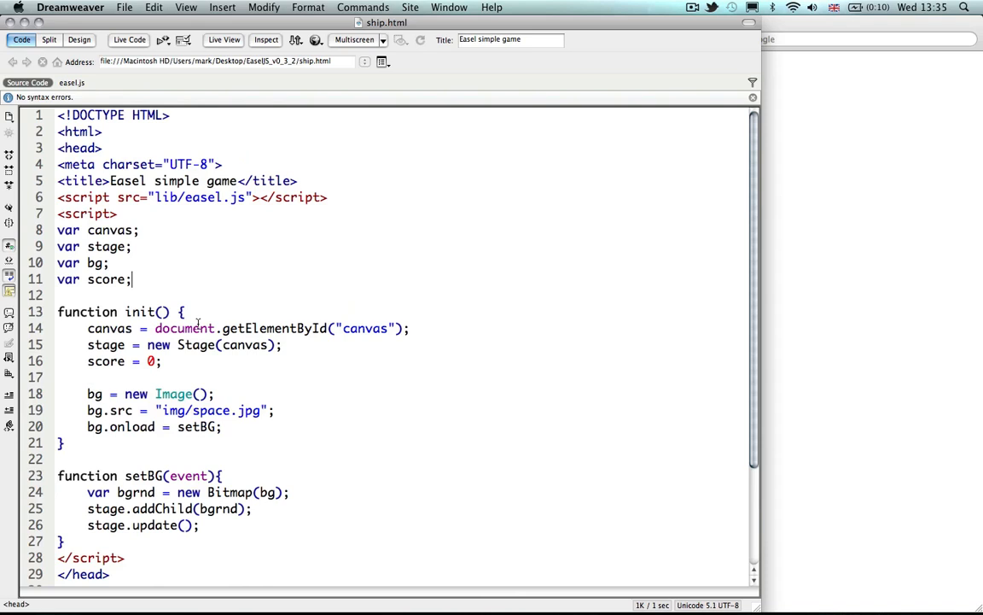
scroll(down, 3)
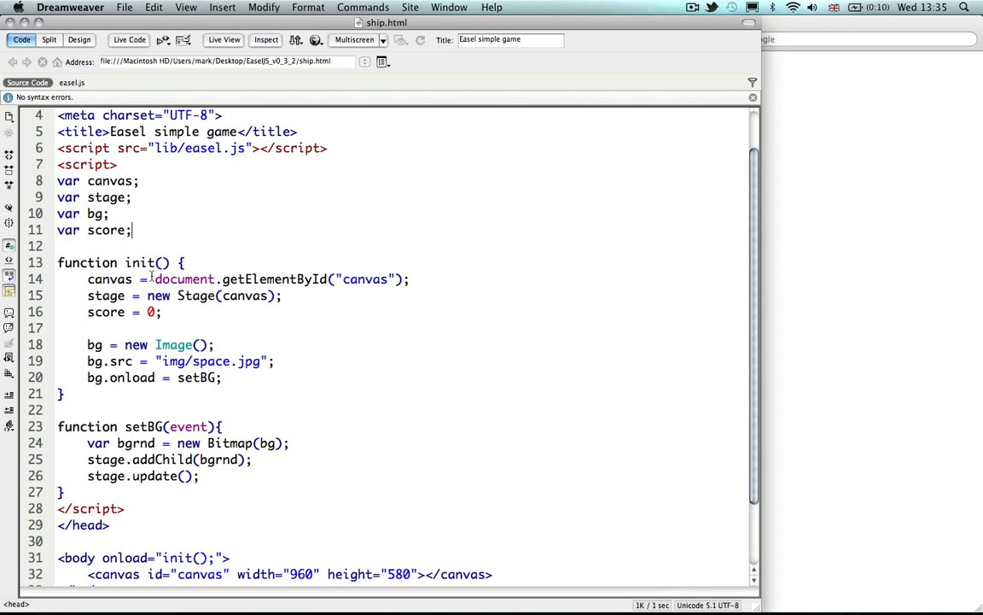
scroll(down, 3)
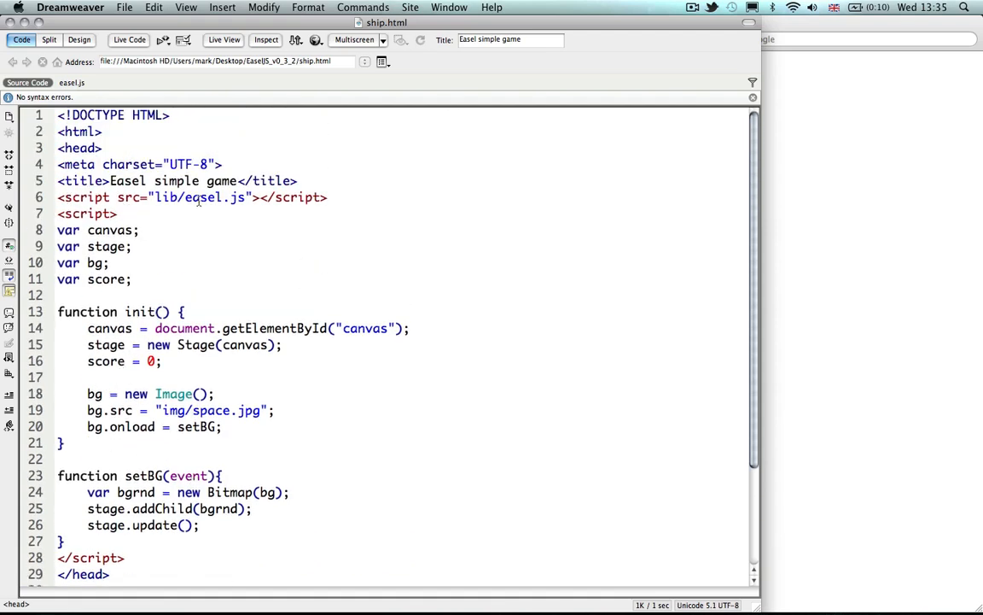
mouse_move(254, 198)
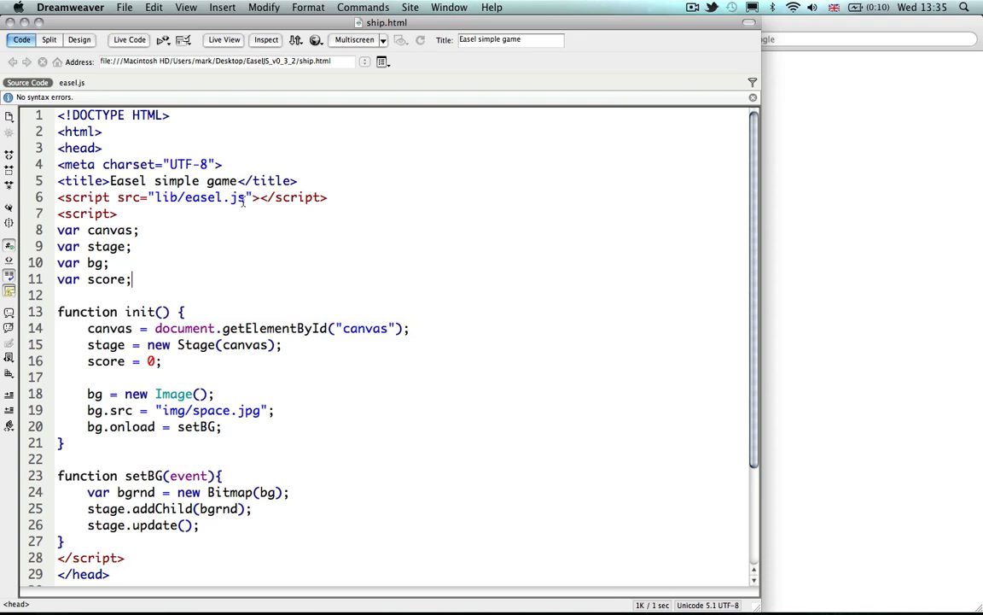
scroll(down, 3)
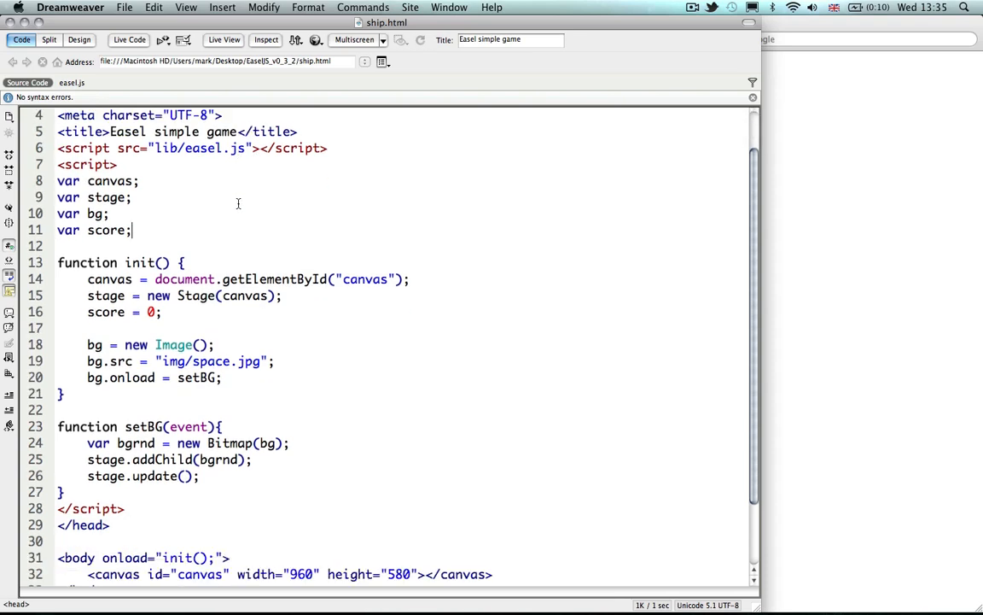
scroll(down, 3)
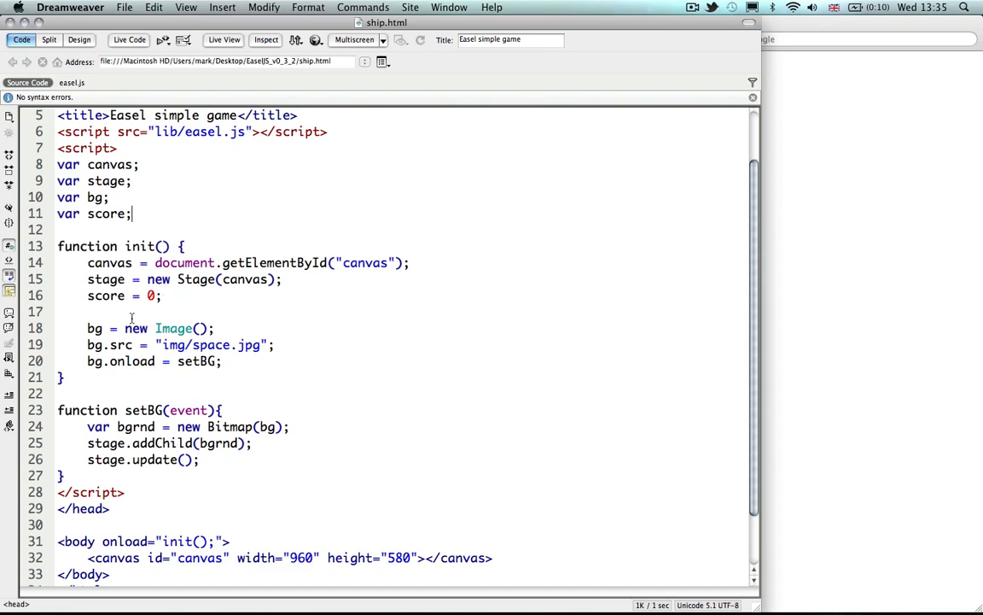
mouse_move(148, 295)
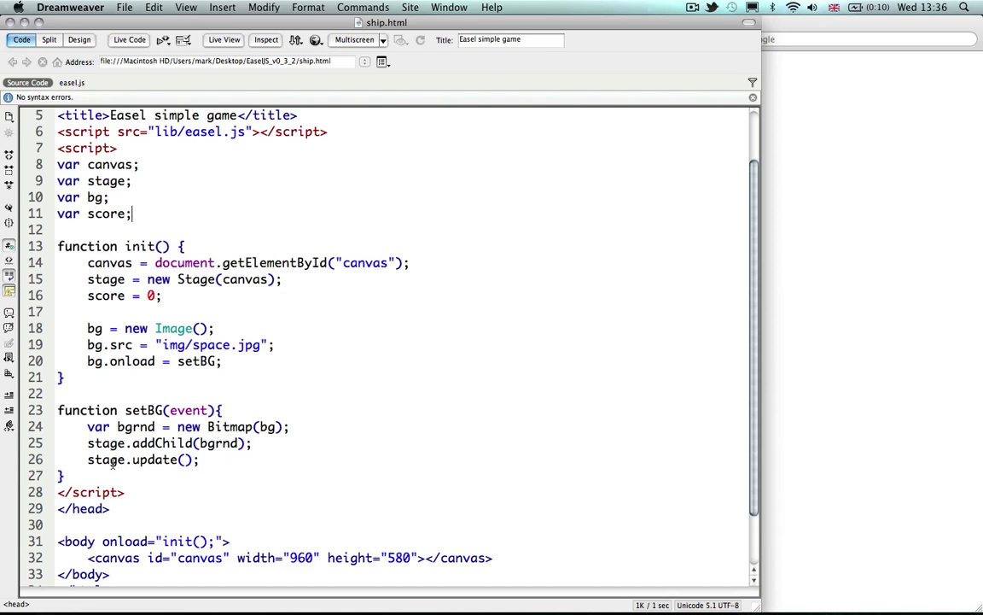
mouse_move(290, 92)
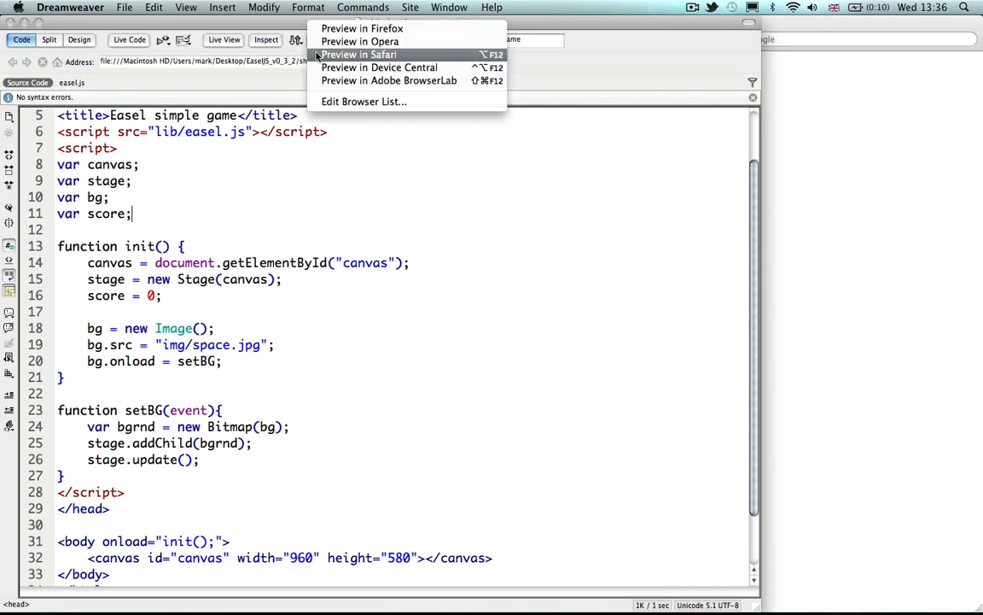
- Preview ship.html in Safari, see only the space background, then return to Dreamweaver
click(358, 53)
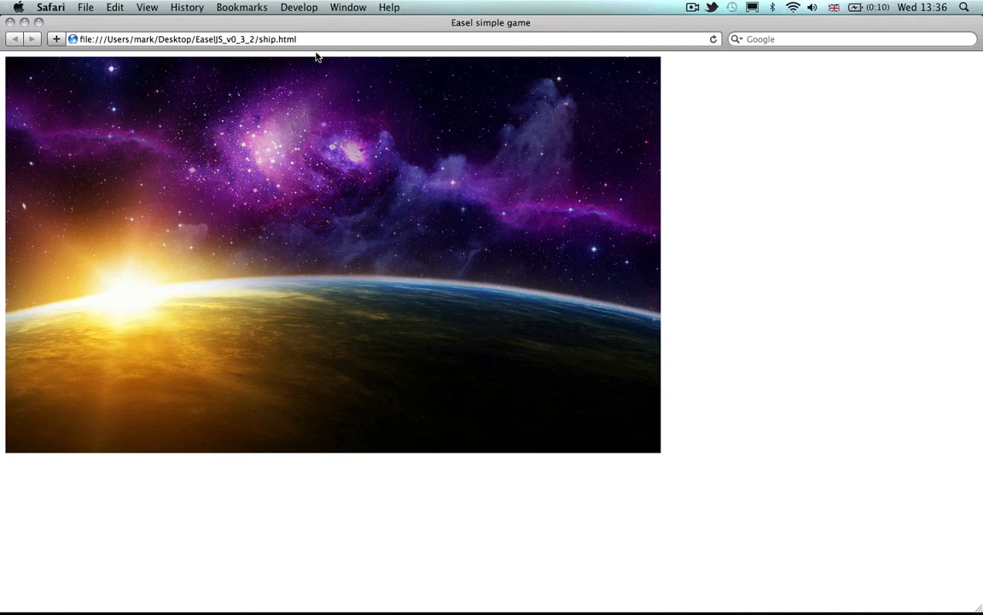
mouse_move(410, 457)
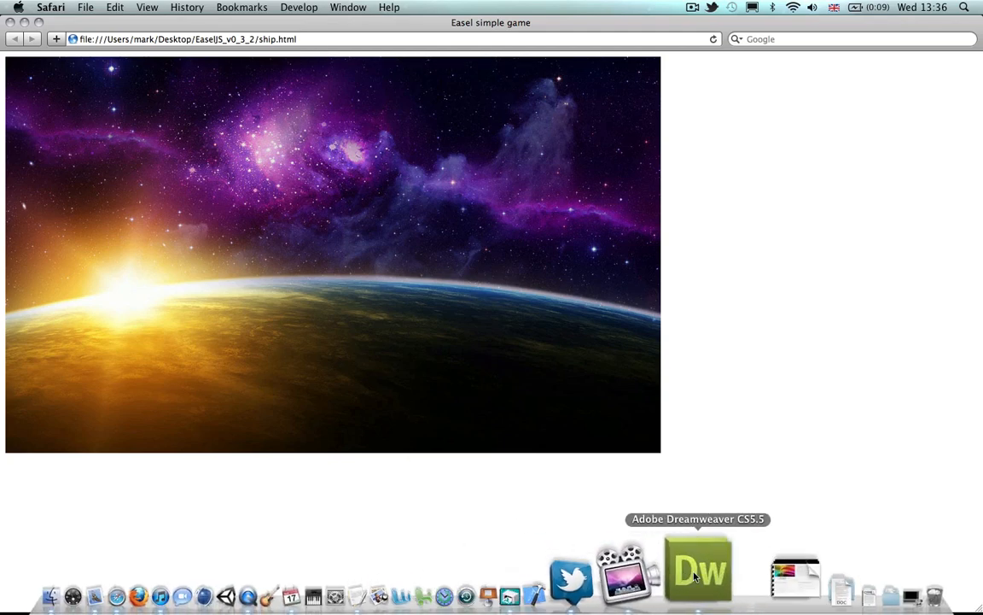
click(698, 570)
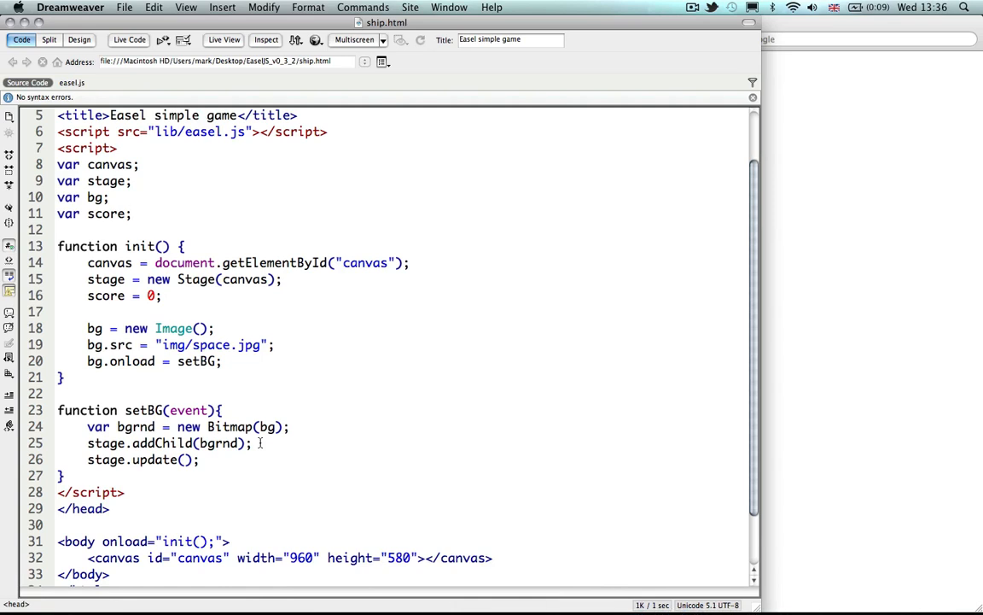
- In init, create var image = new Image() with image.src = "img/ship.png"
scroll(down, 3)
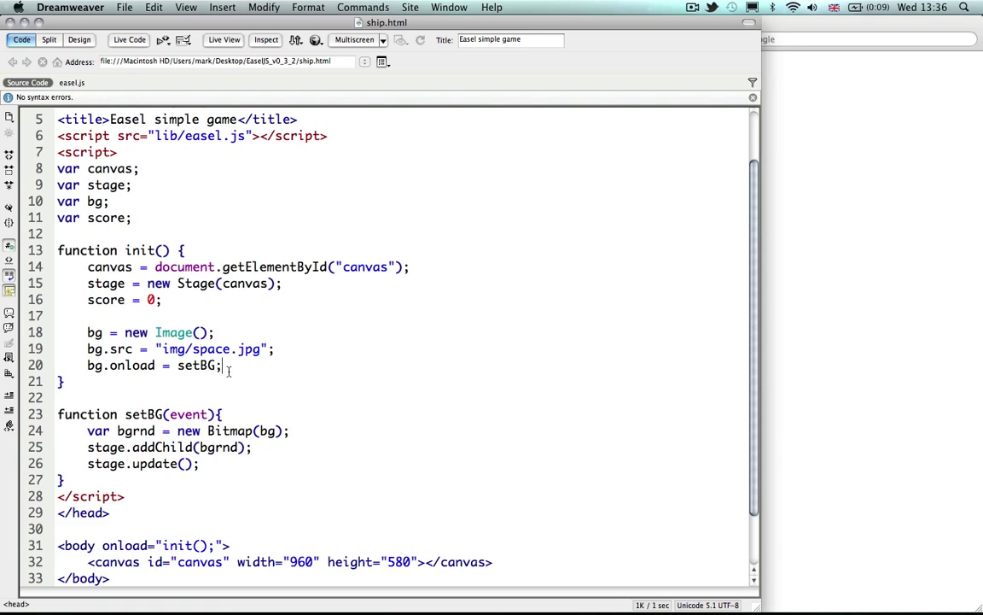
mouse_move(325, 416)
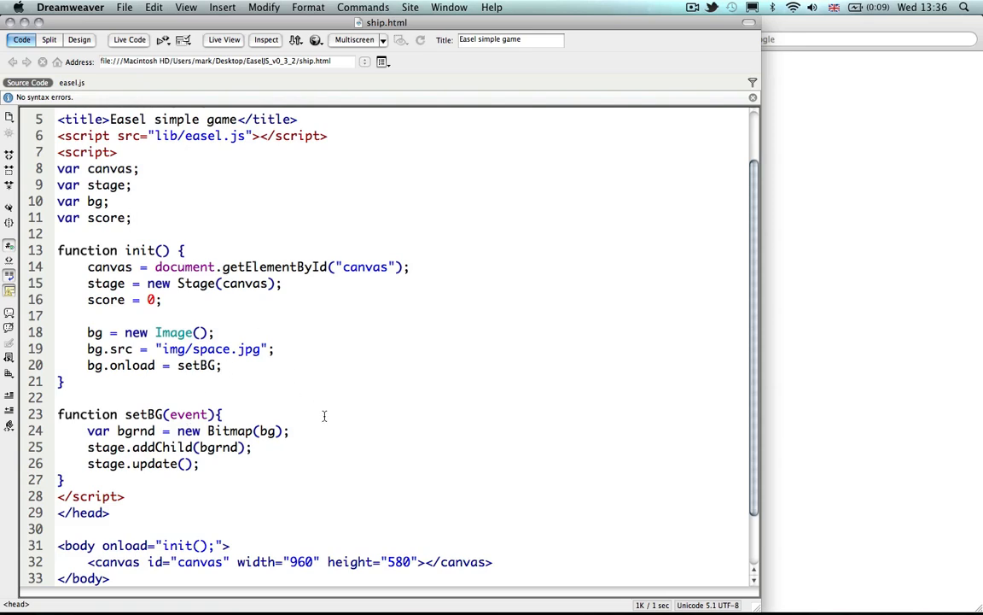
text(var)
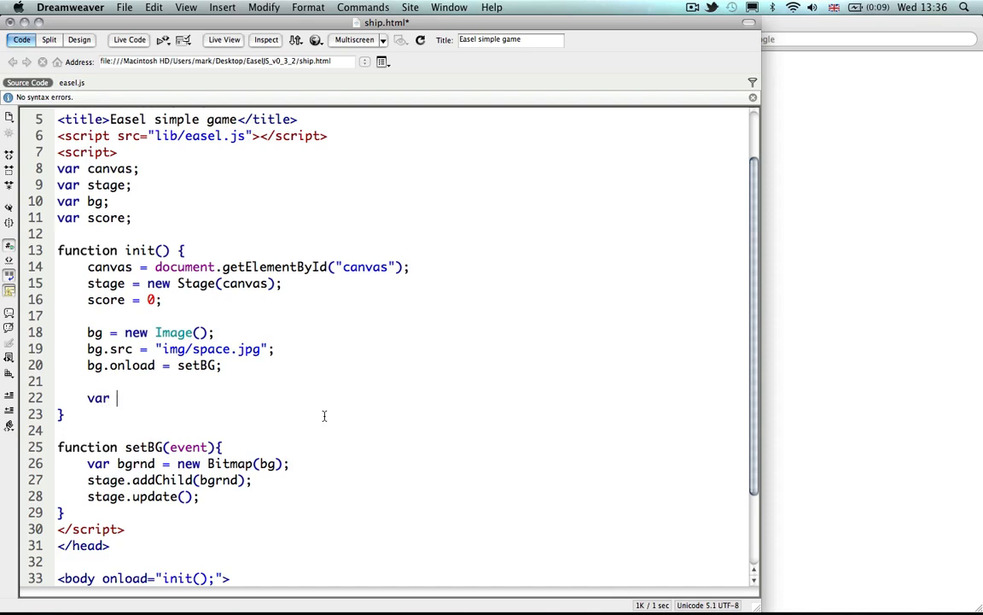
text(img)
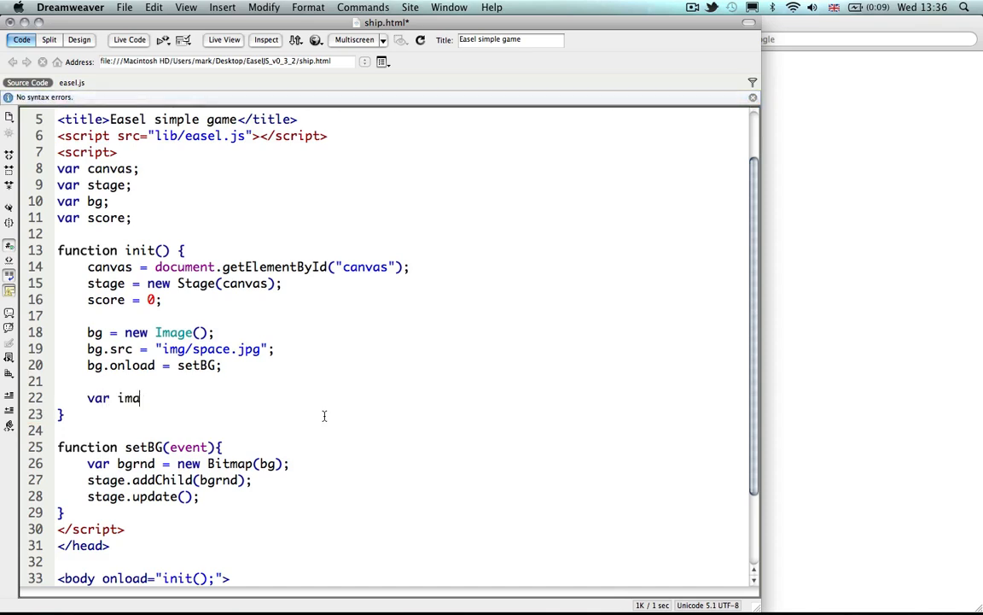
text(ge)
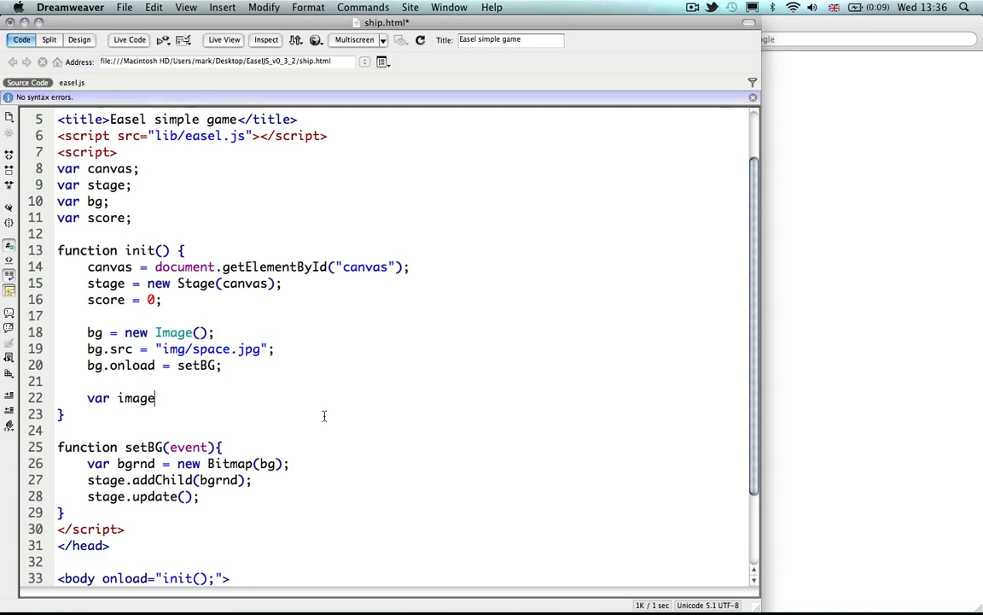
text(= ne)
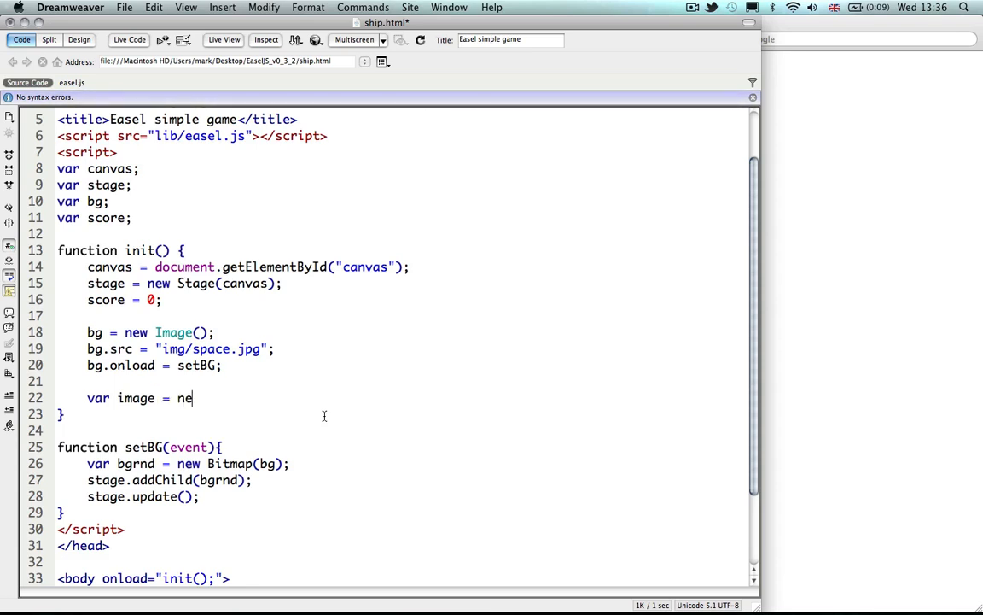
text(w I)
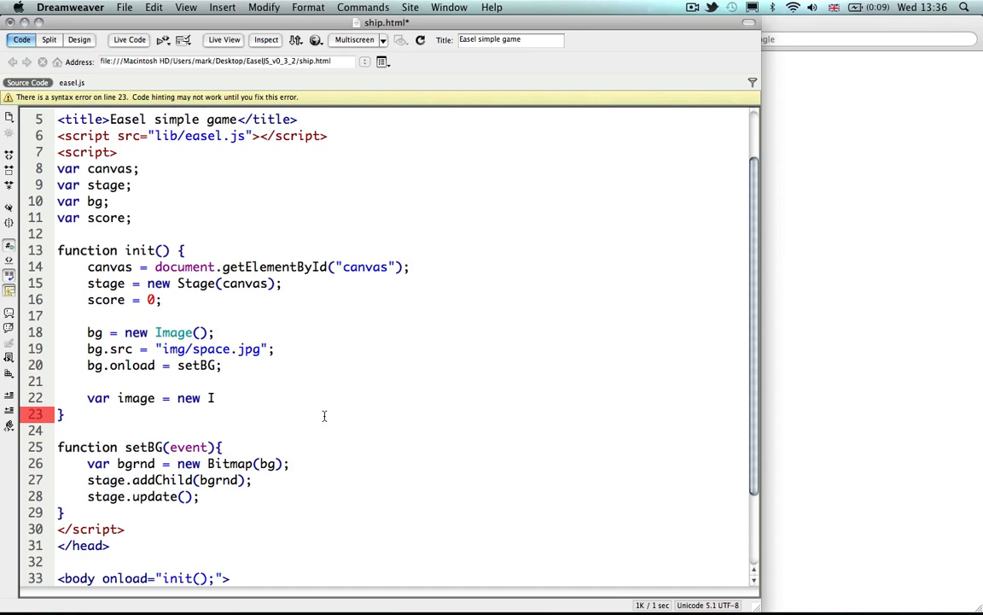
text(mage())
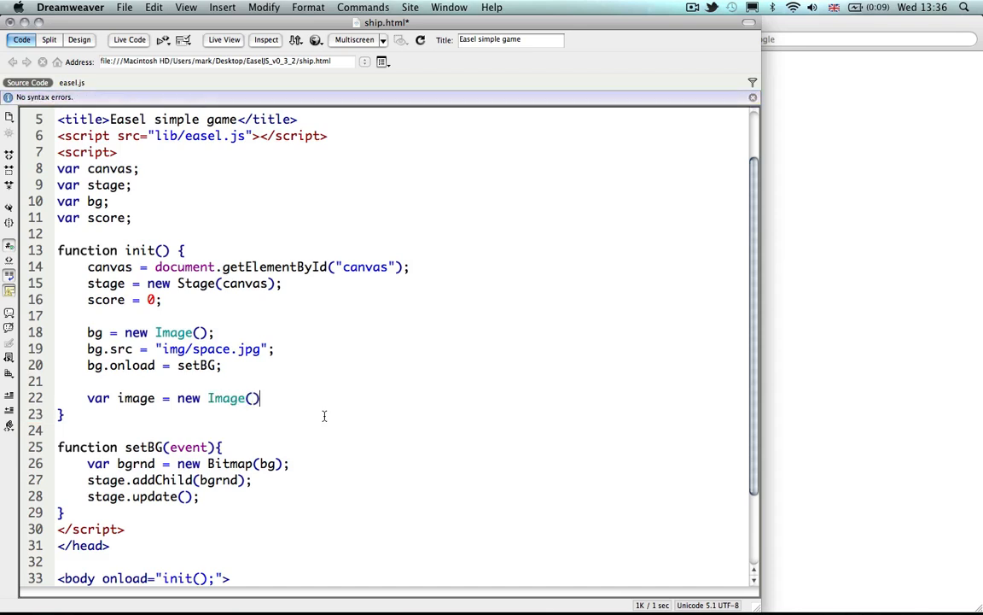
text(;)
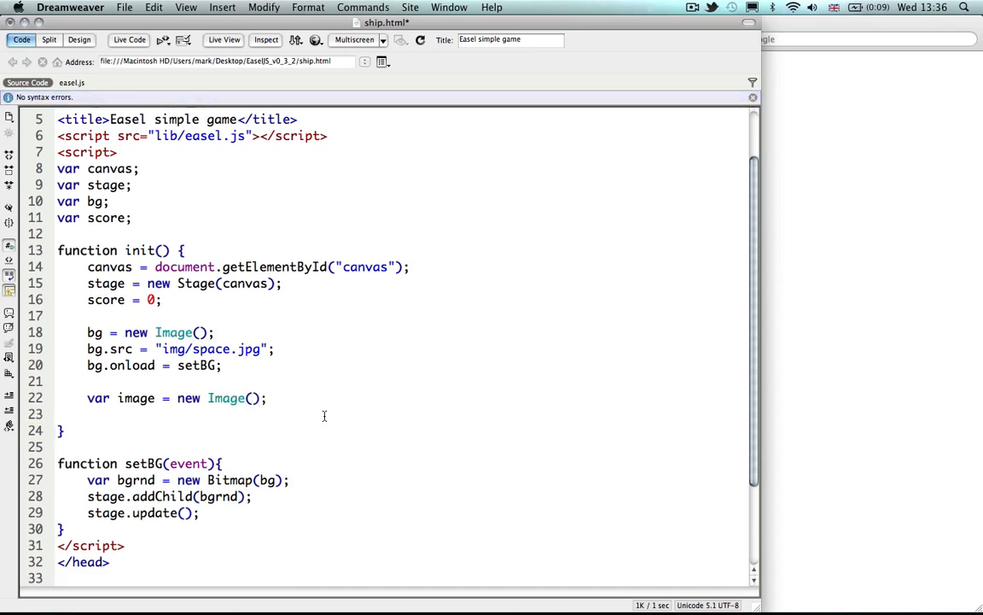
text(image)
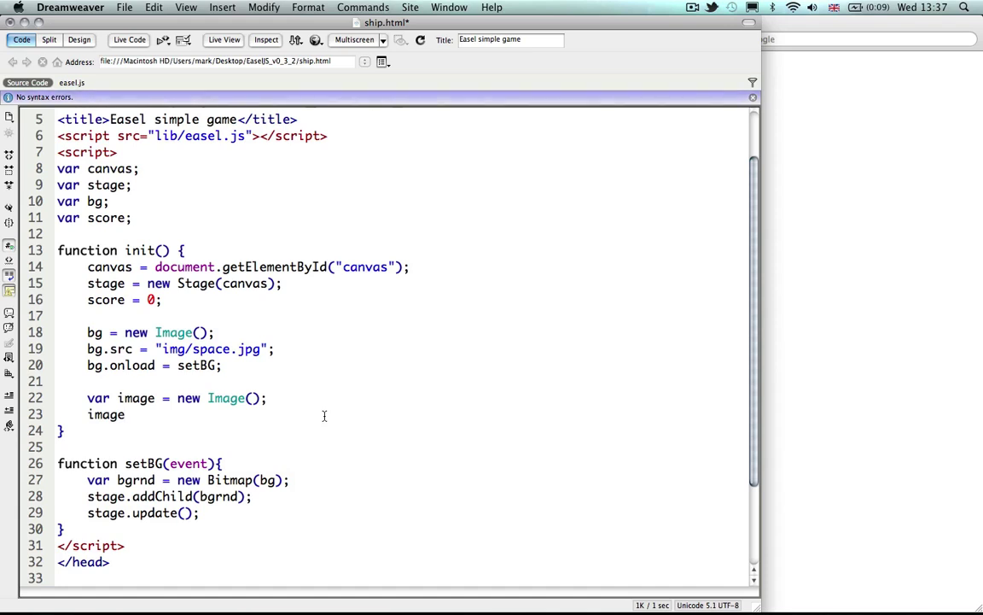
text(.src)
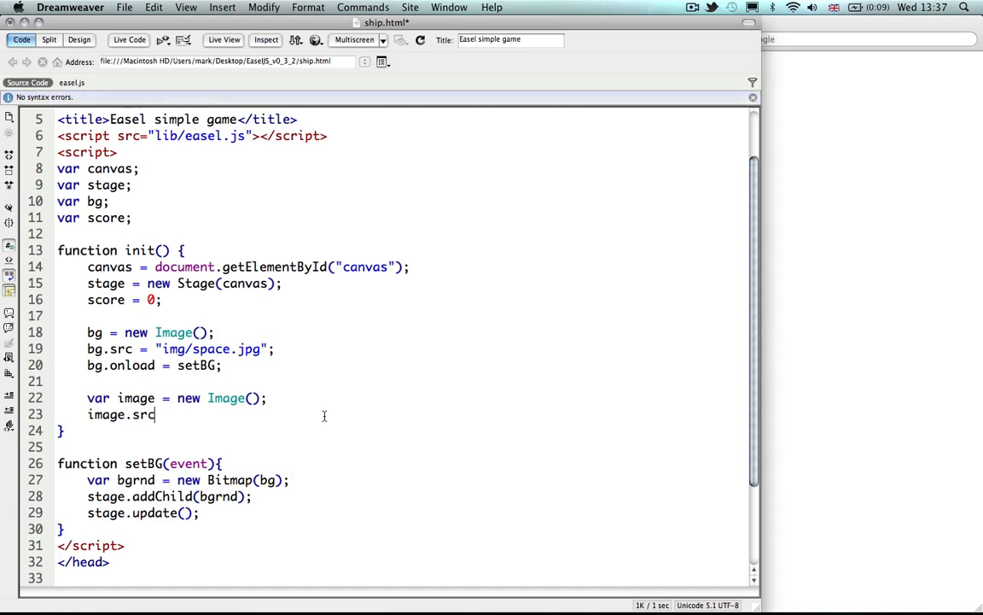
text(= ")
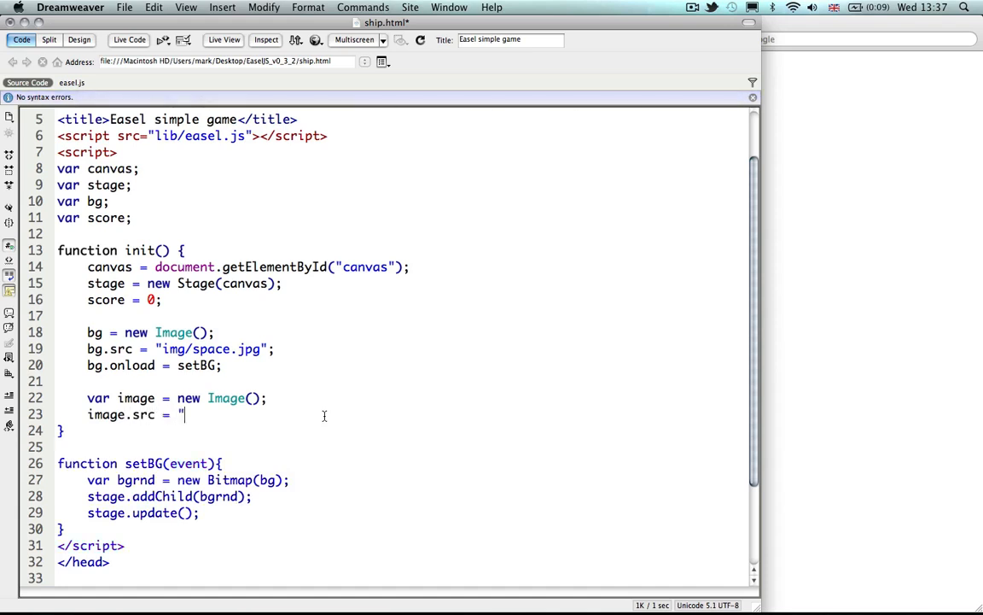
text(img/)
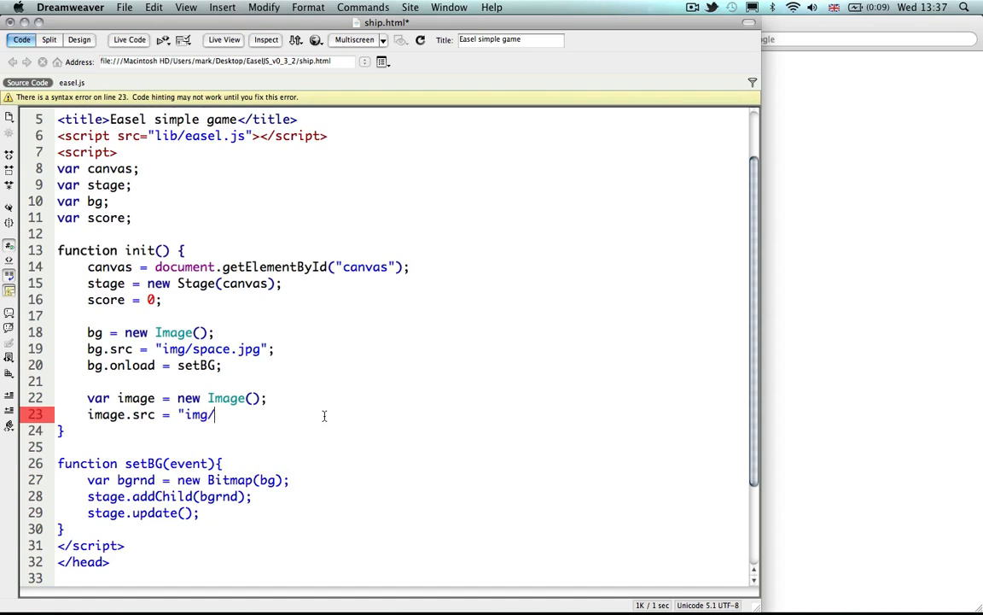
text(ship)
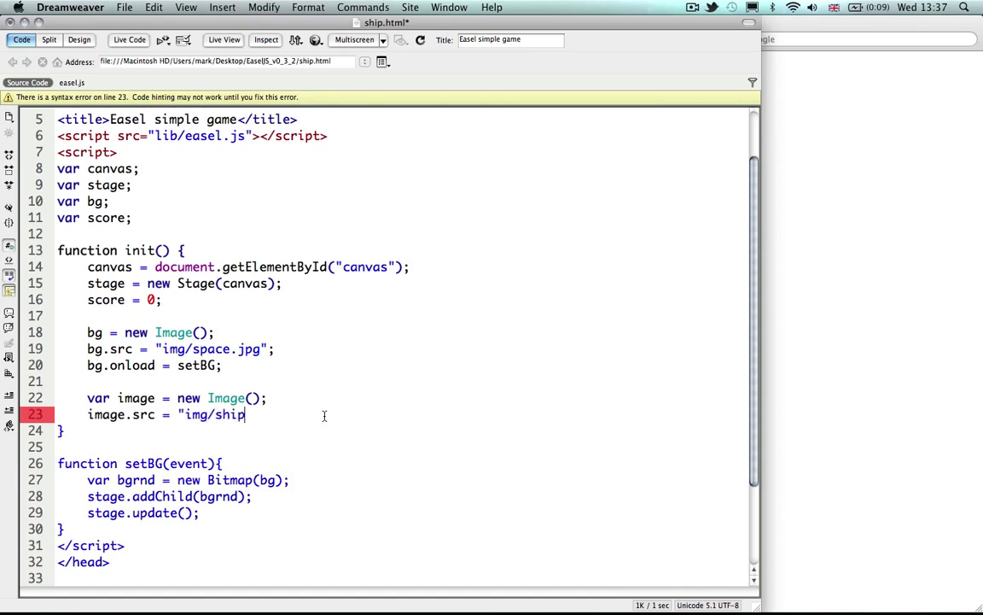
text(.png)
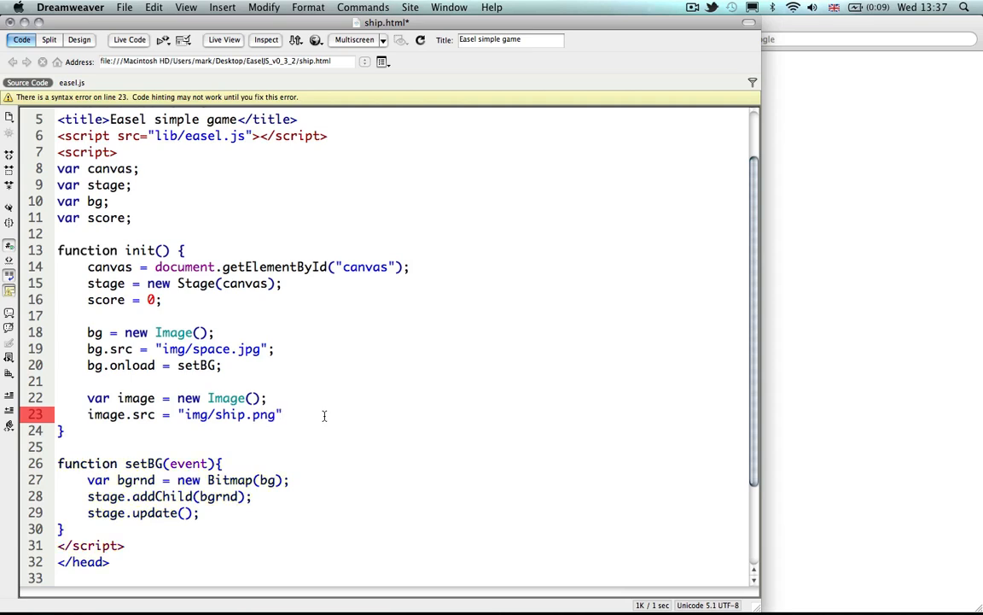
text(;)
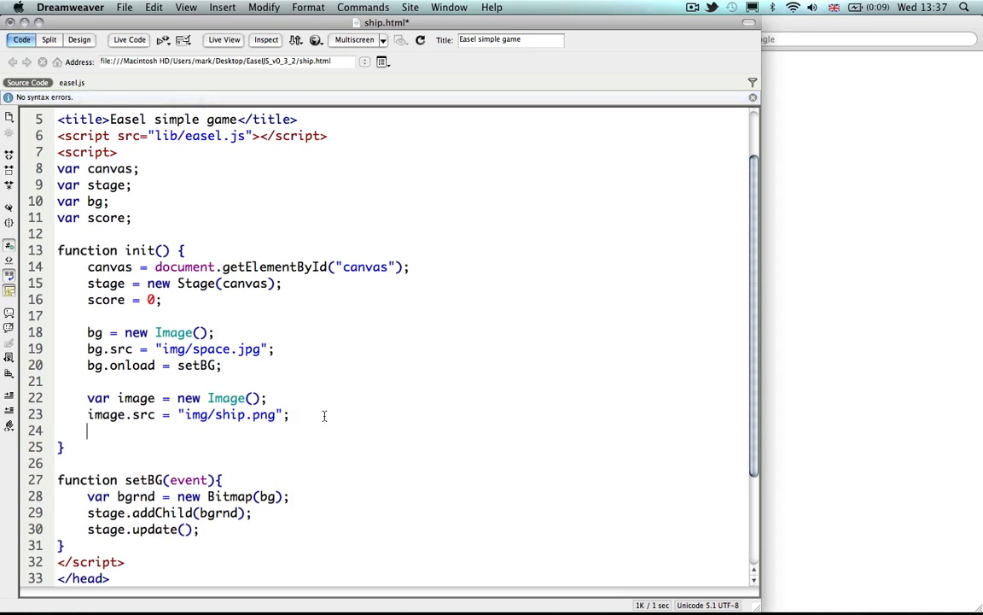
- Set image.onload = createShips so the ships are built once the image loads
text(im)
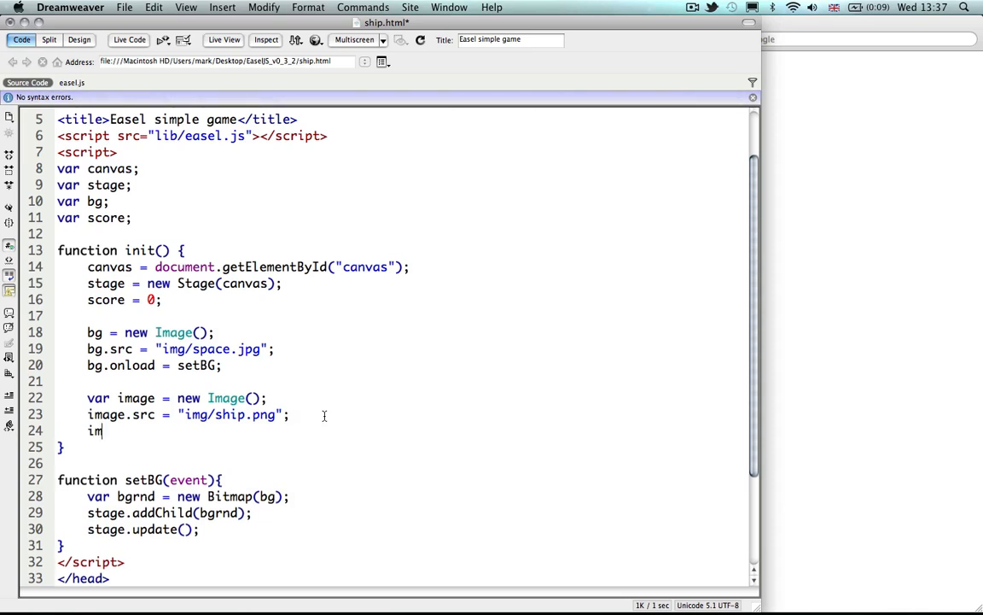
text(age)
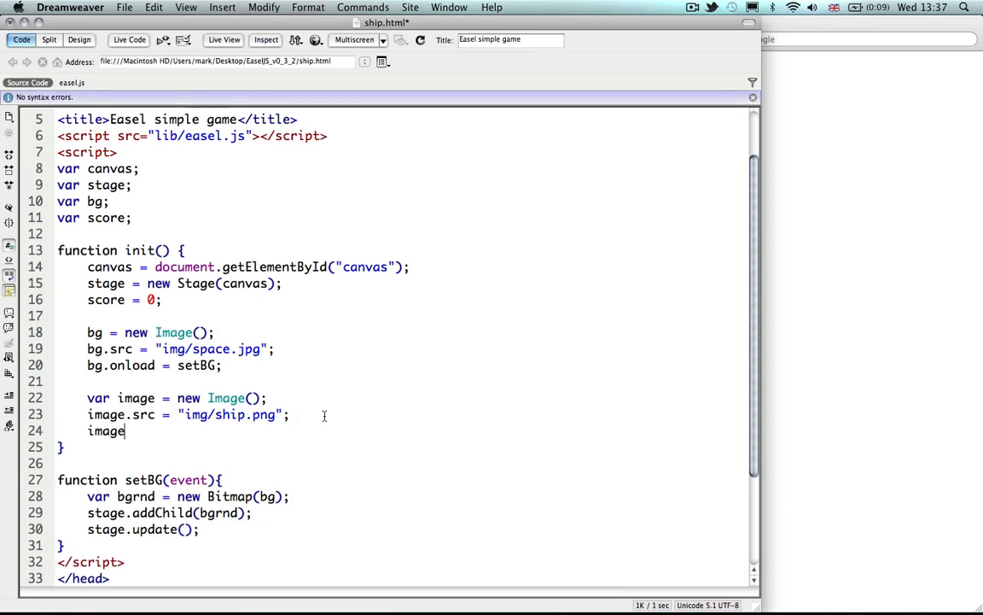
text(.onL)
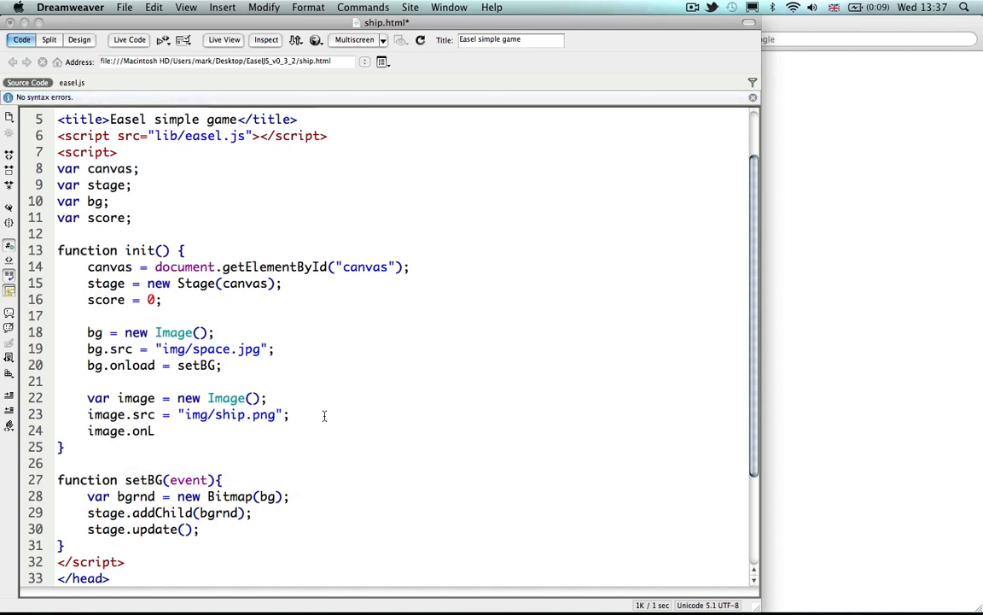
text(oad)
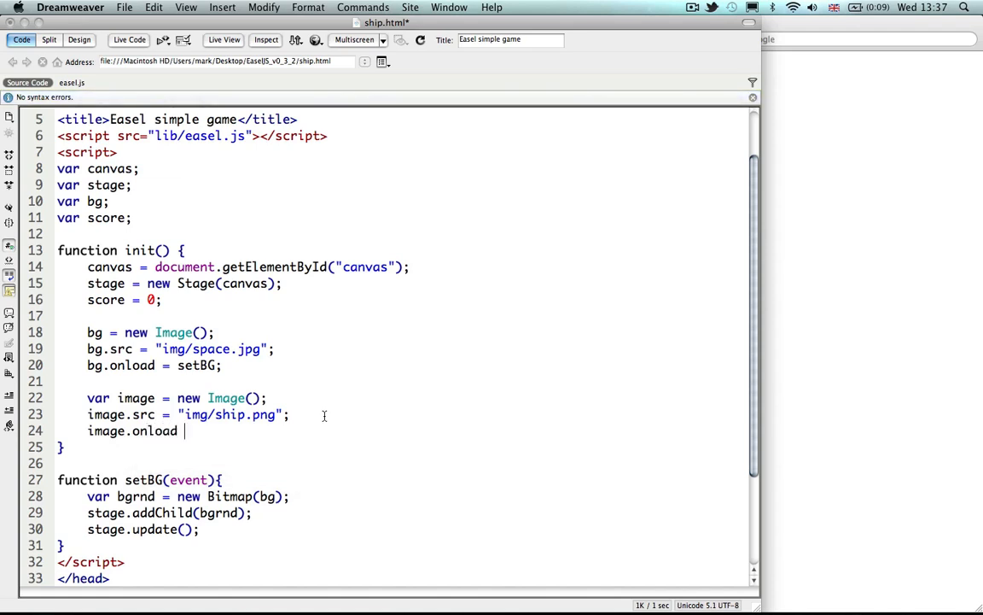
text(=)
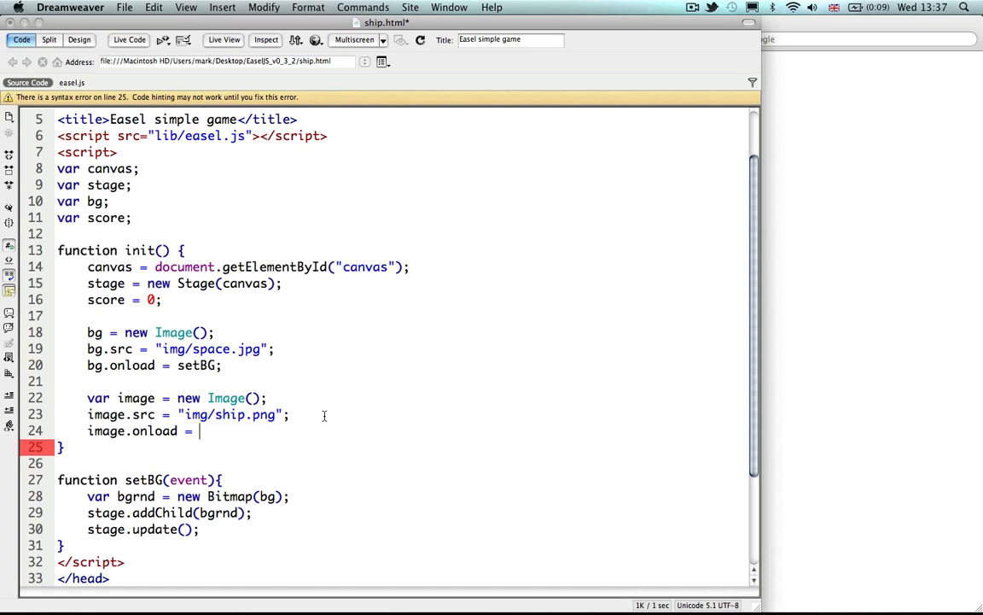
text(createS)
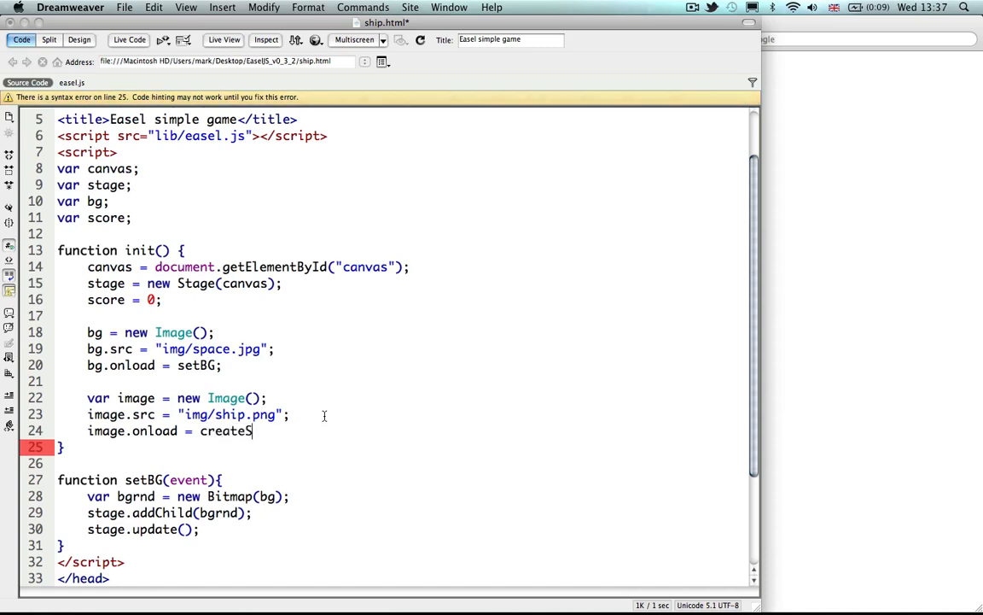
text(hips;)
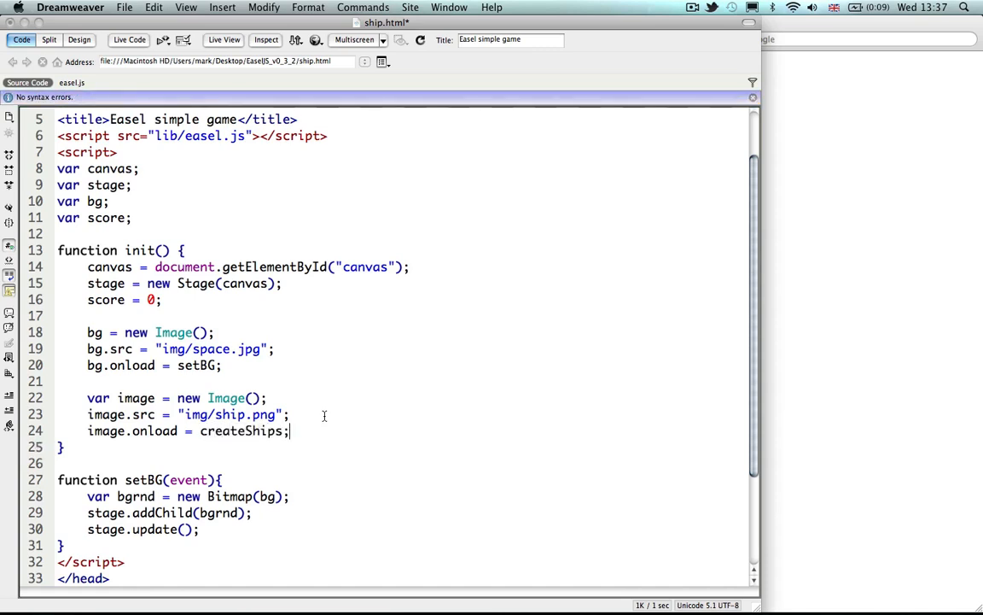
- Below setBG, declare an empty function createShips(event){ }
scroll(down, 3)
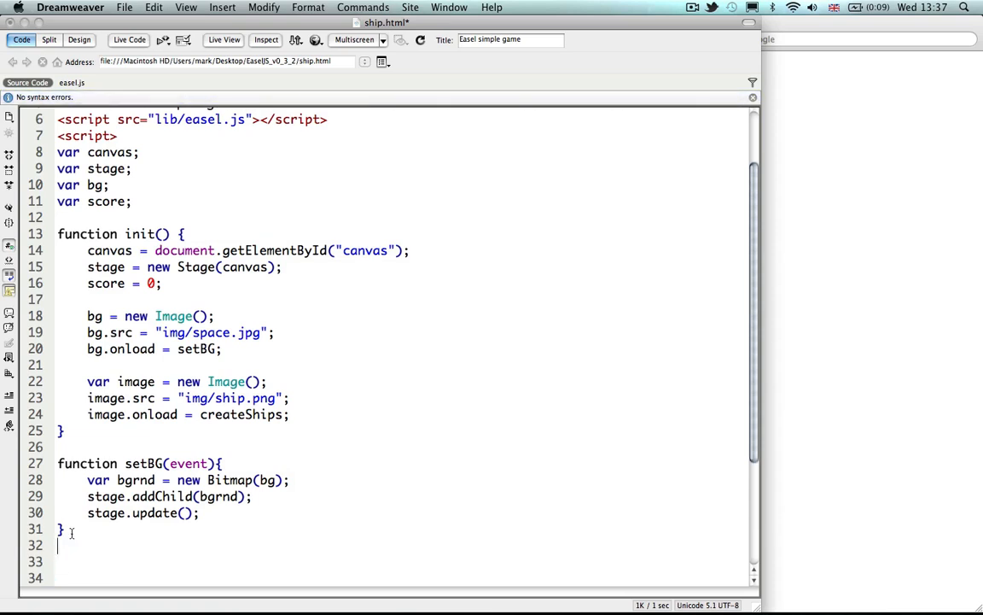
text(function xreateS)
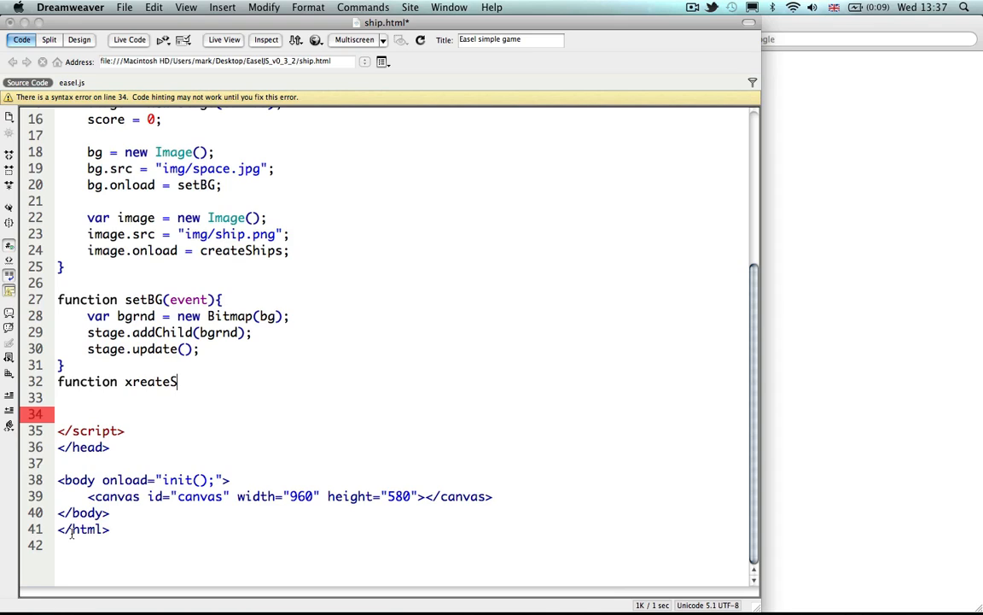
text(hips)
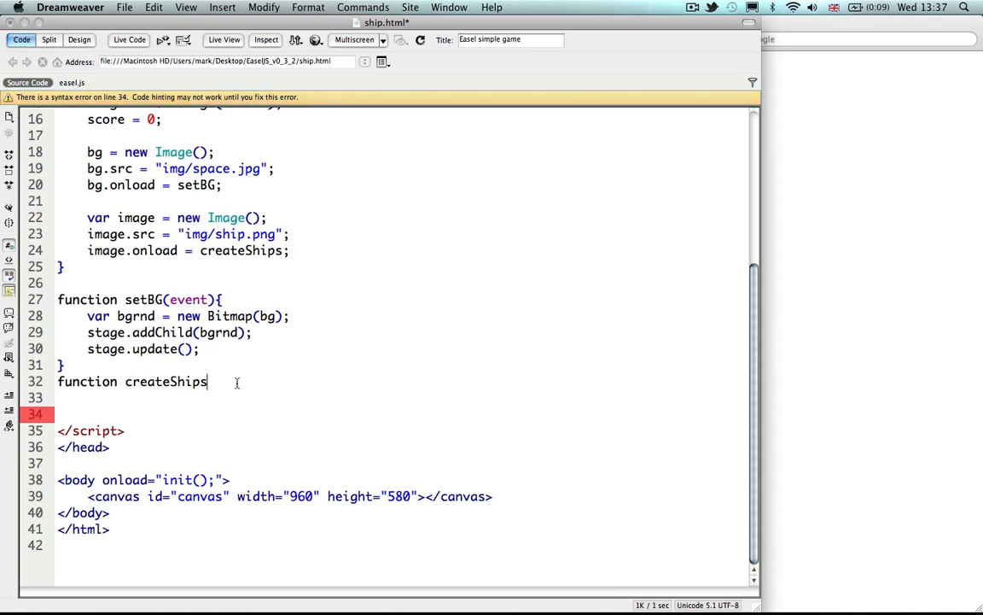
text(()
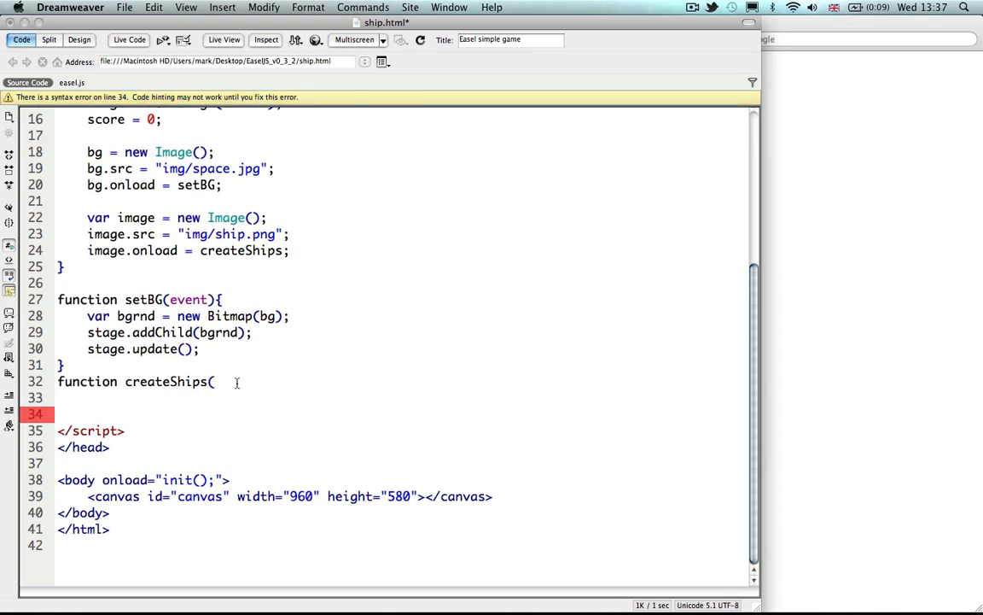
text(event))
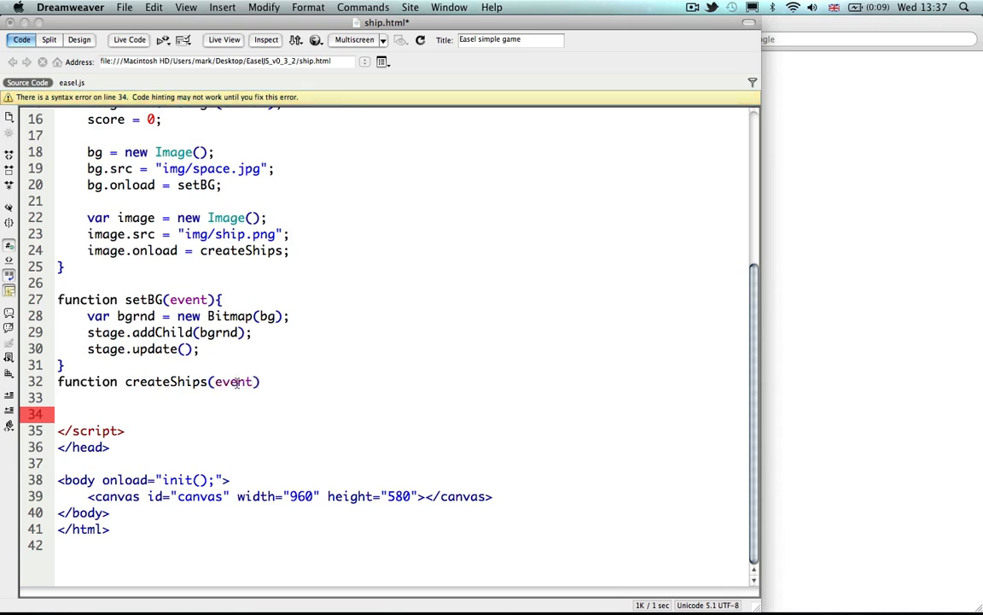
text({)
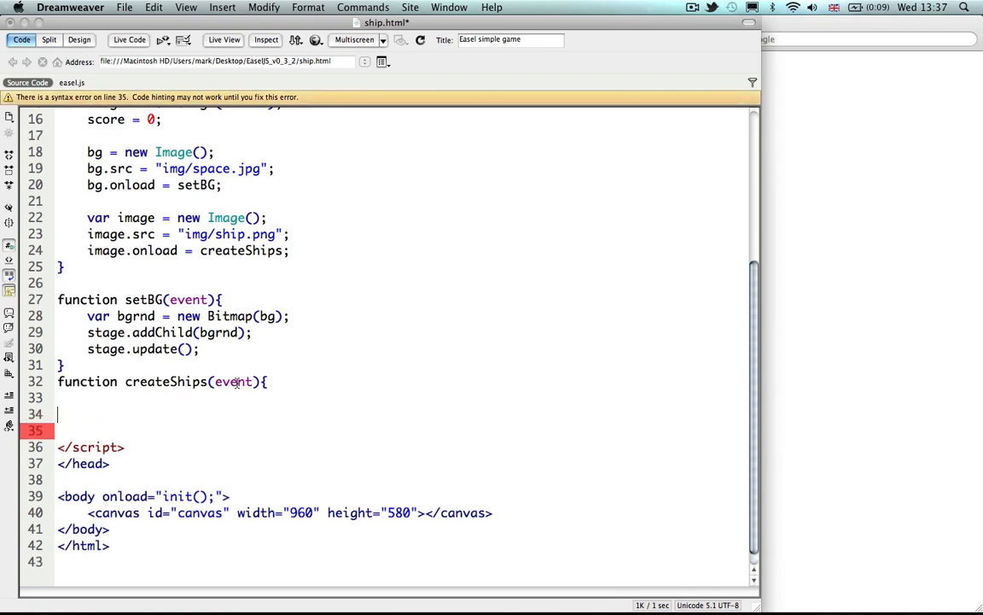
text(})
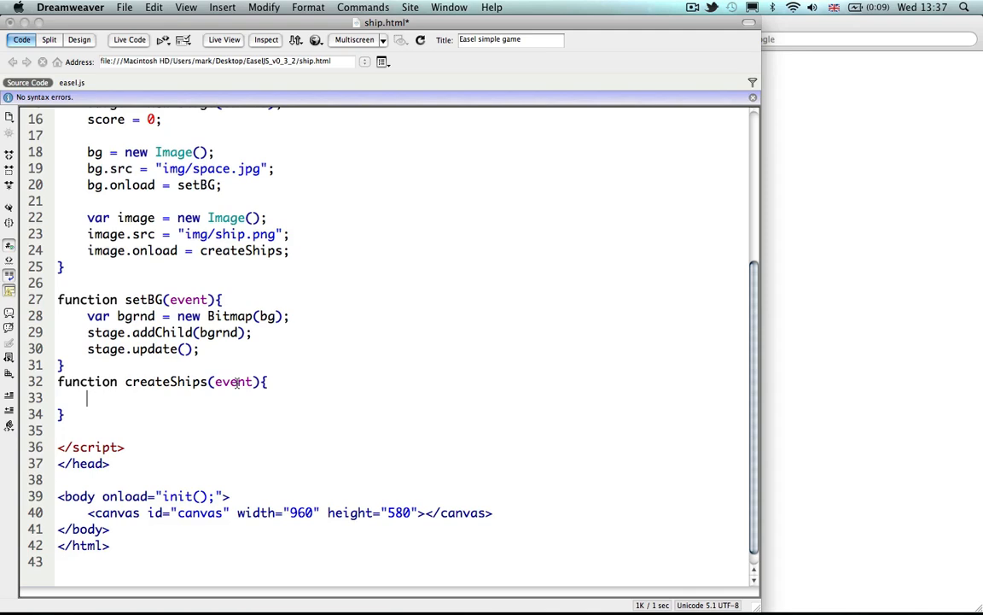
- Inside createShips, assign var image = event.target; and move to a new line
text(var i)
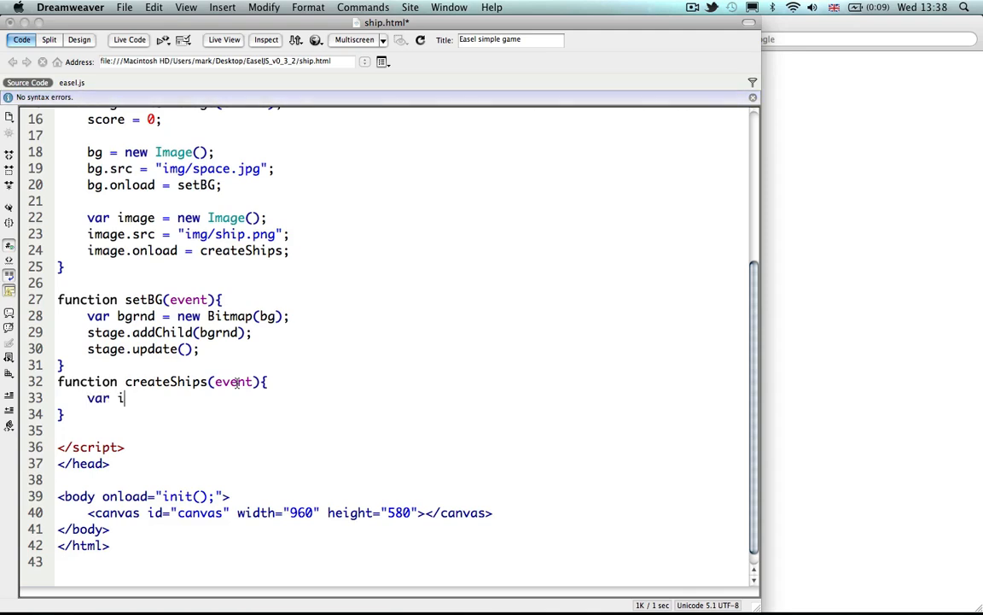
text(mage)
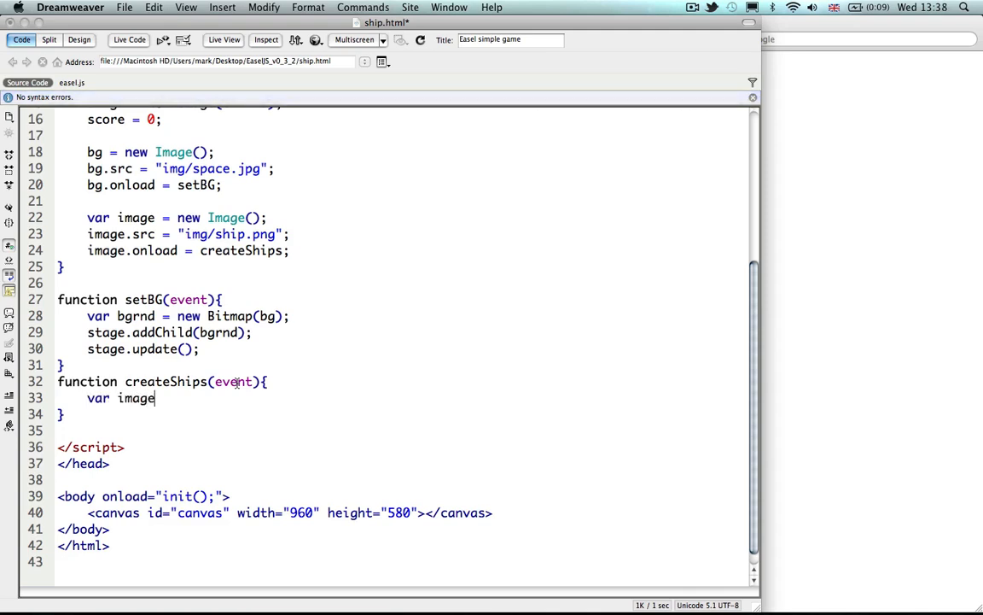
text(=)
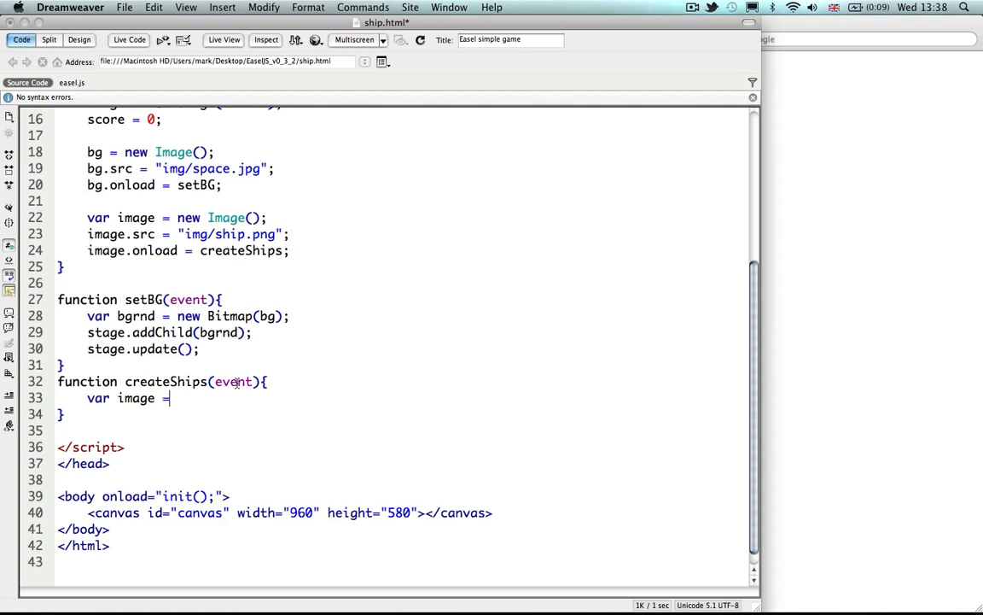
text(event)
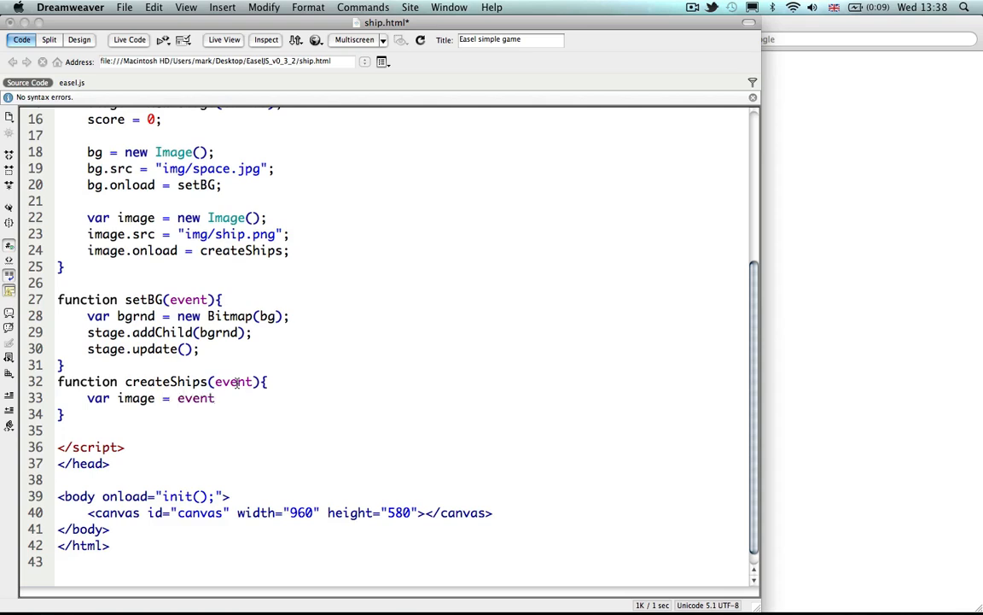
text(.tar)
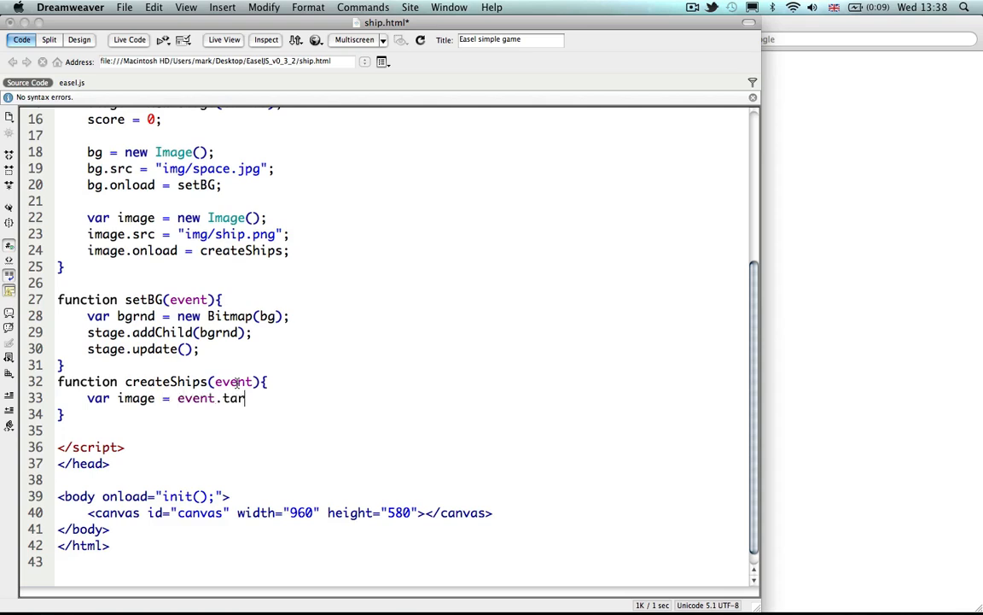
text(get;)
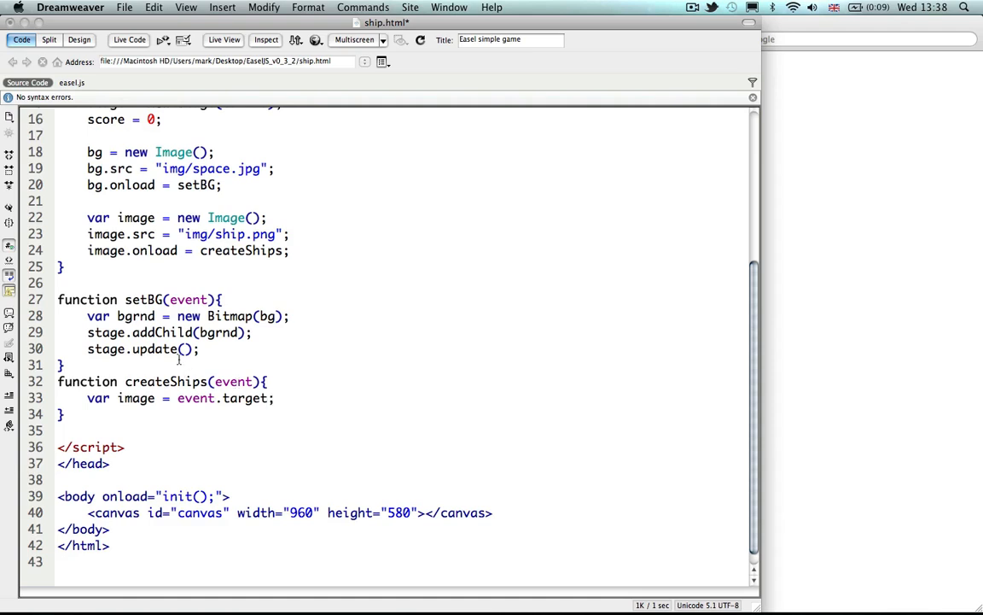
click(273, 397)
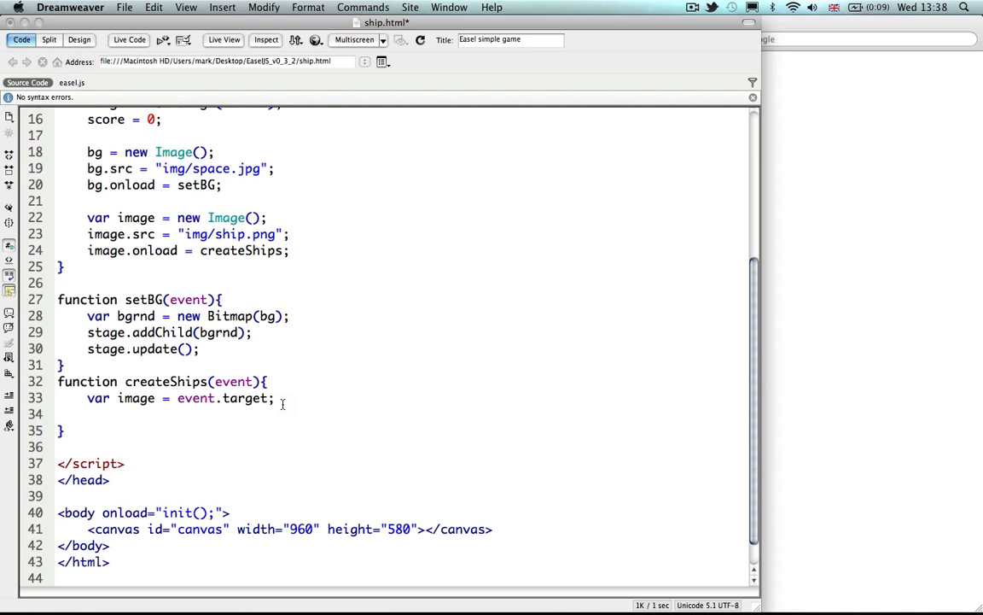
- Create var container = new Container() inside createShips
text(var contai)
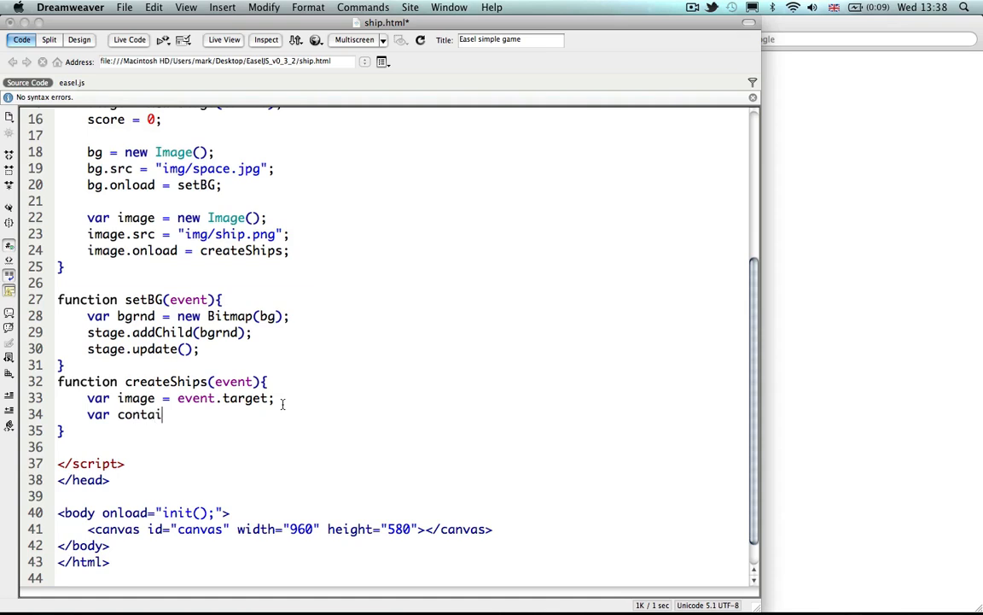
text(ner)
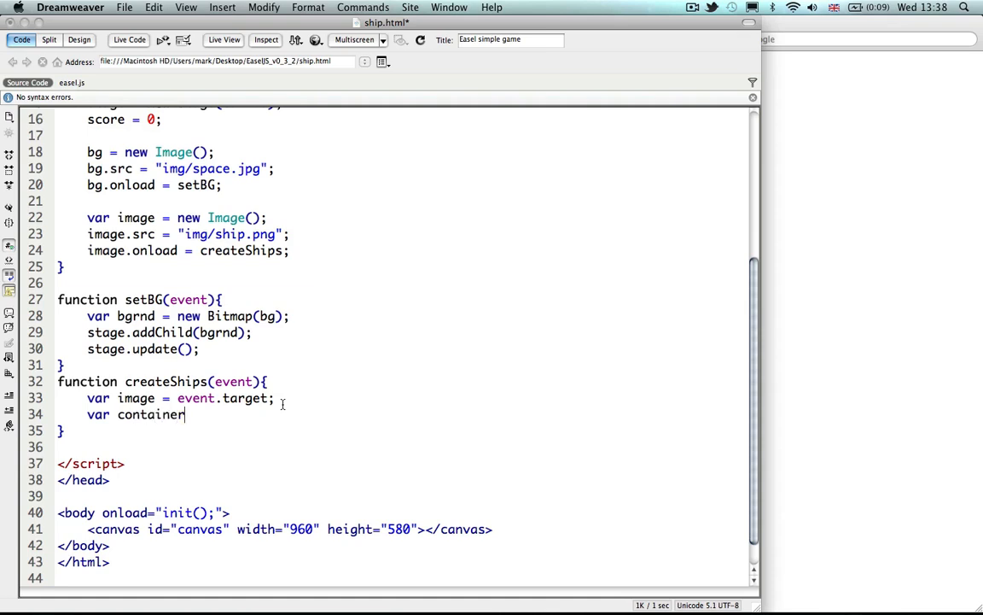
text(=)
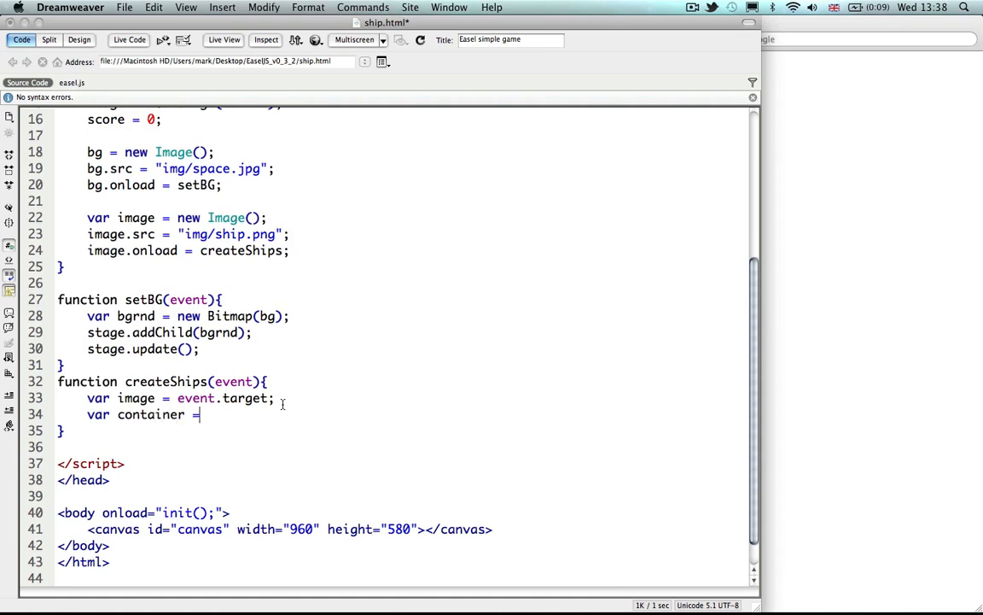
text(new)
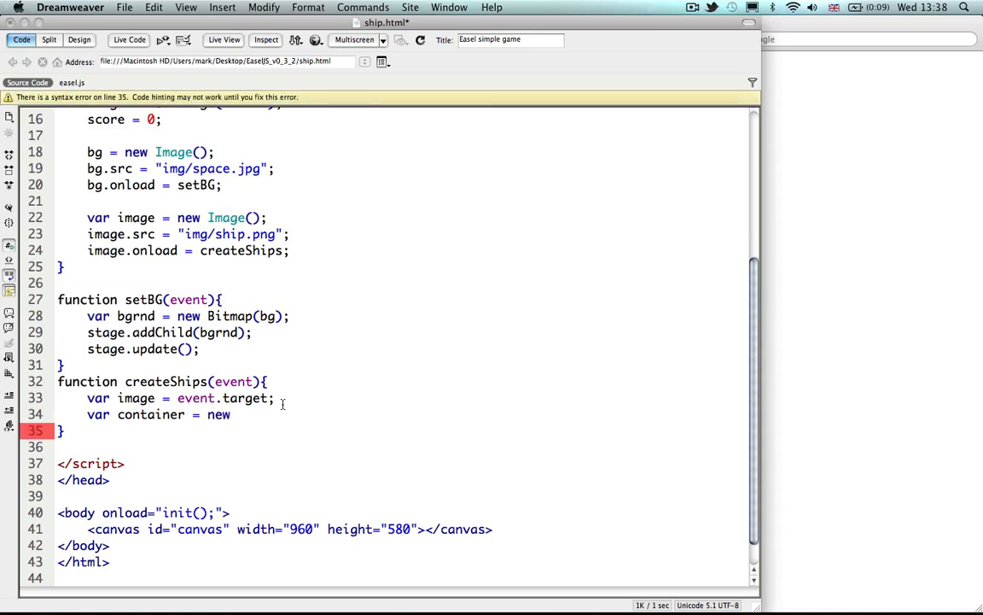
text(Cont)
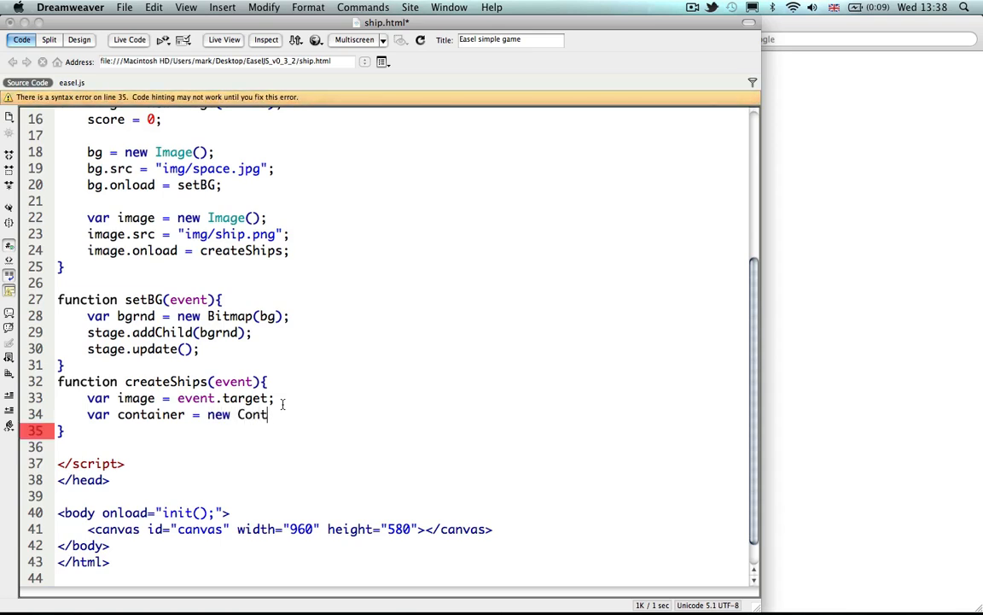
text(ainer();)
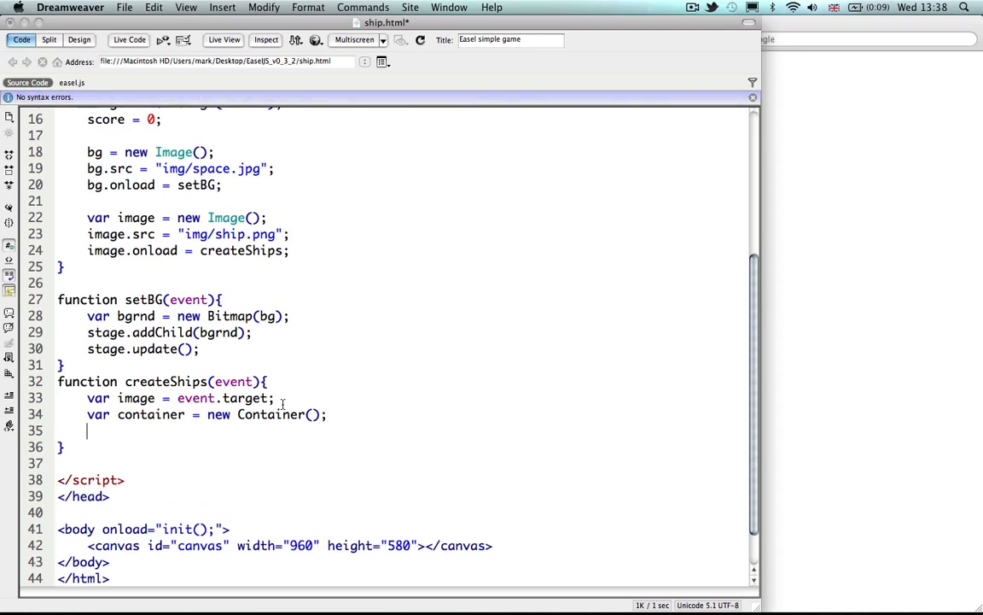
- Add the container to the stage with stage.addChild(container);
text(stage.)
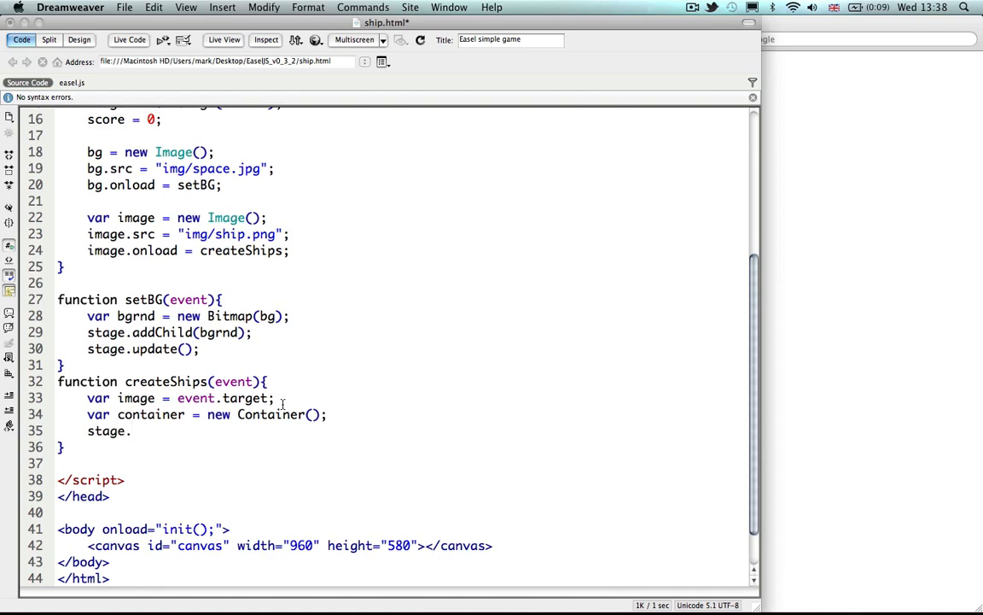
text(add)
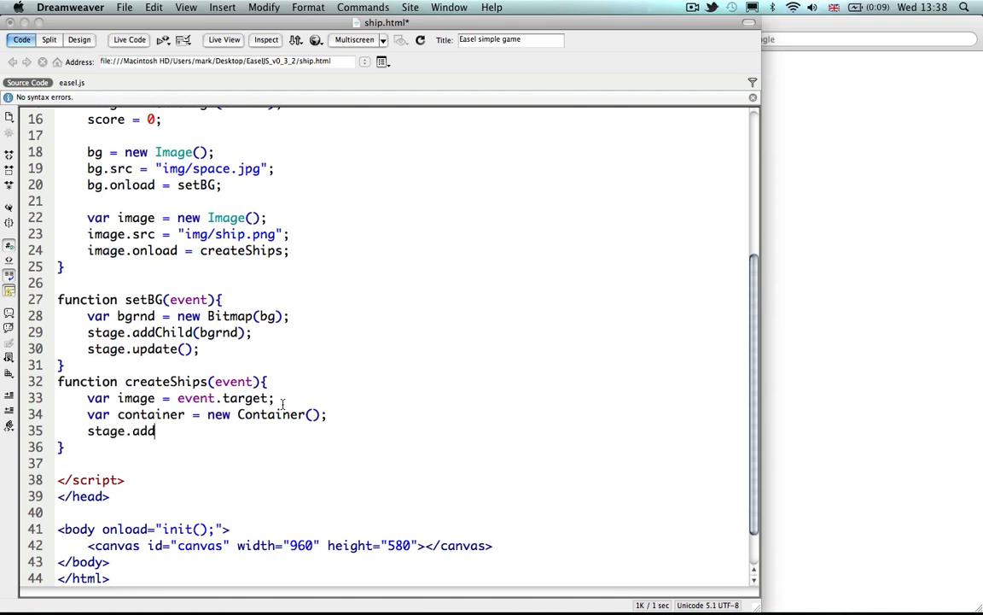
text(Child)
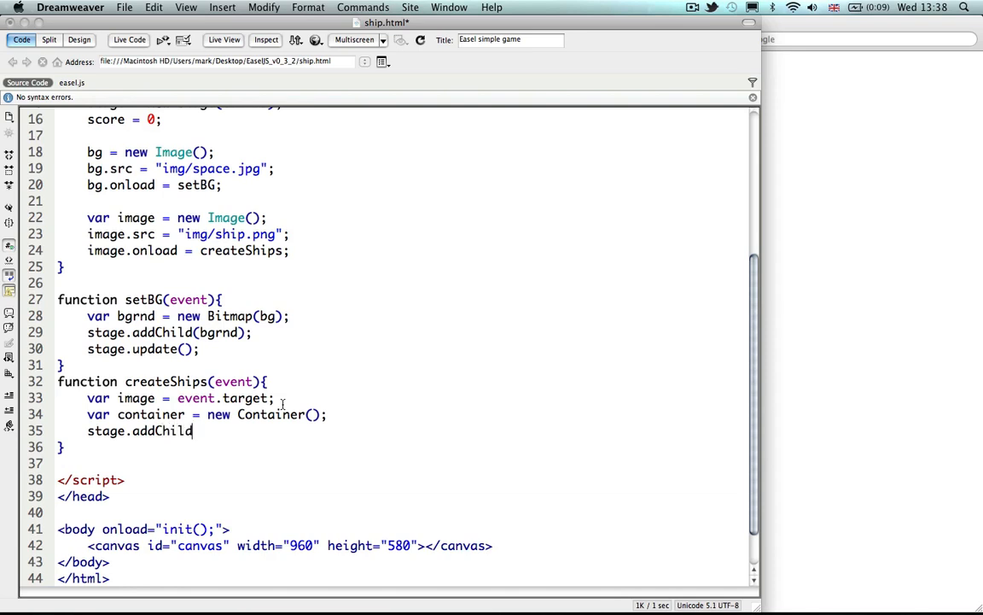
text((container)
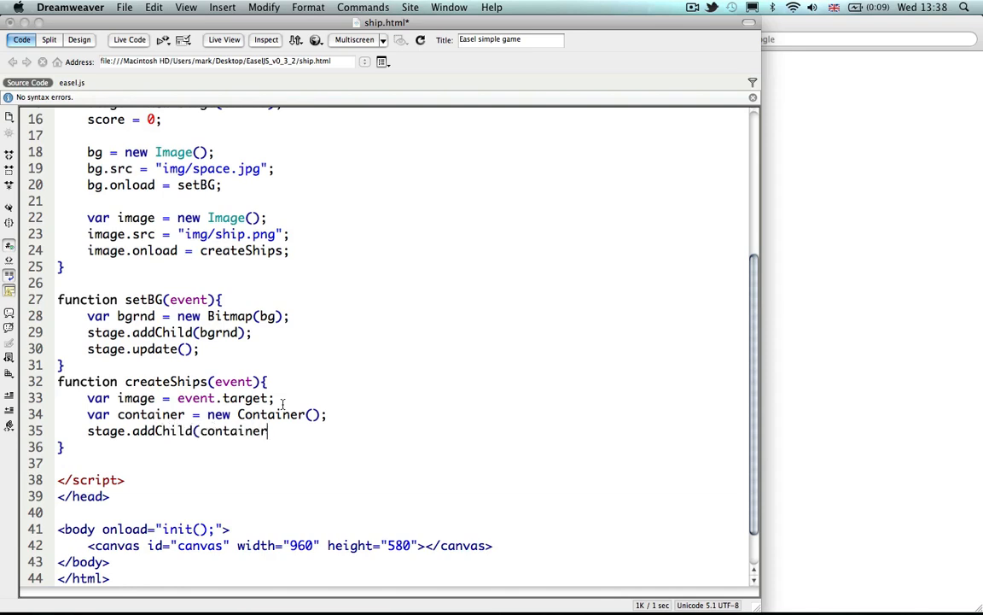
text();)
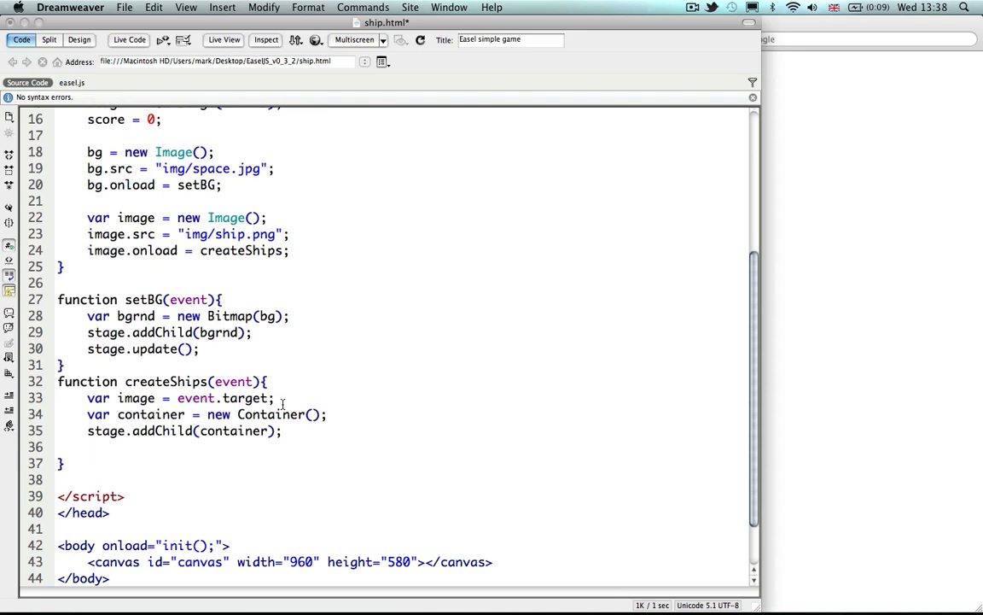
- In createShips, set the ship count var l = 5; and bmpList = [];
text(var)
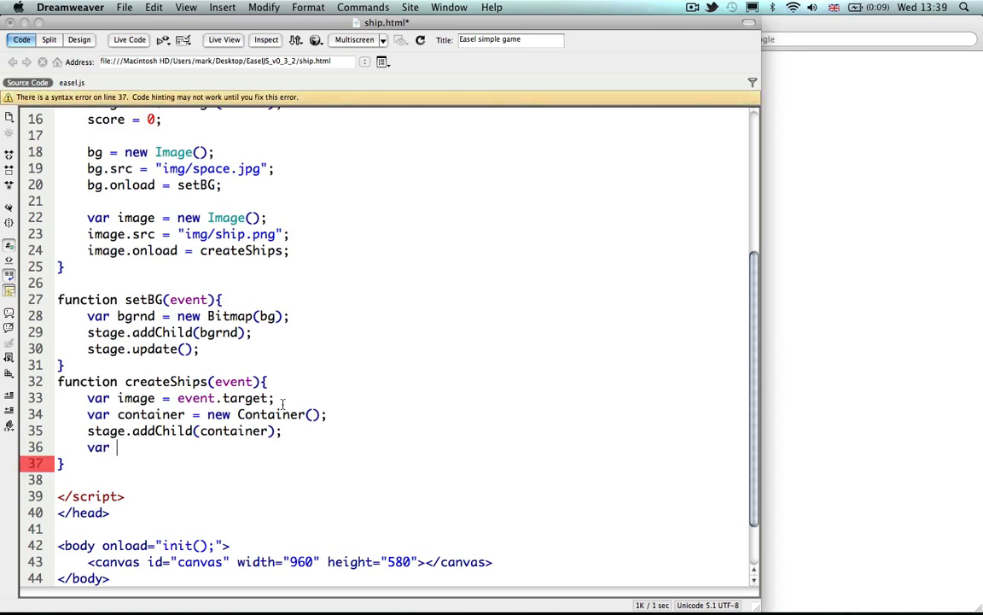
text(l)
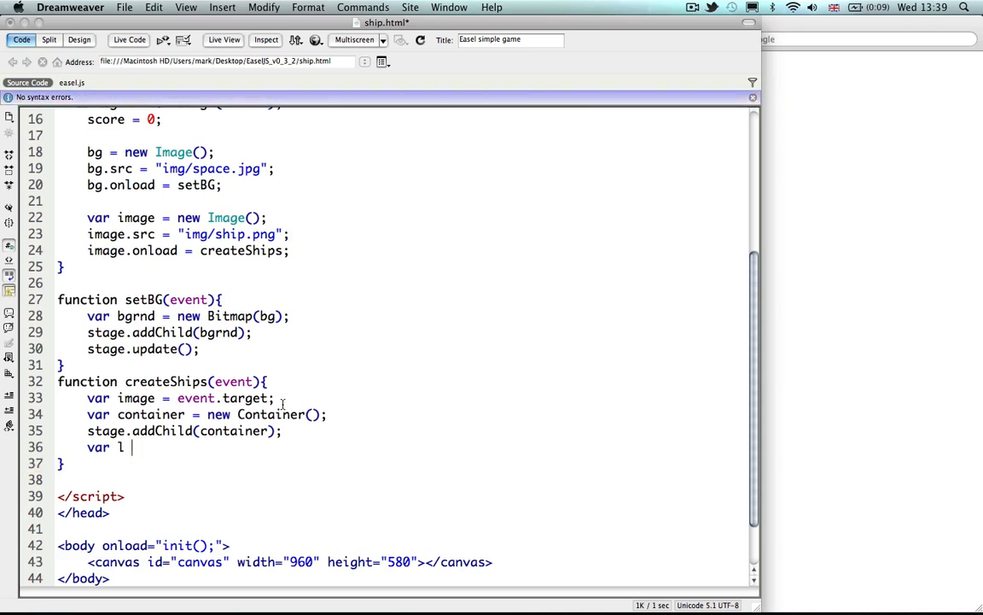
text(= 5)
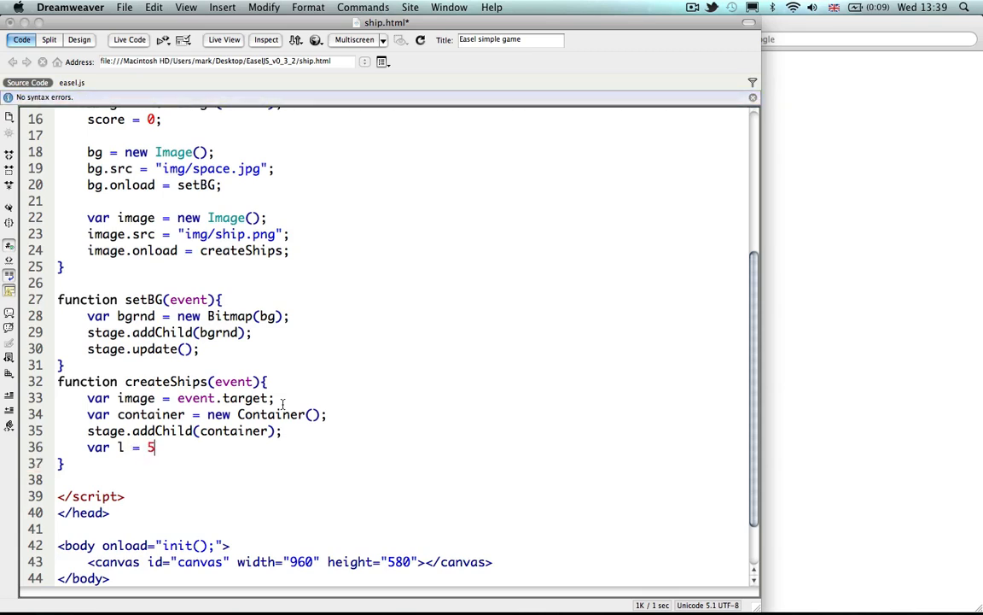
text(;)
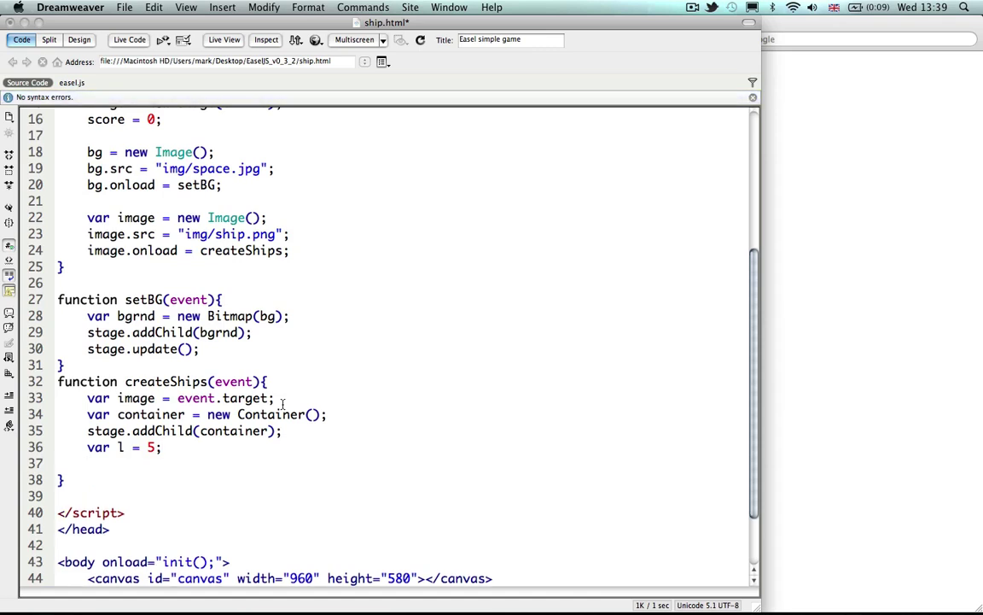
text(bmpLis)
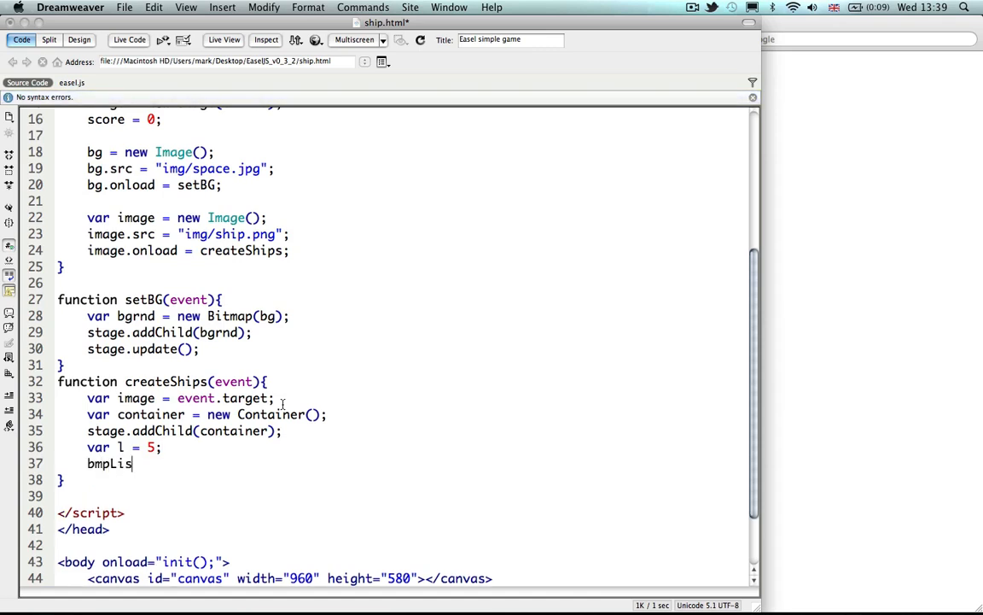
text(t)
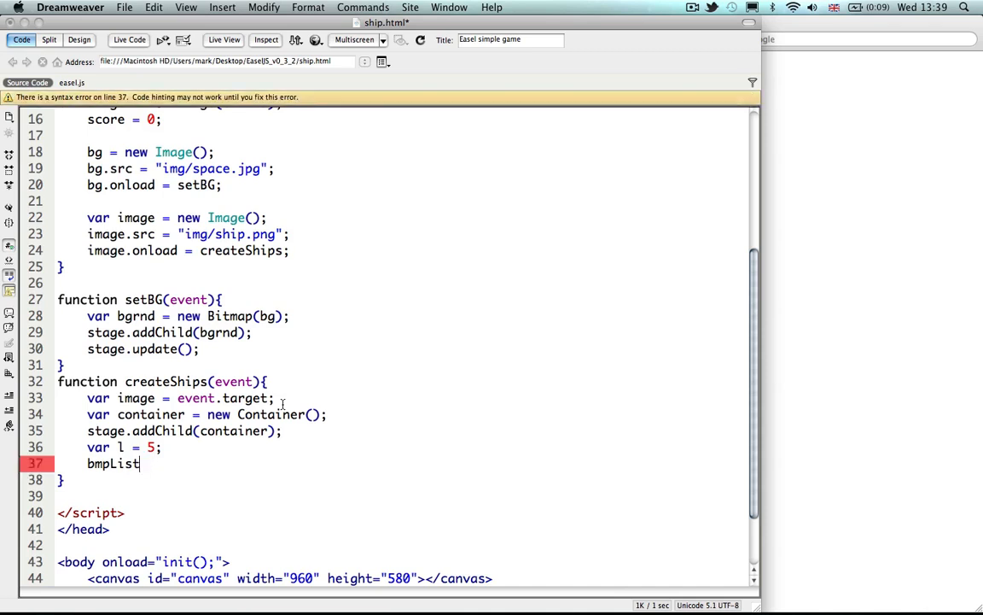
text(=[])
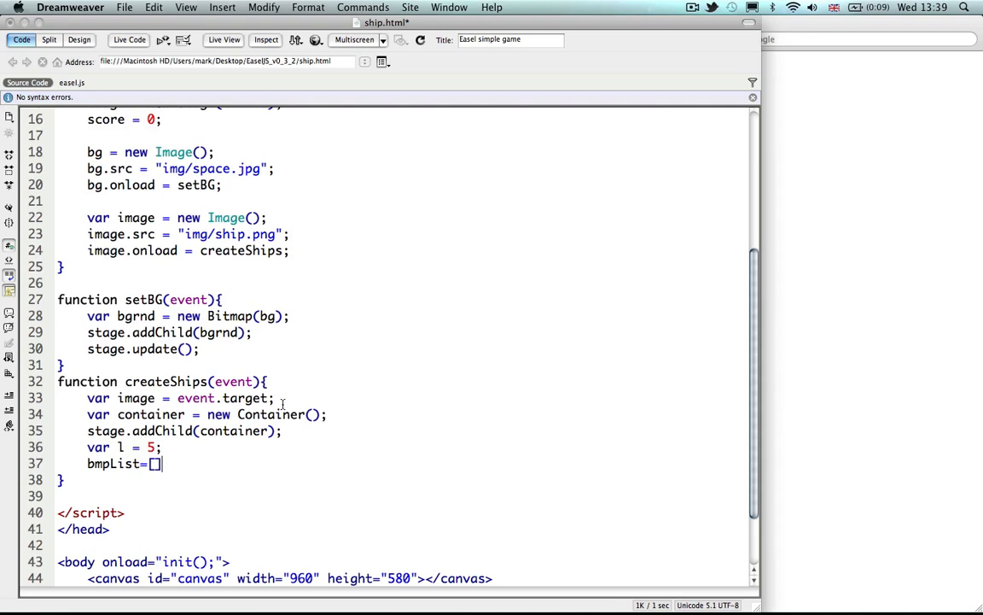
text(;)
text(var)
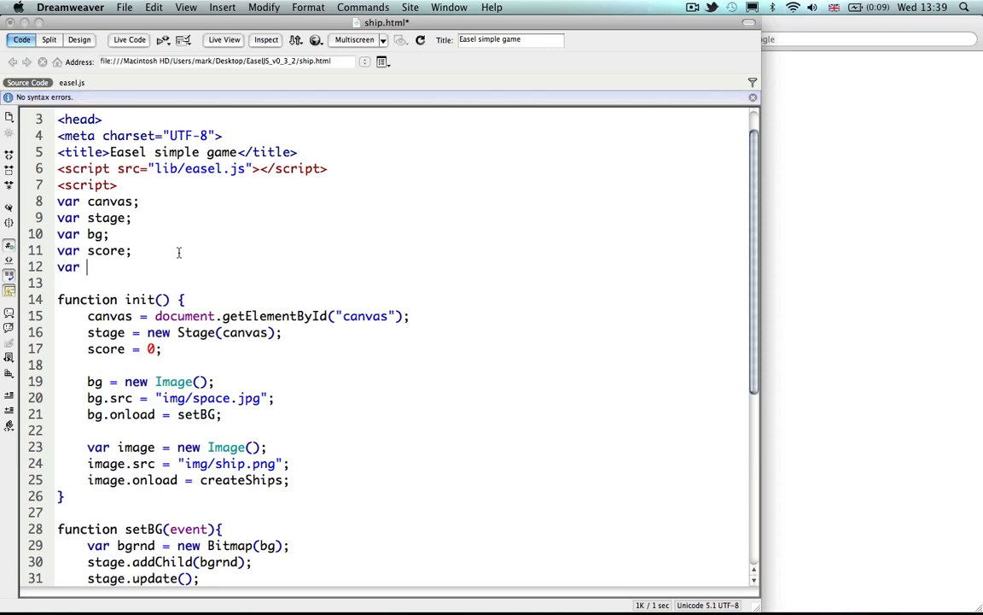
- Declare bmpList among the global variables at the top of the script
text(bmp)
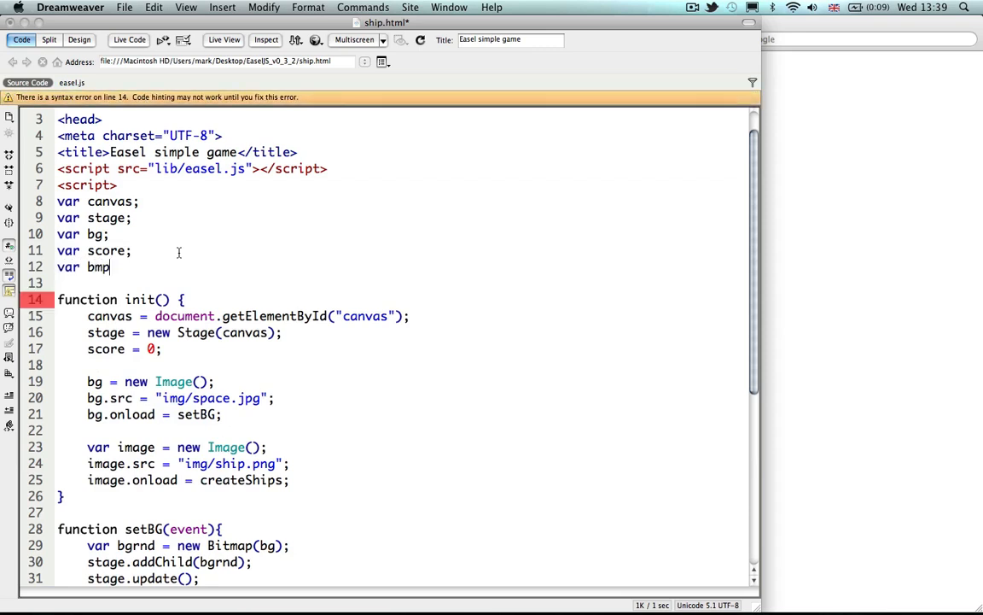
text(List)
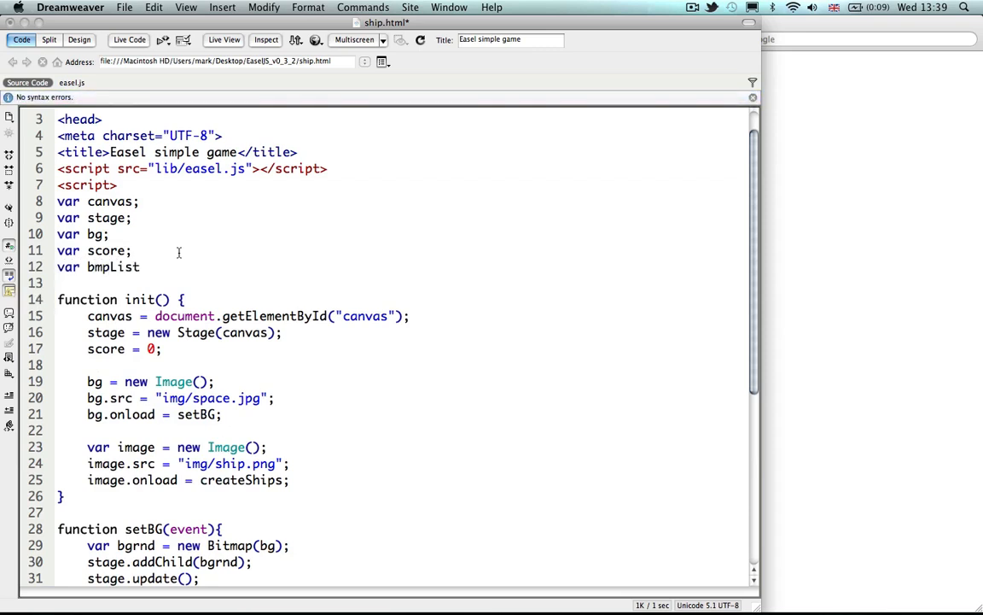
scroll(down, 3)
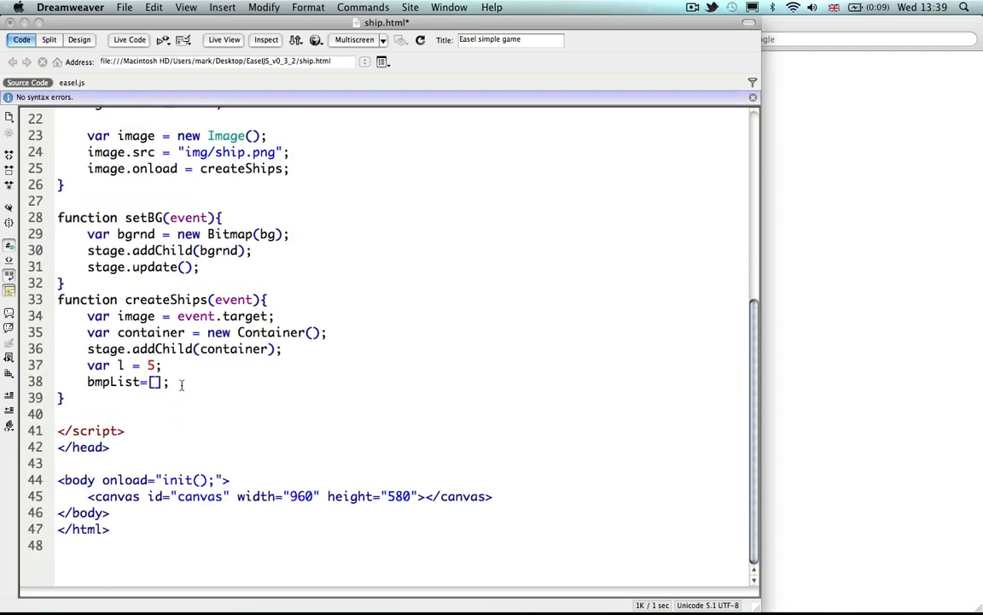
- Write the loop header for (var i=0; i<l; i++){ inside createShips
text(for ()
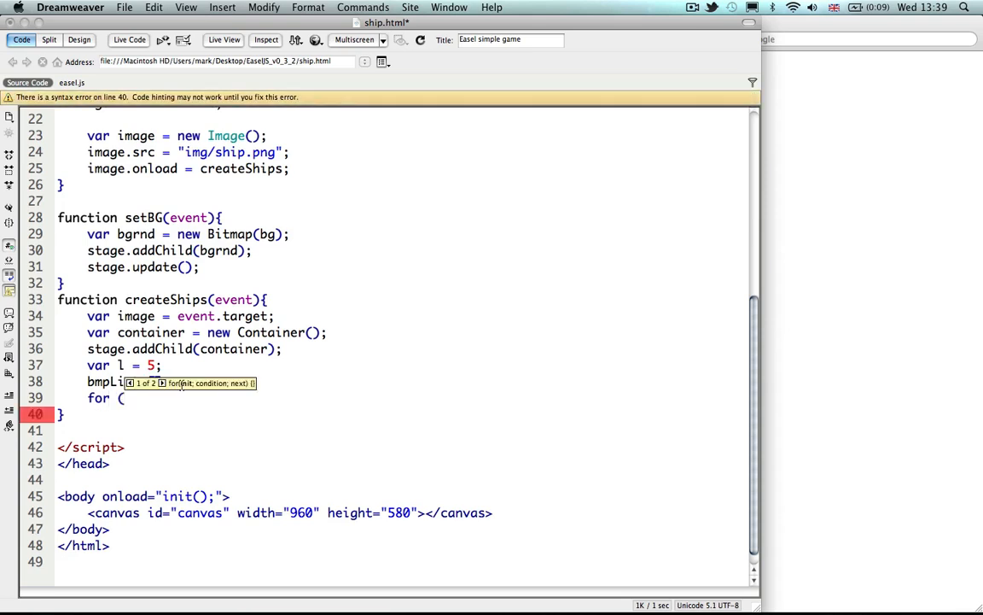
text(var)
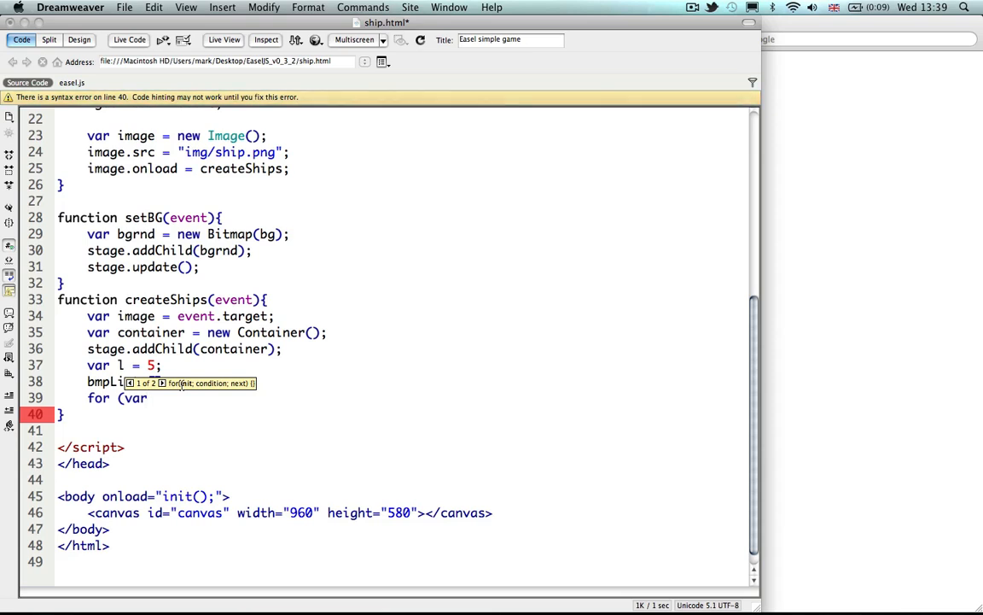
text(1)
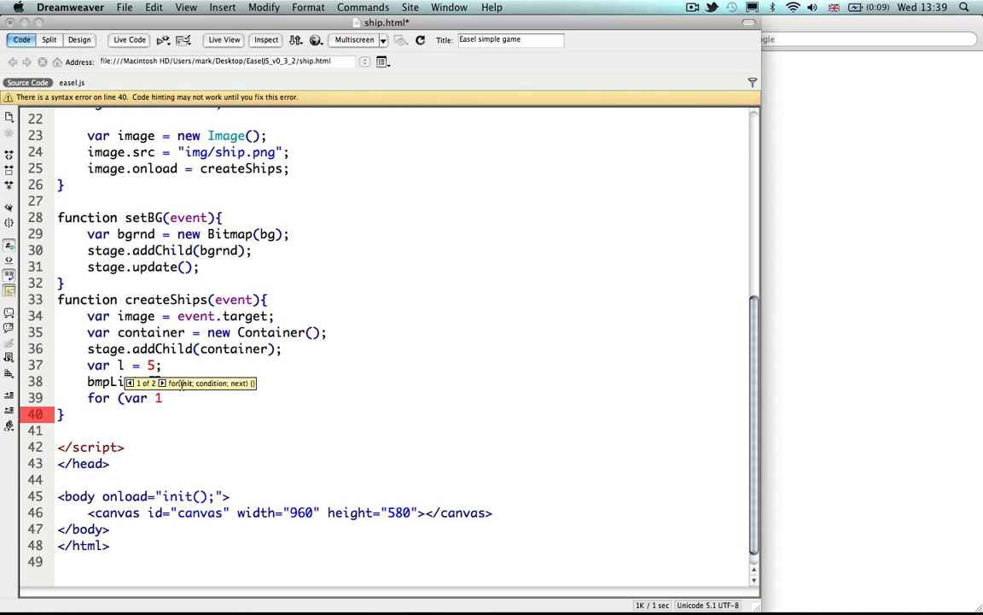
text(i)
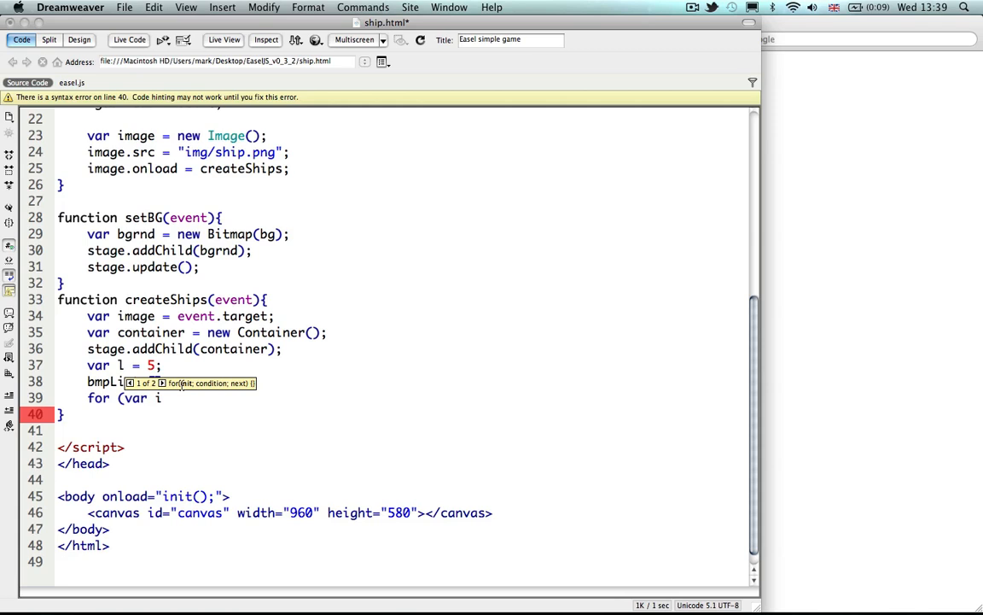
text(=0)
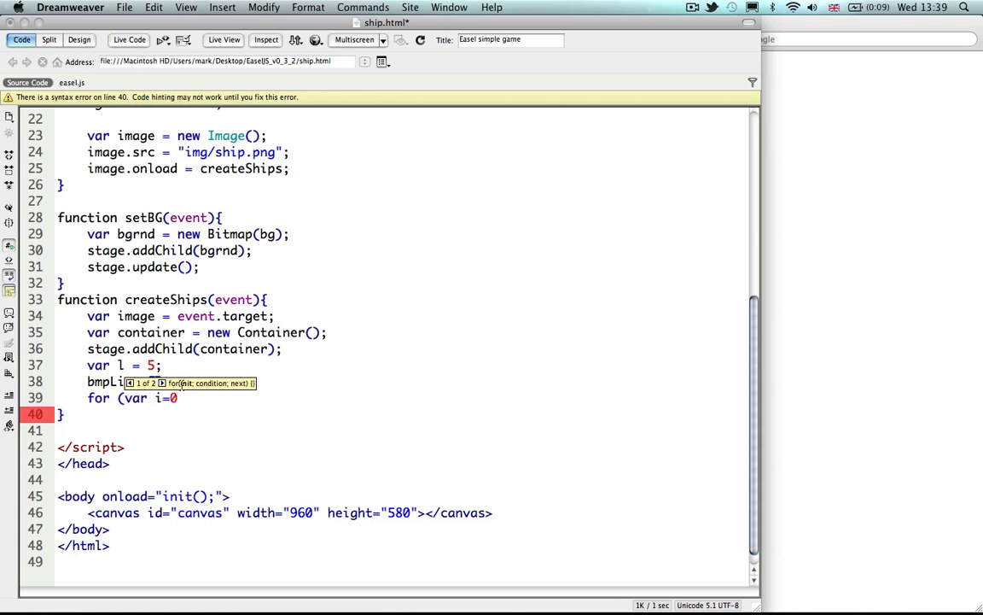
text(;)
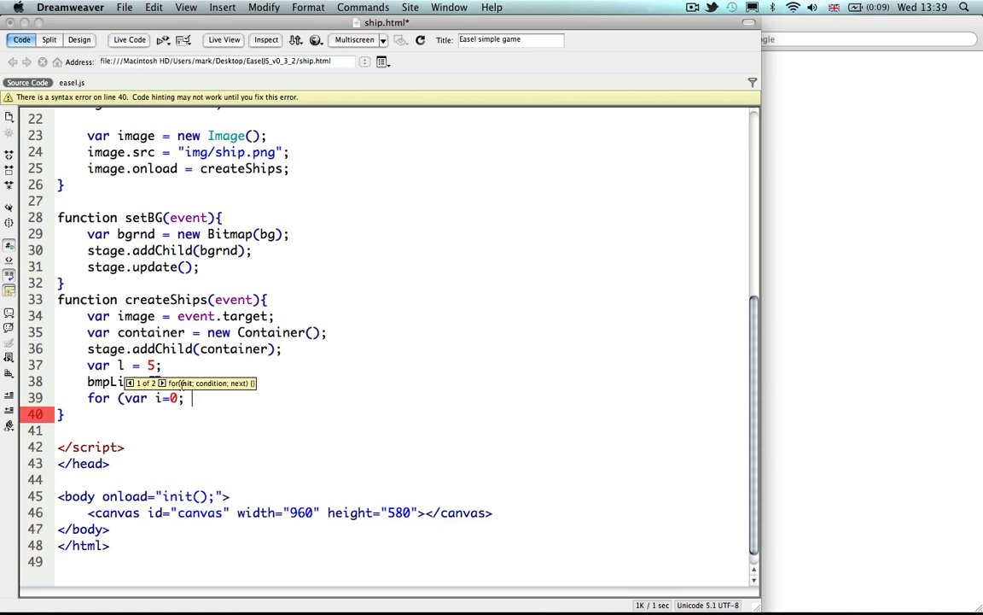
text(i)
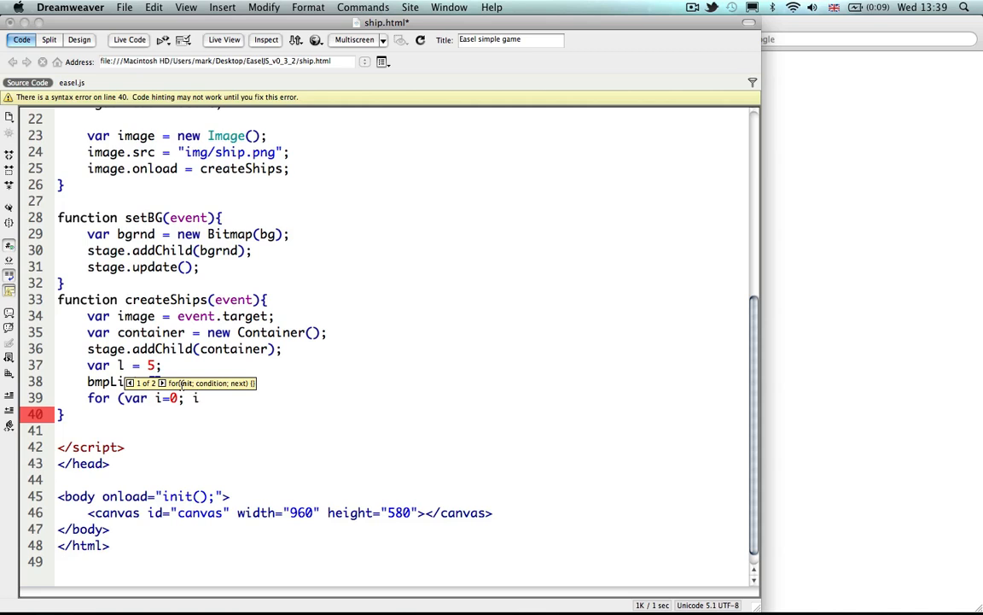
text(<)
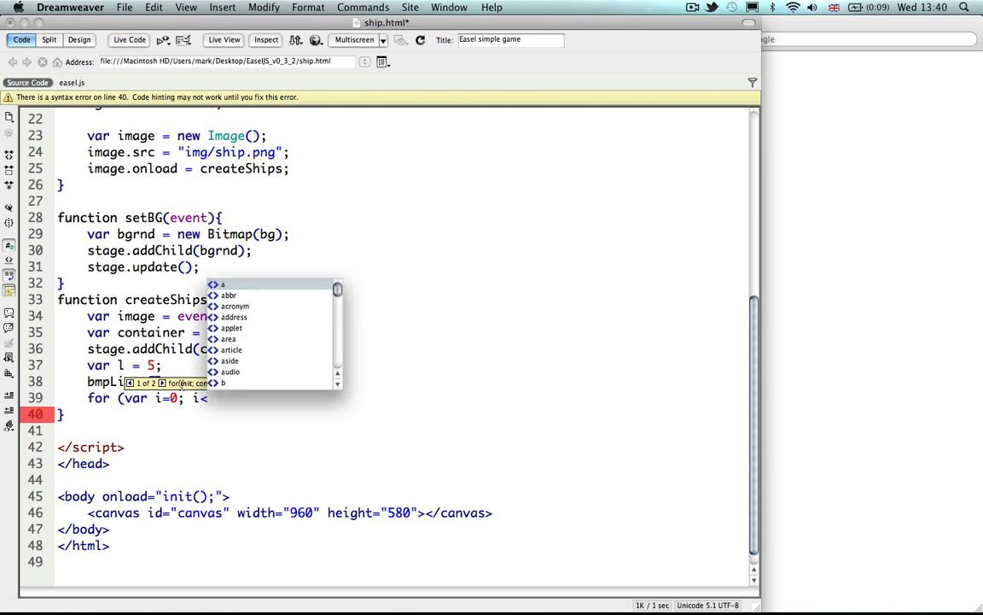
text(l)
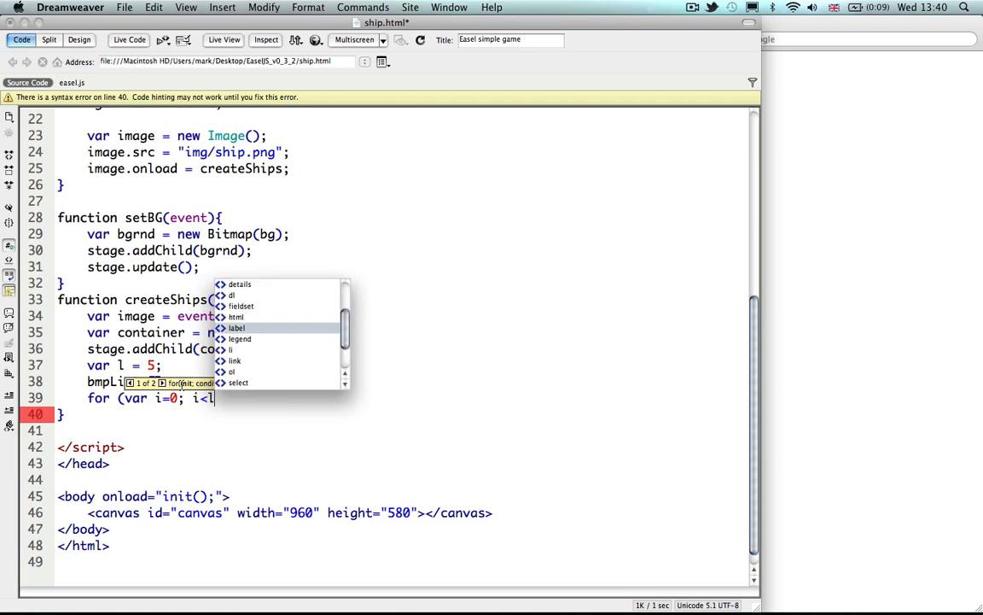
text(; i++))
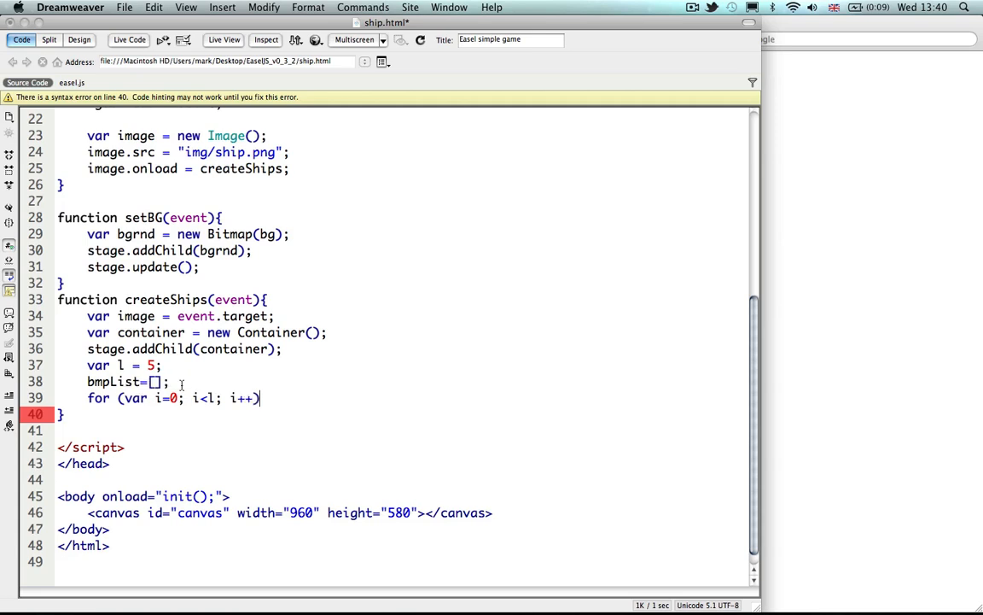
text({)
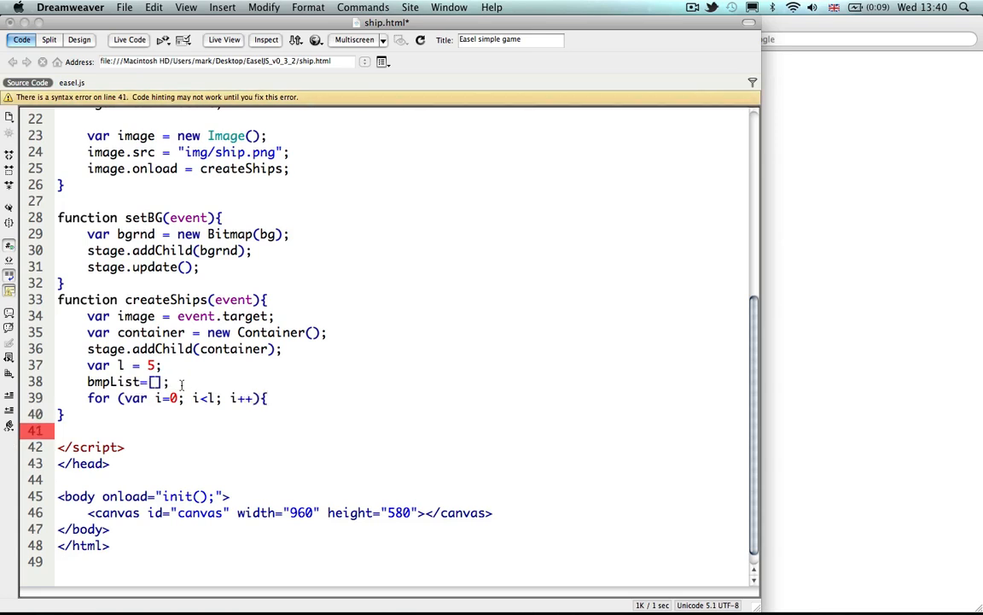
- Close the for loop and begin its body with bitmap =
text(})
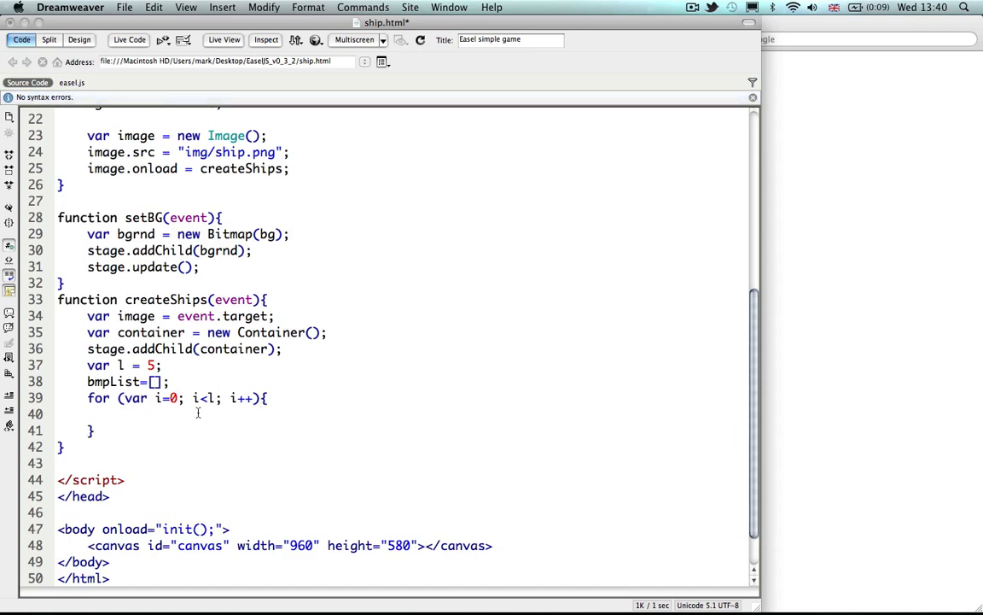
double_click(205, 398)
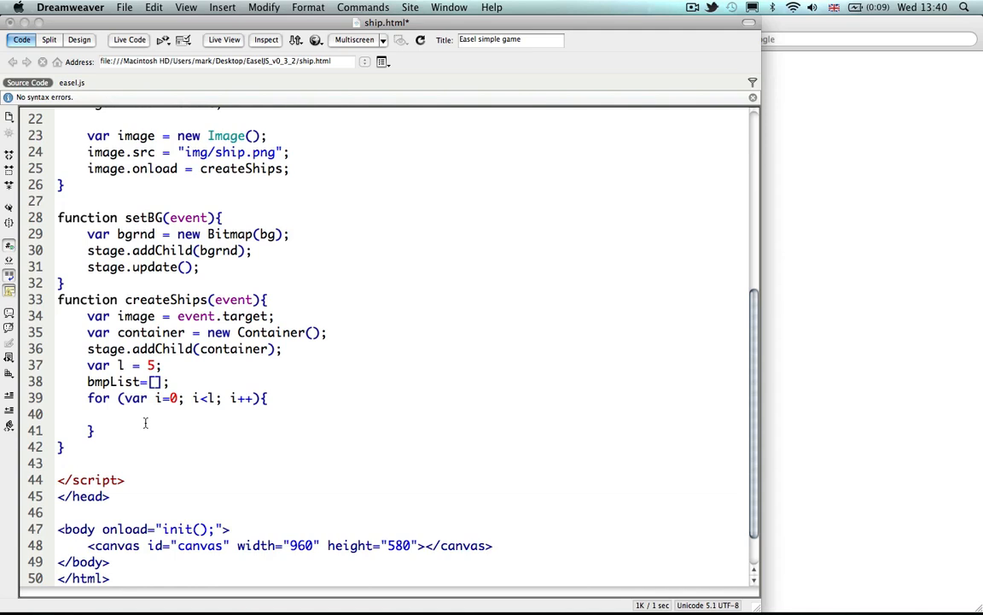
text(bitmap =)
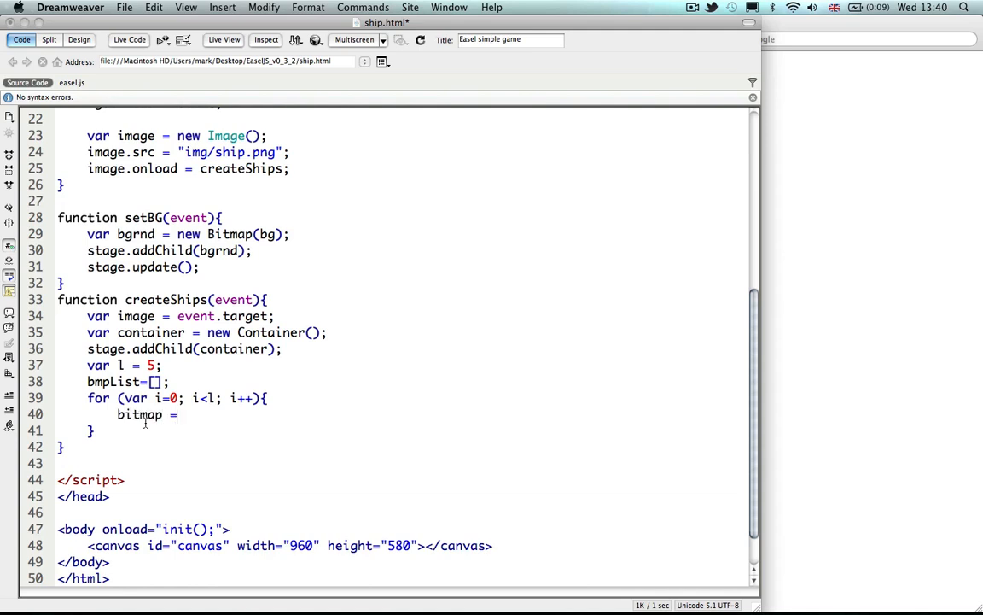
- Complete the loop line as bitmap = new Bitmap(image); from the loaded ship image
text(new)
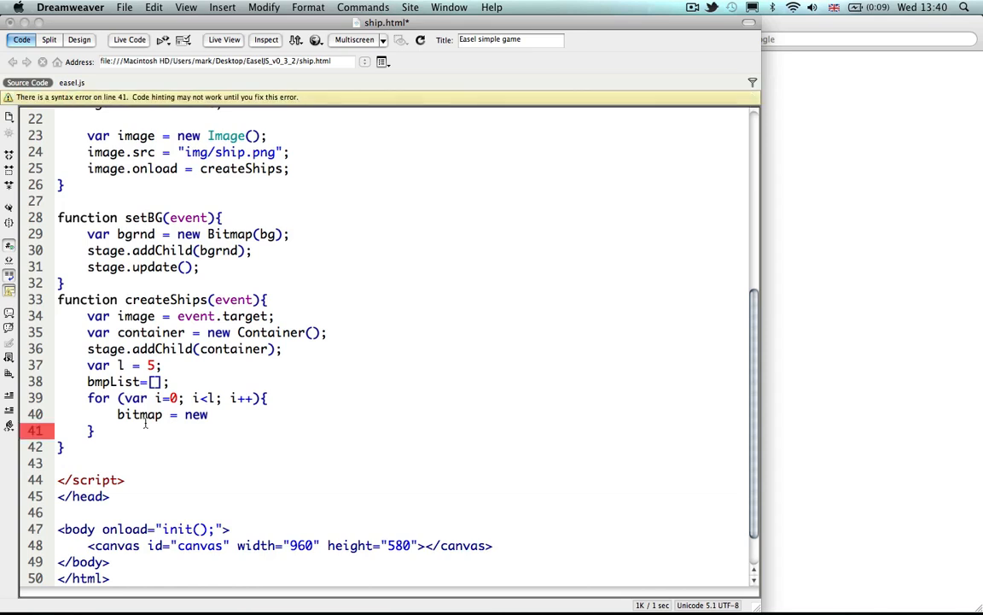
text(Bitmap)
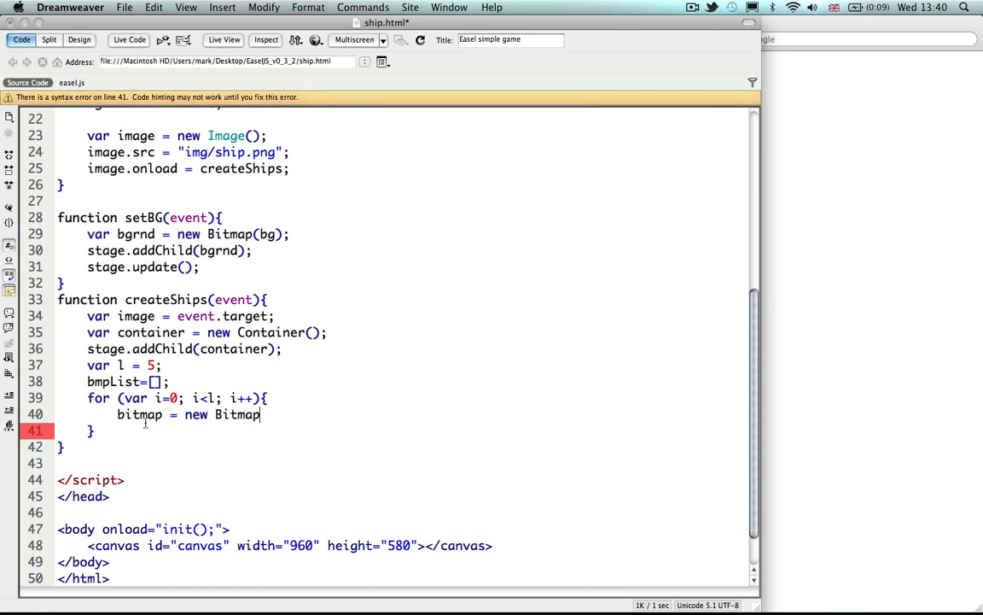
text((image)
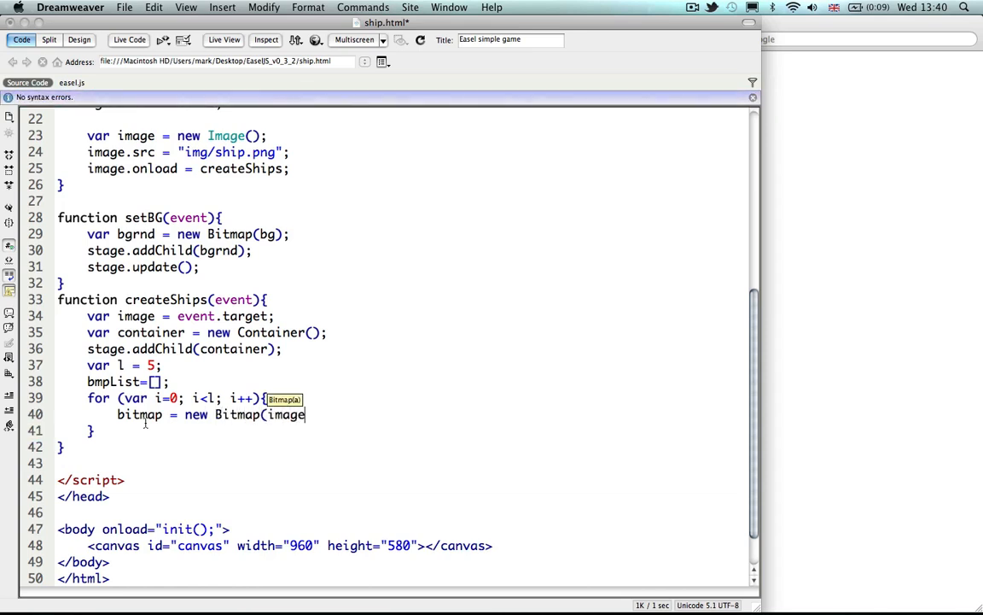
text();)
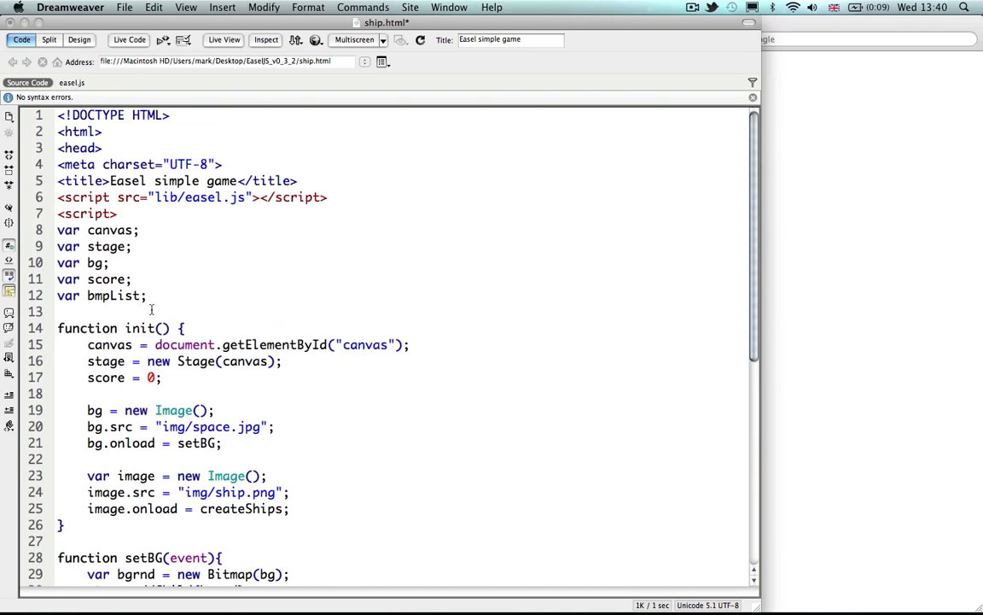
- Declare var bitmap globally after var bmpList at the top of the script
text(var bi)
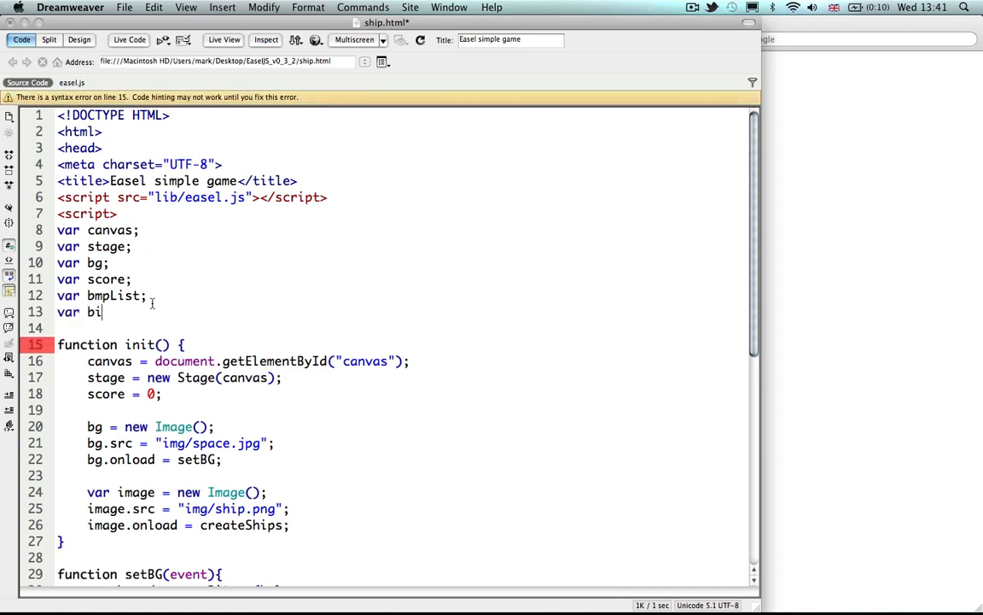
text(tmap)
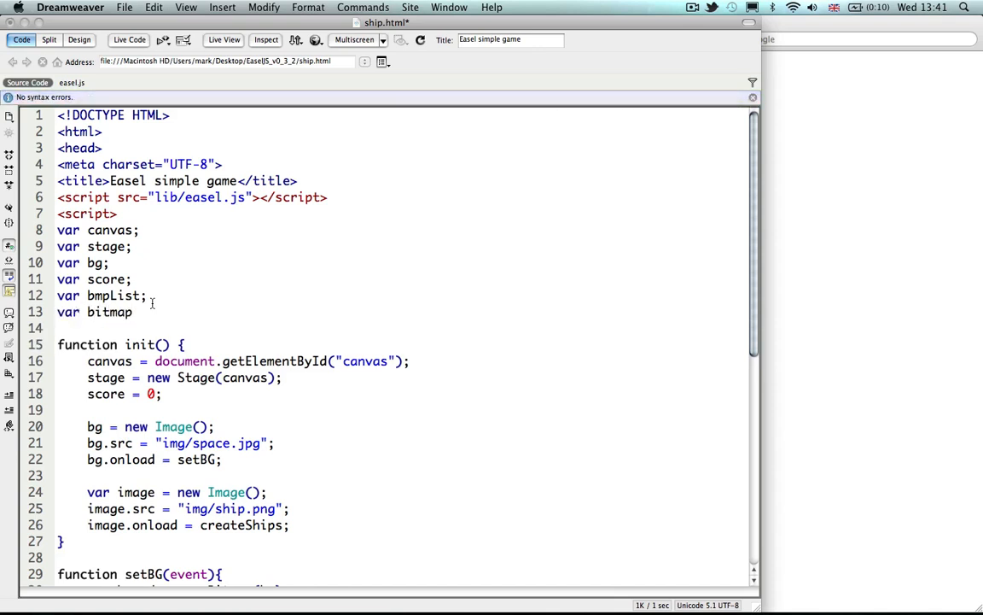
scroll(down, 3)
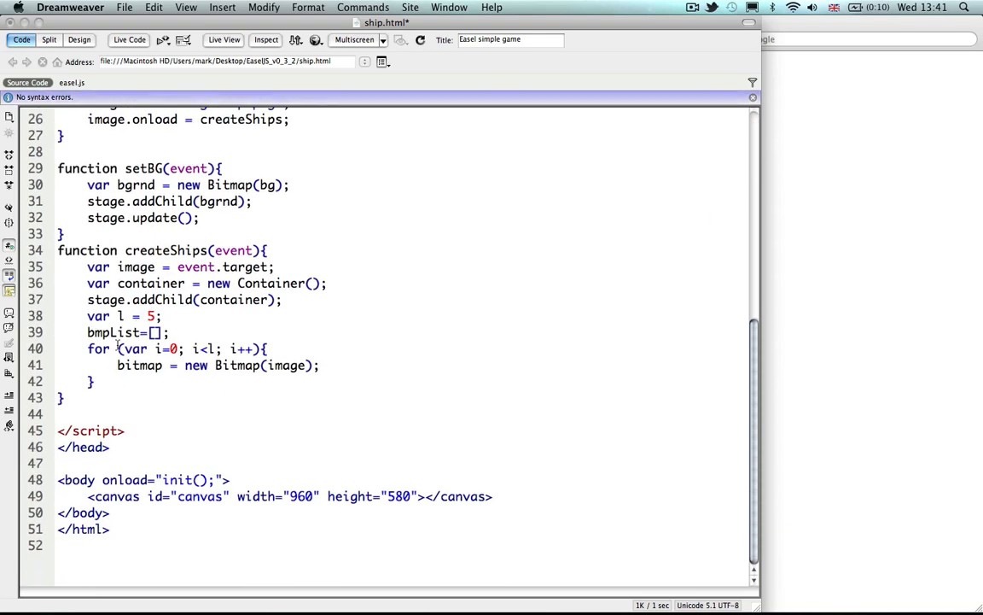
- Inside the ship loop, add each bitmap to the container with container.addChild(bitmap);
click(99, 382)
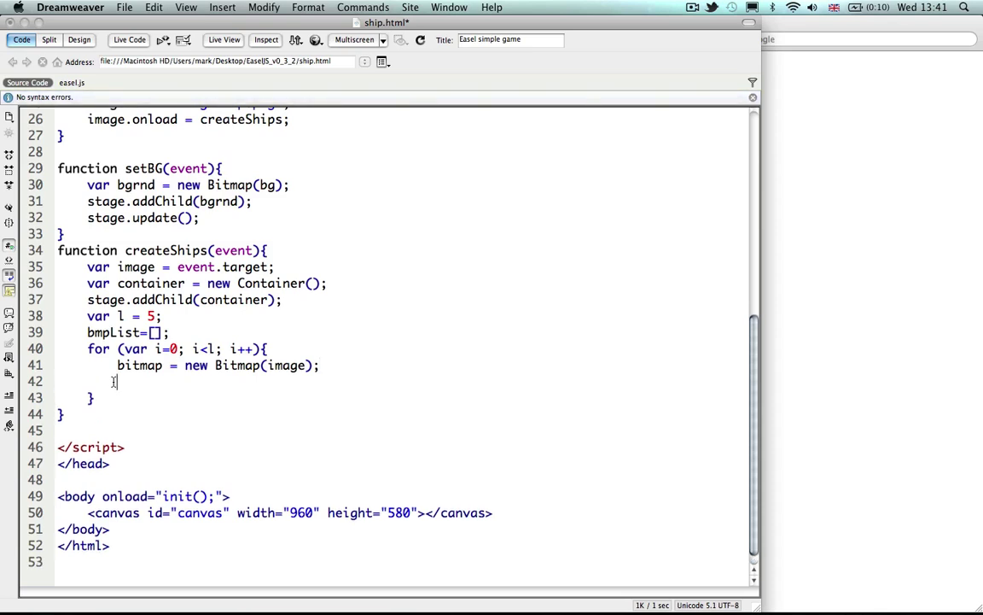
text(container)
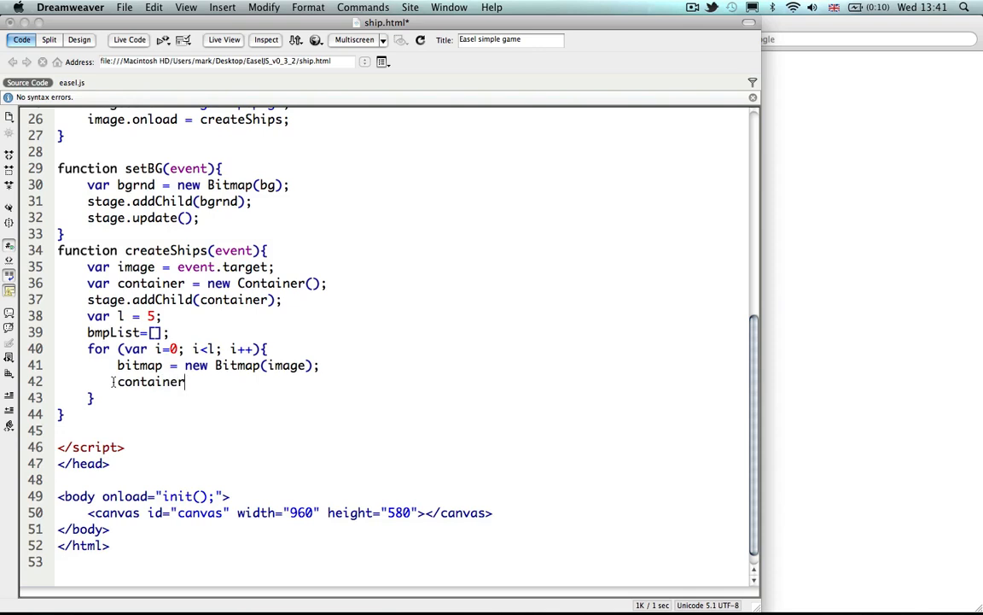
text(.add)
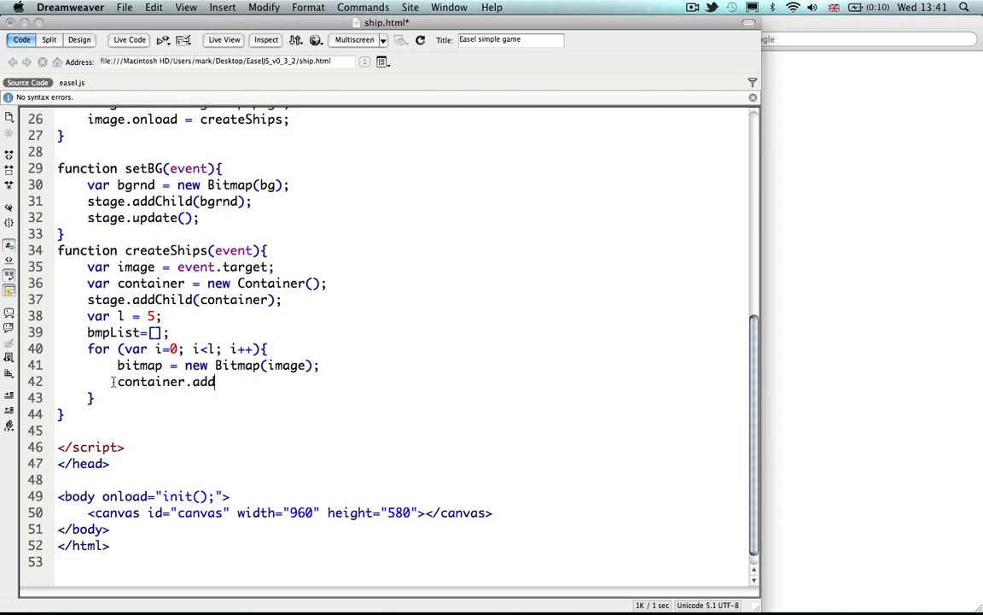
text(Child()
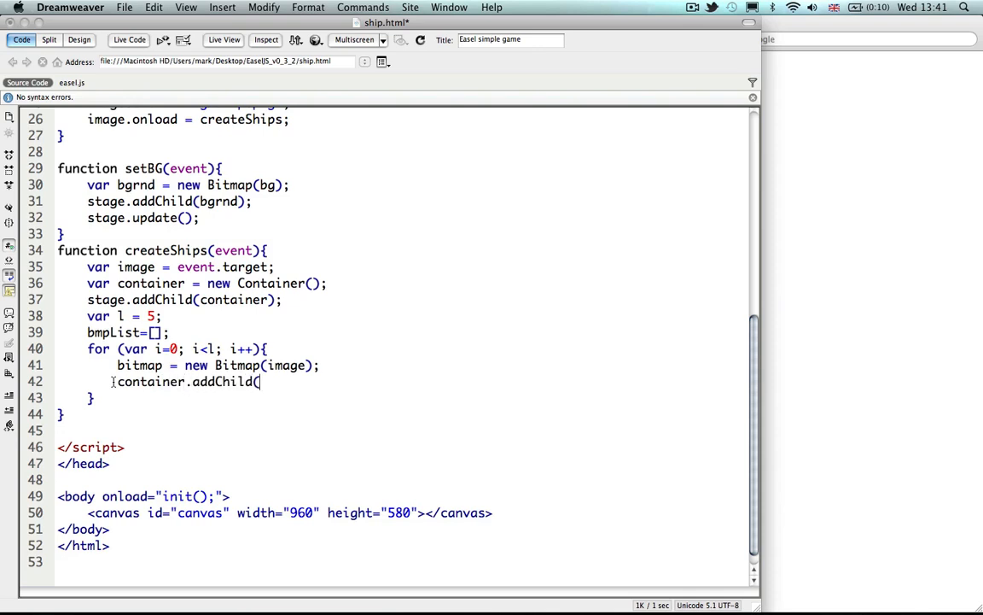
text((bitmap);)
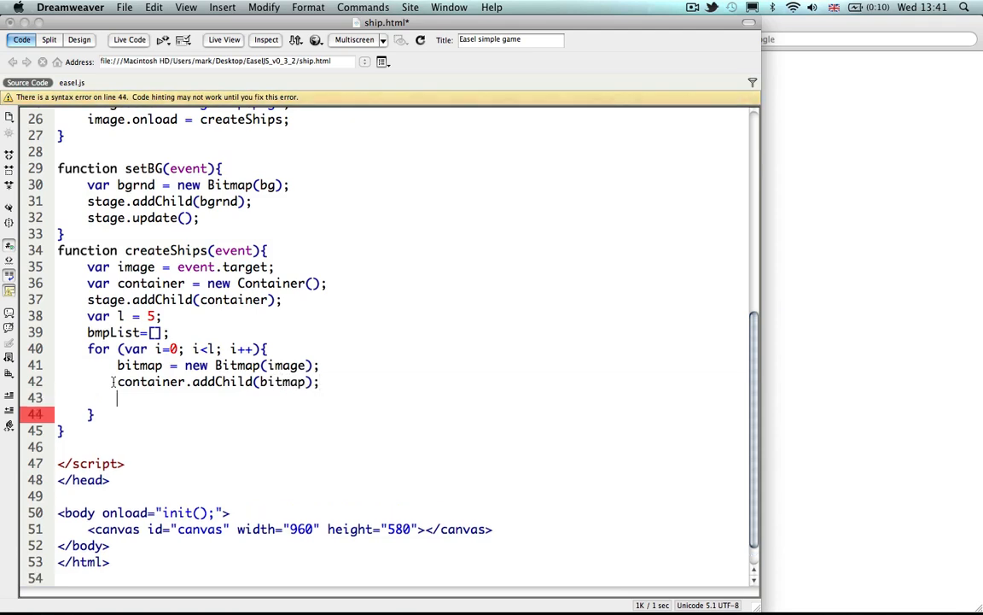
- Name each bitmap from its loop index with bitmap.name="ship"+i;
text(bit)
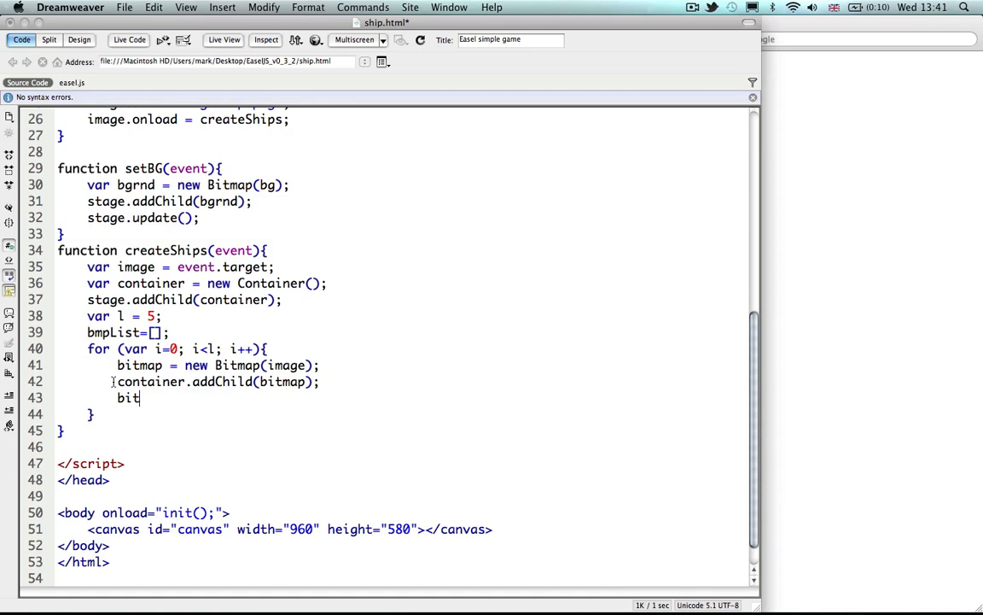
text(map)
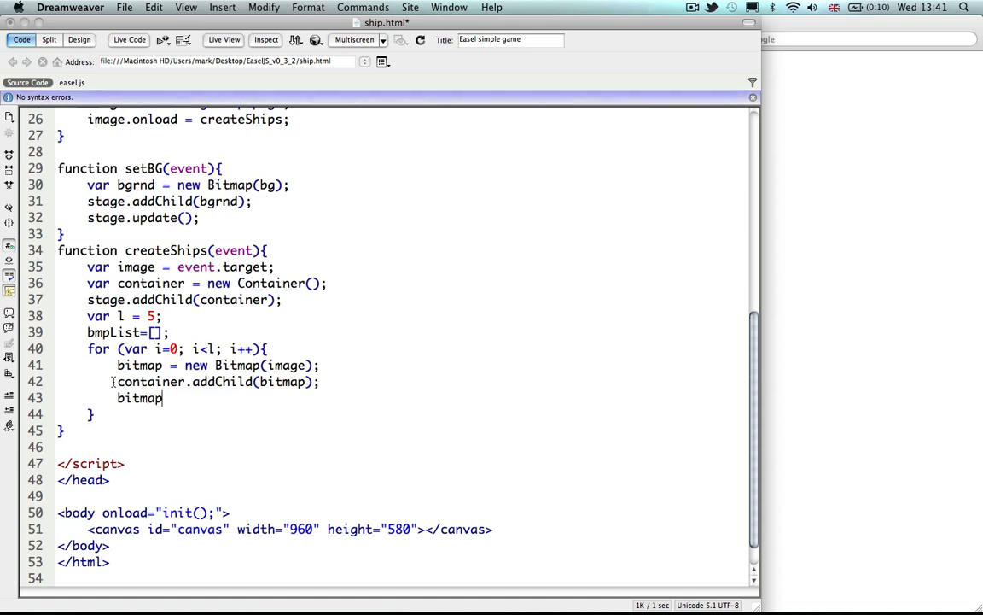
text(.name)
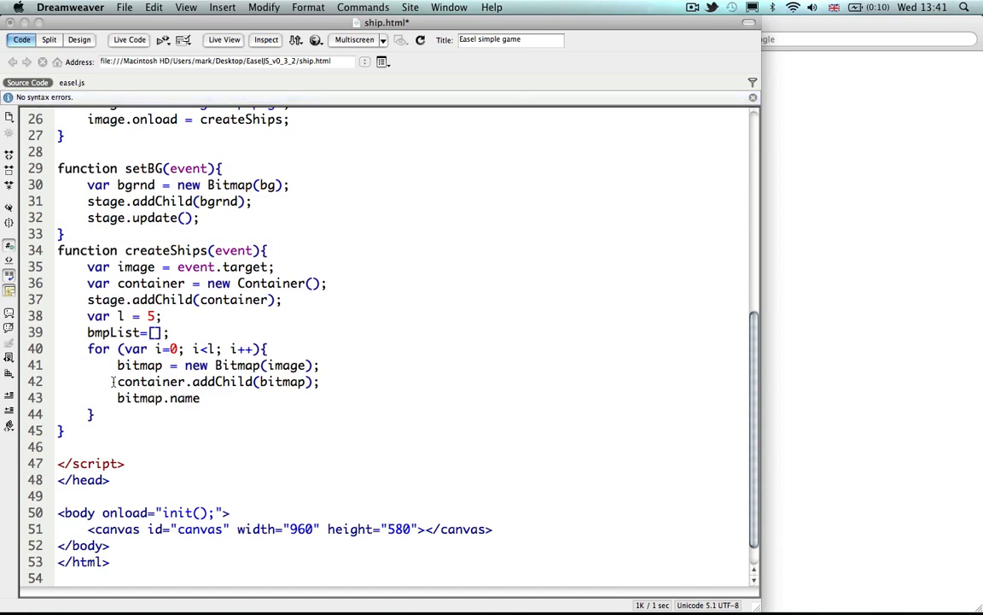
text(=")
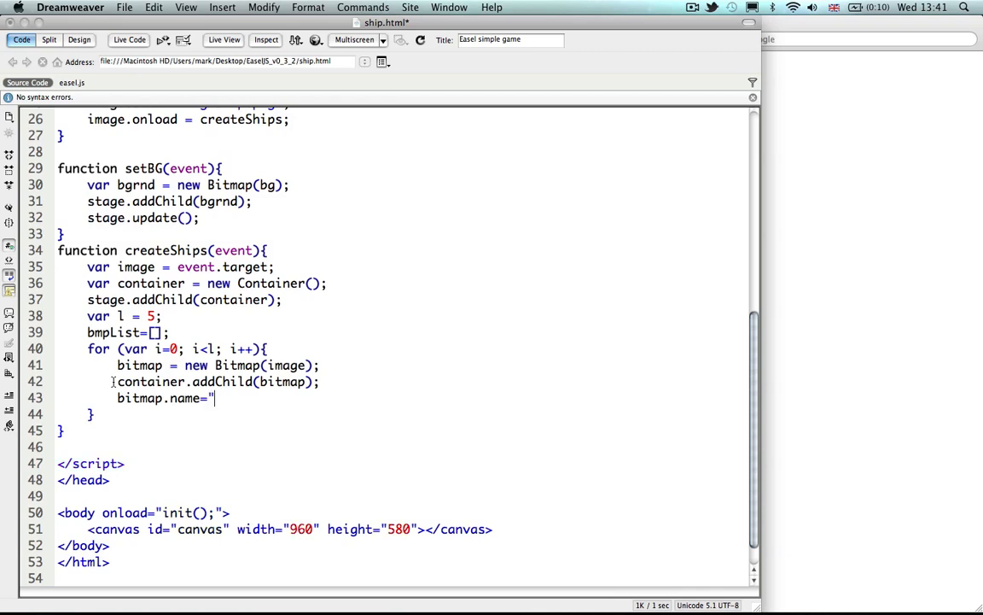
text(ship)
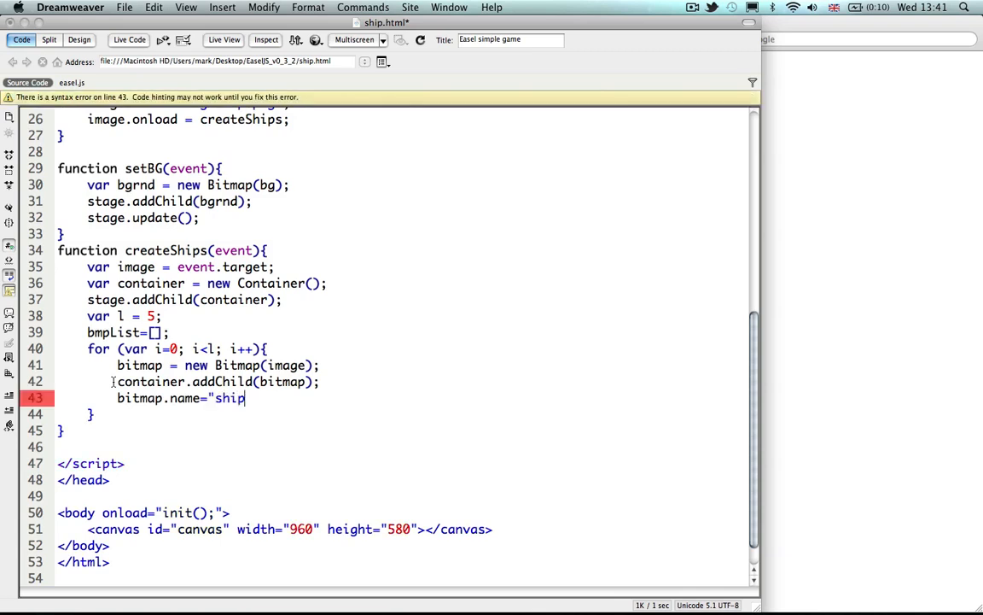
text("+)
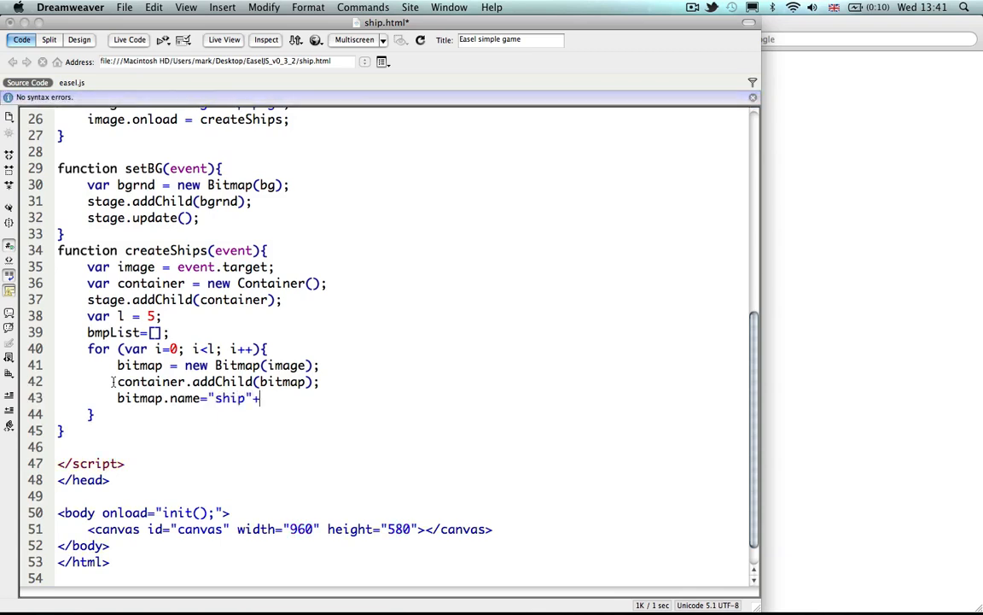
text(i;)
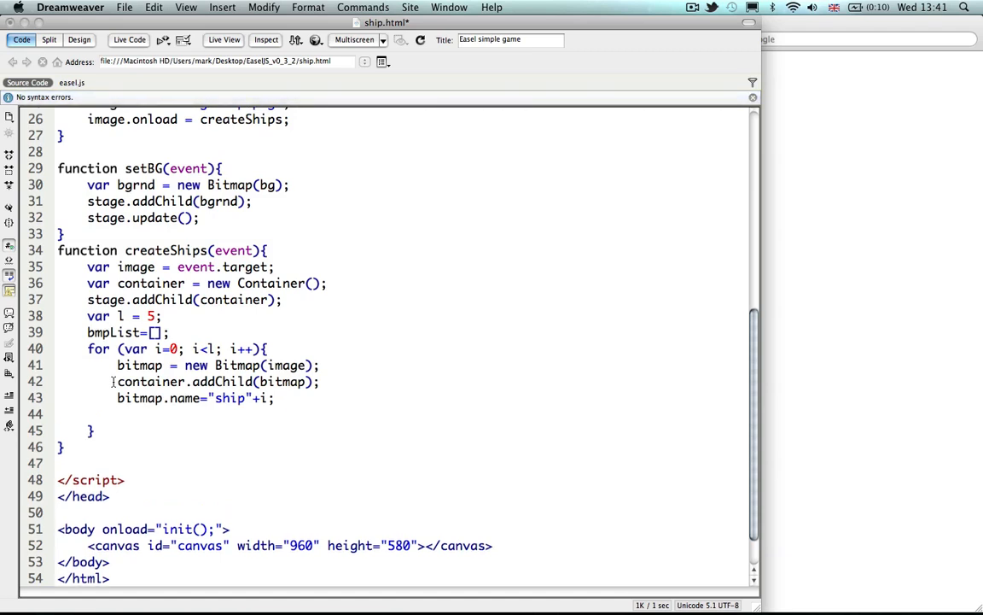
- After the naming line, call resetEnemy(bitmap); for each new ship
click(119, 415)
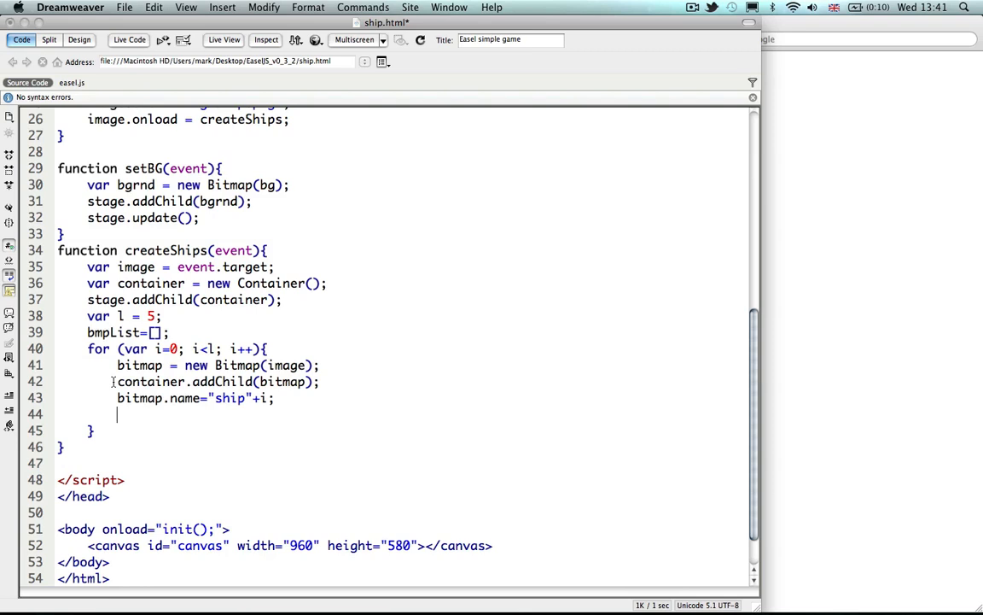
text(r)
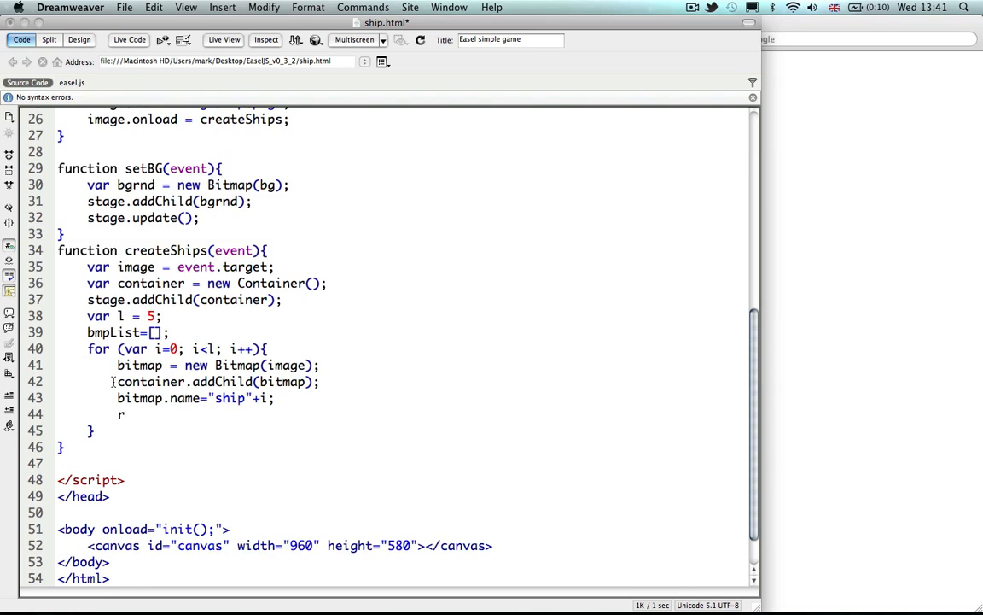
text(eset)
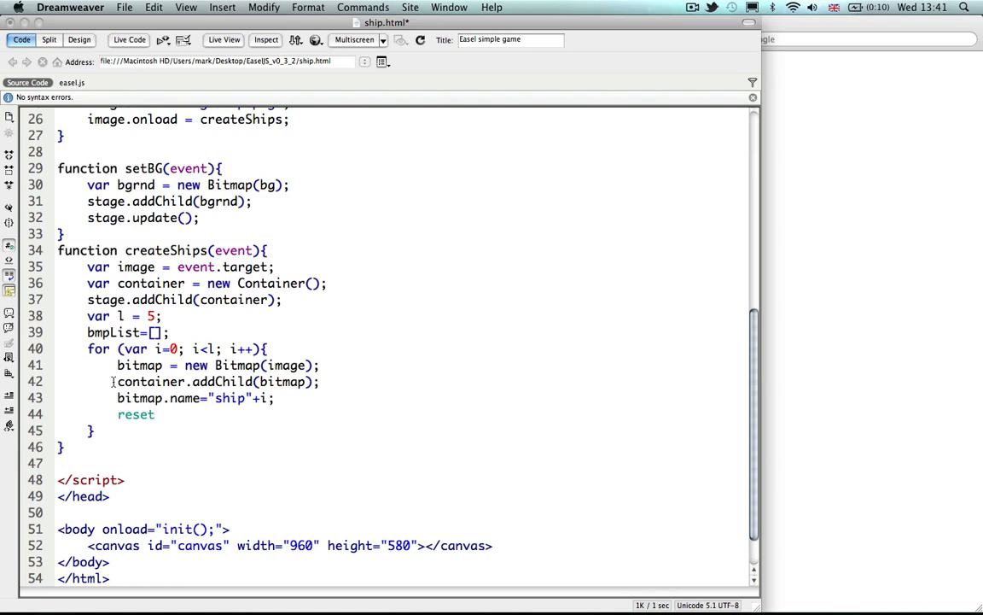
text(Ene)
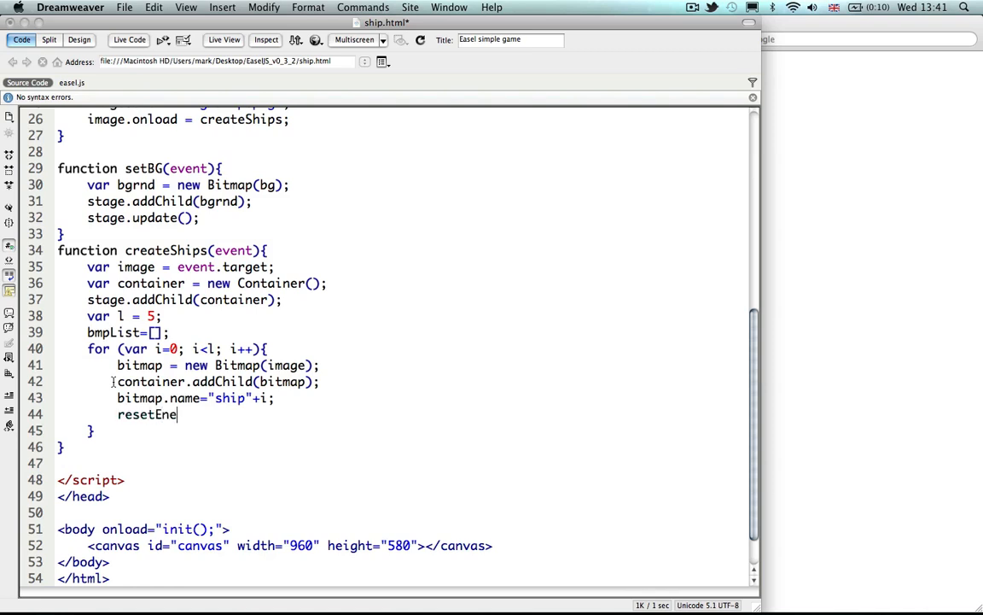
text(my)
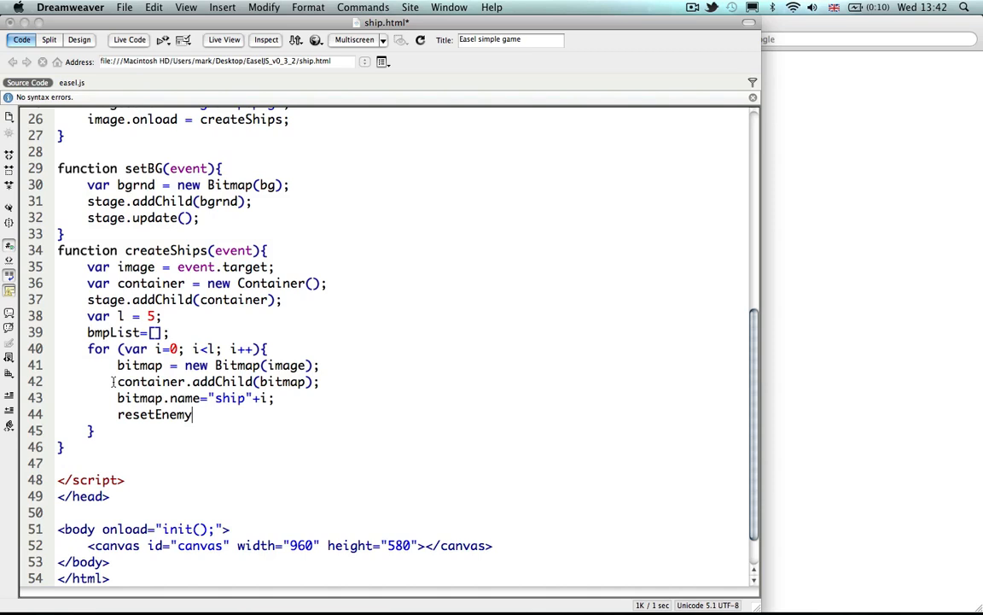
text((bitmap);)
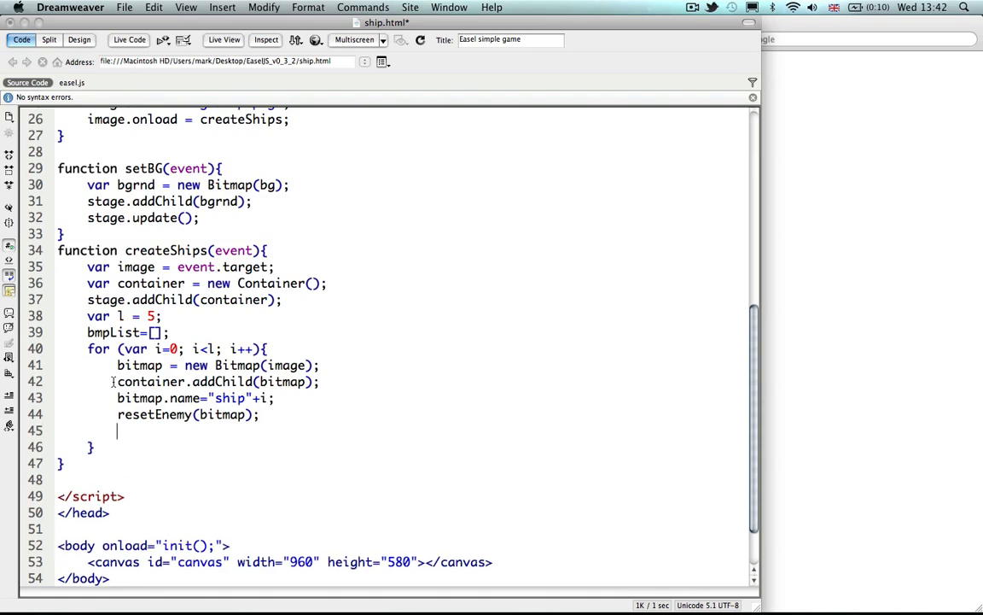
- Set bitmap.regX = bitmap.image.width/2|0; and bitmap.regY = bitmap.image.height/2|0; in the loop
text(bitmap)
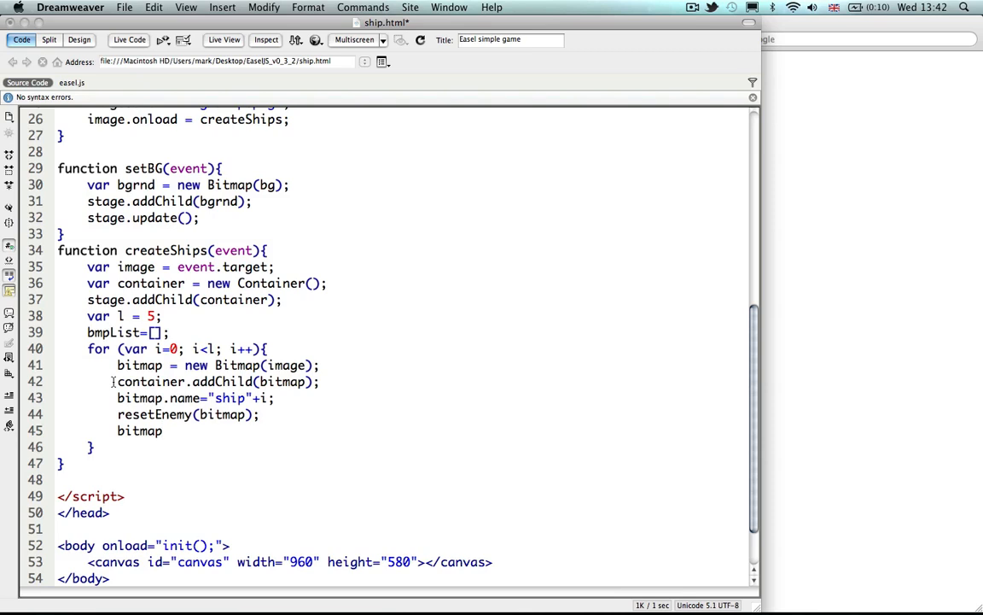
text(.re)
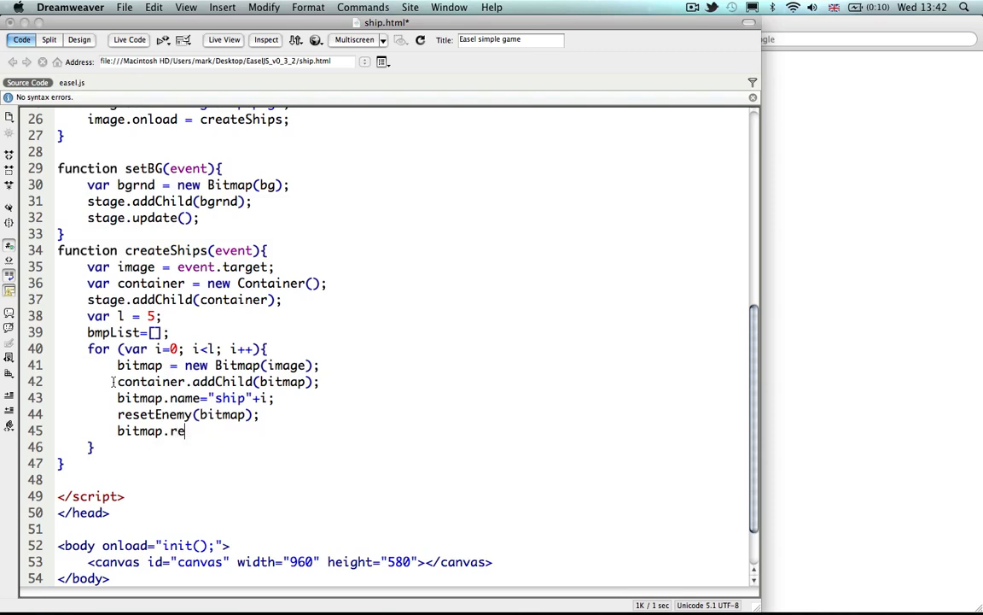
text(gX =)
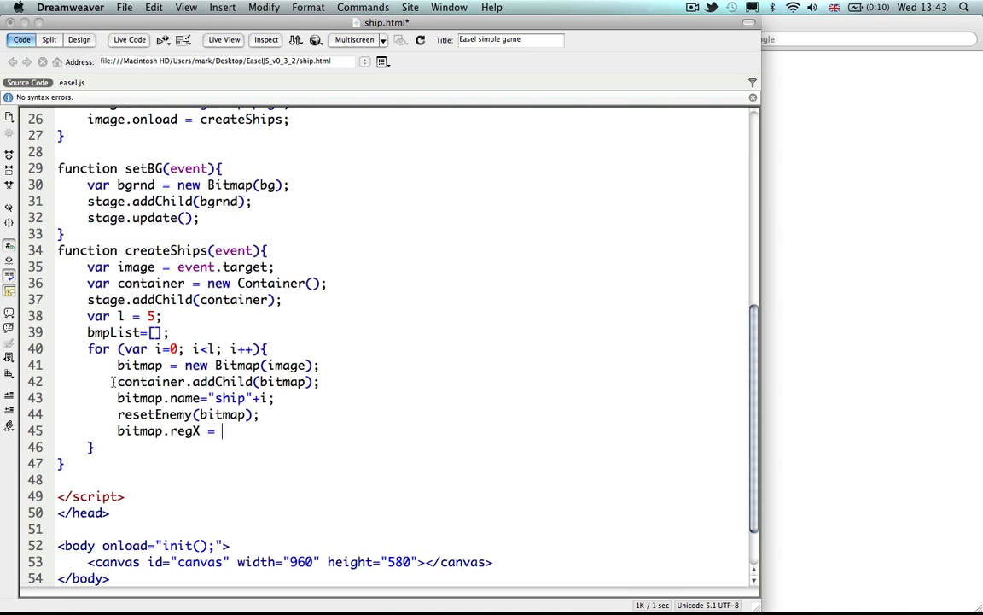
text(bitmap.imag)
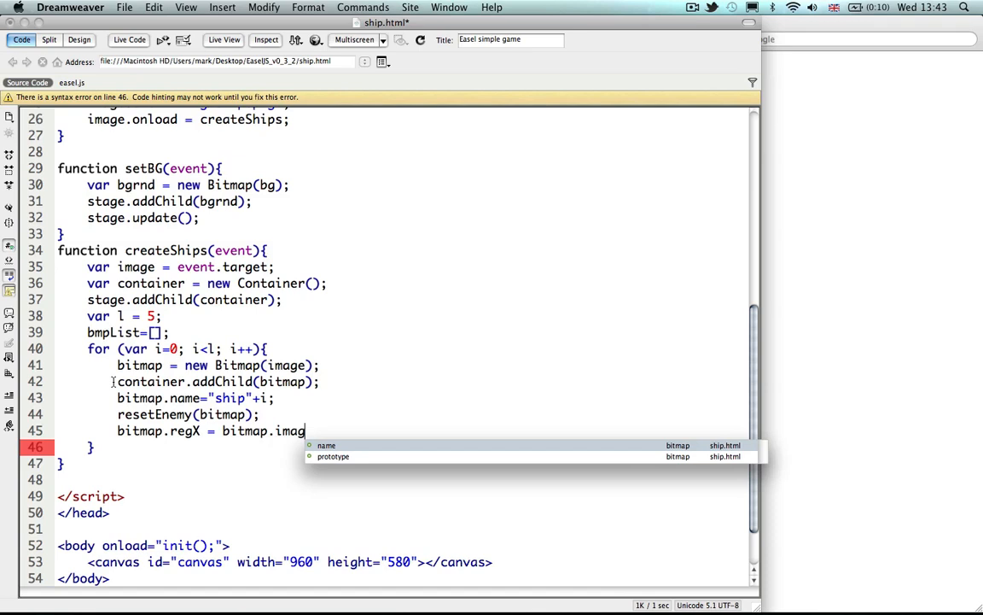
text(e.width)
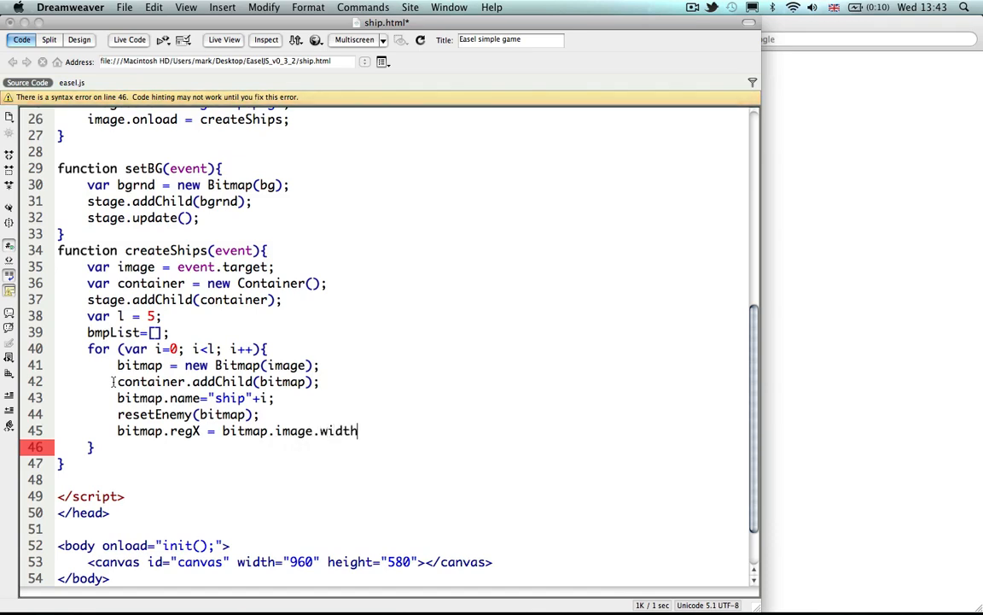
text(/)
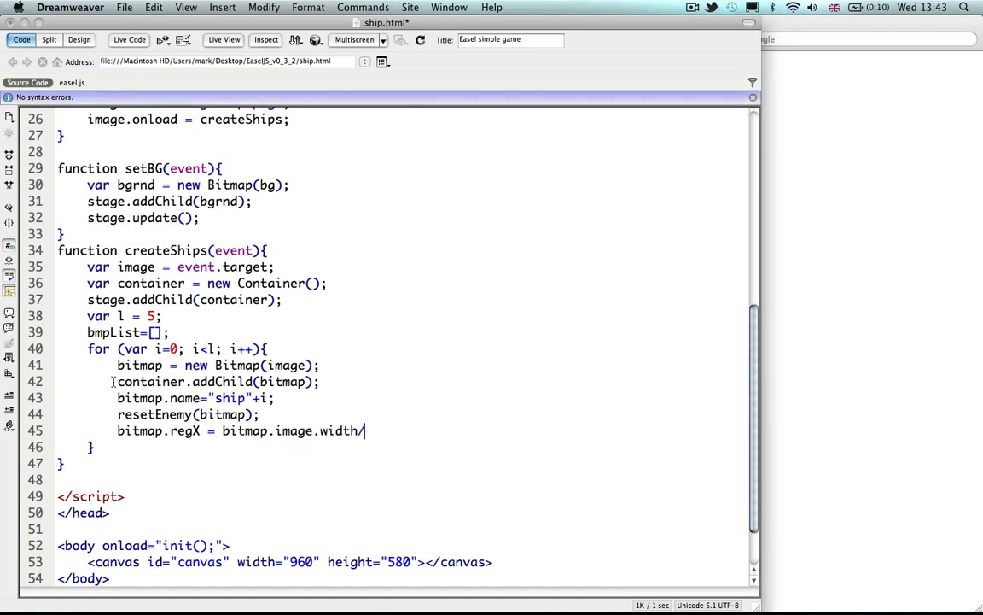
text(2)
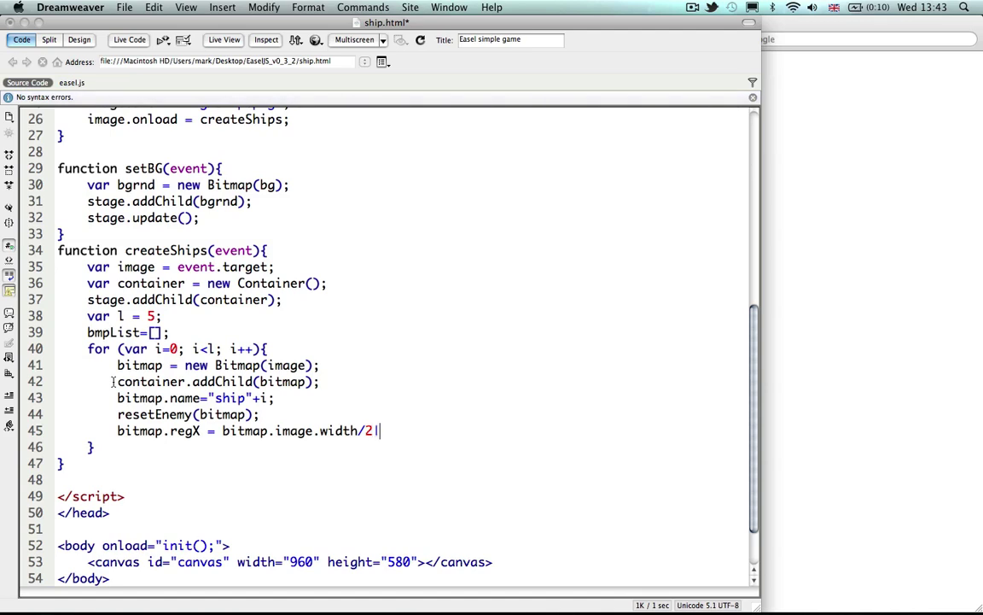
text(0;)
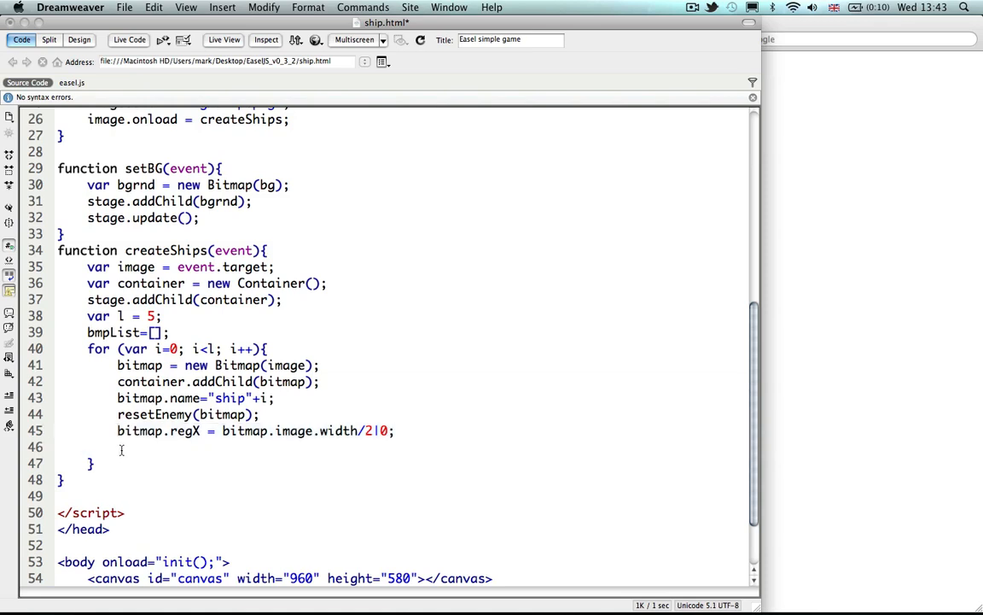
text(bitmap.regX = bitmap.image.width/2|0;)
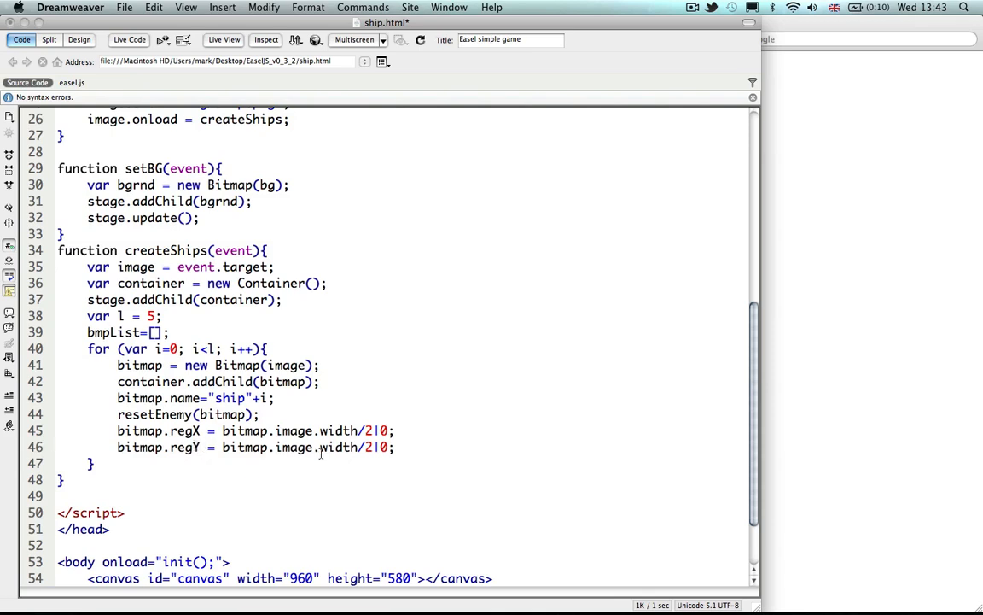
text(height)
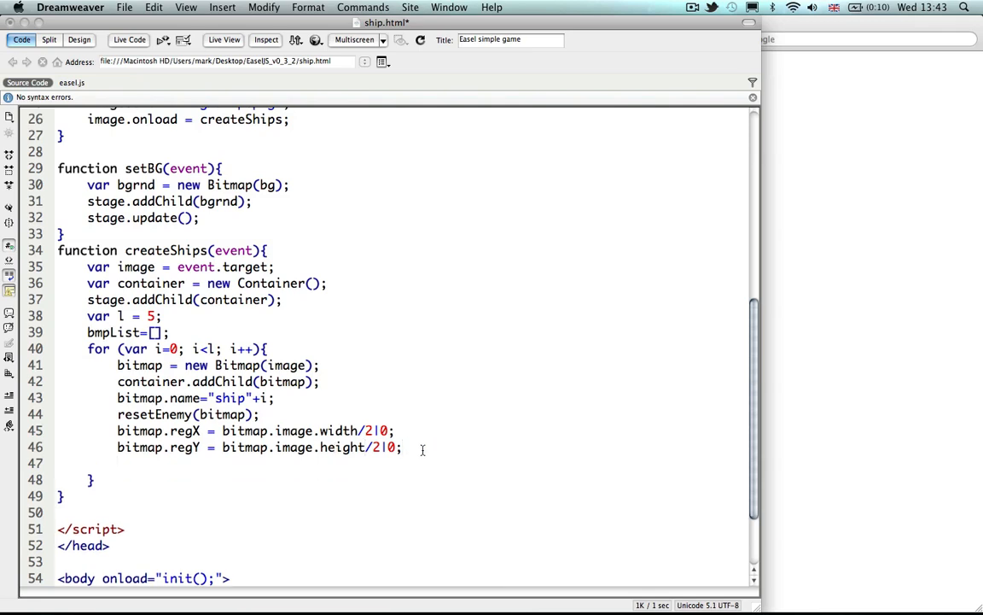
- Make each ship clickable with bitmap.mouseEnabled = true;
text(bitm)
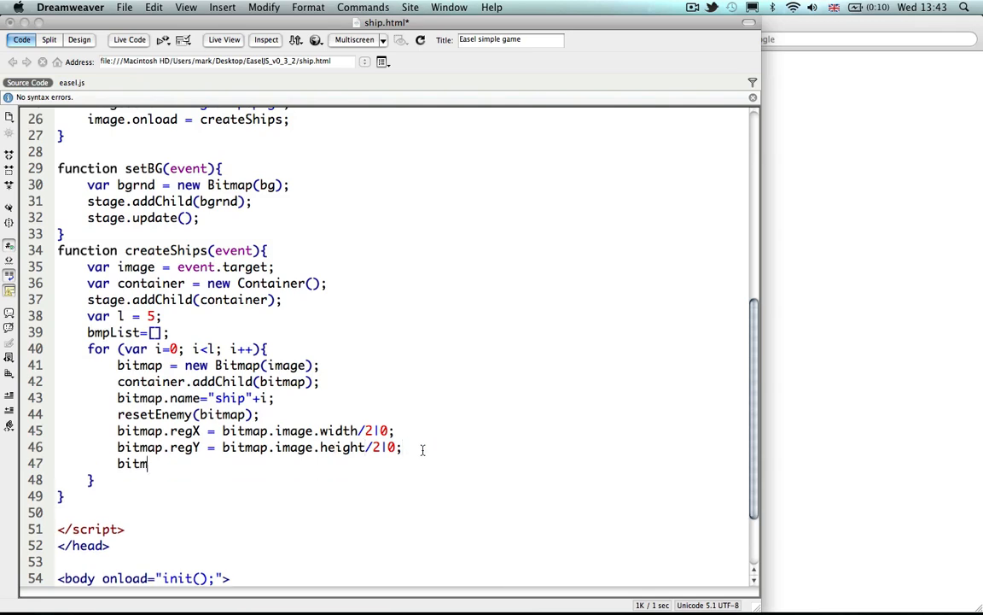
text(ap.mouse)
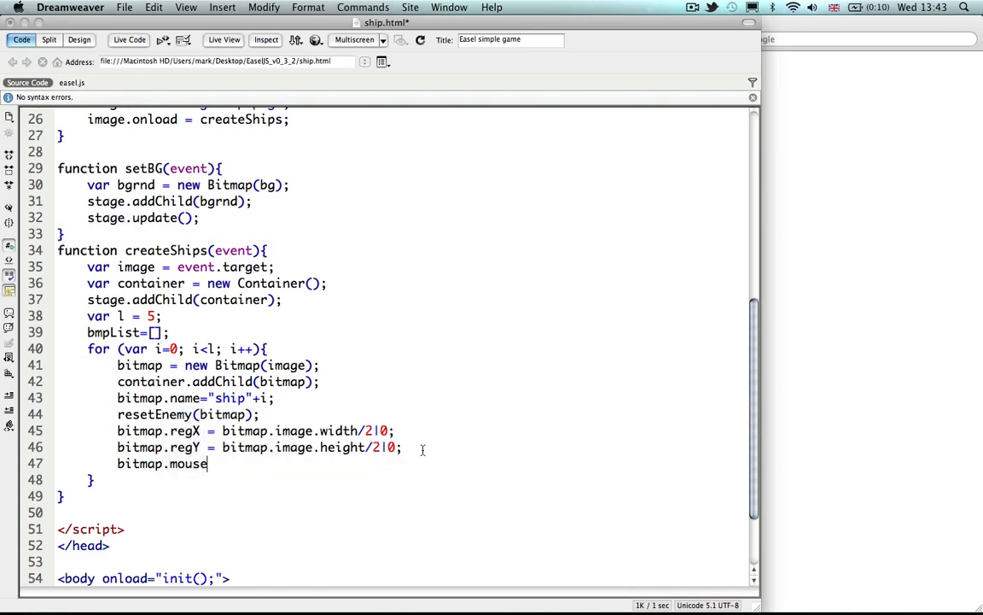
text(En)
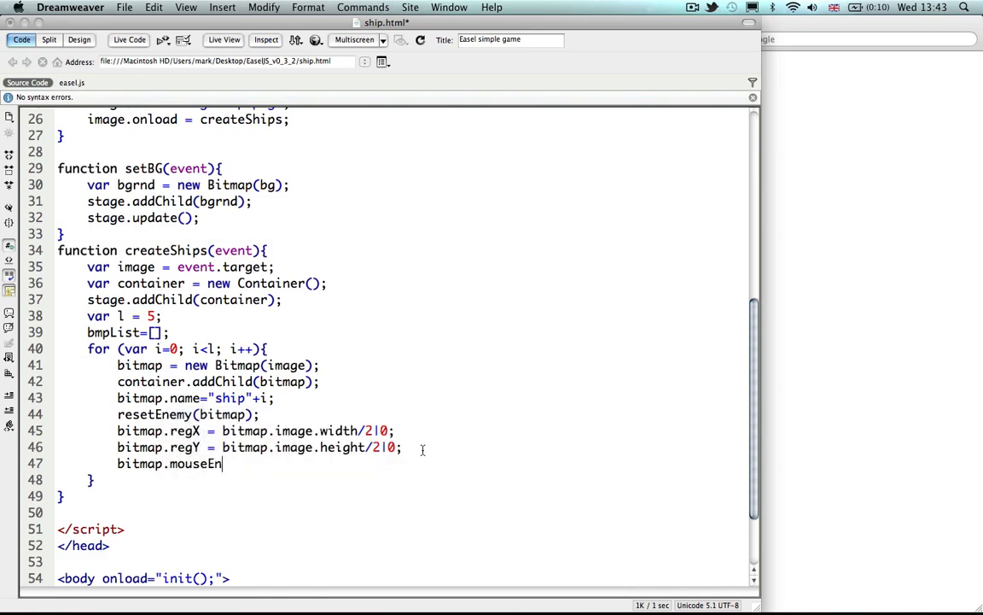
text(abled)
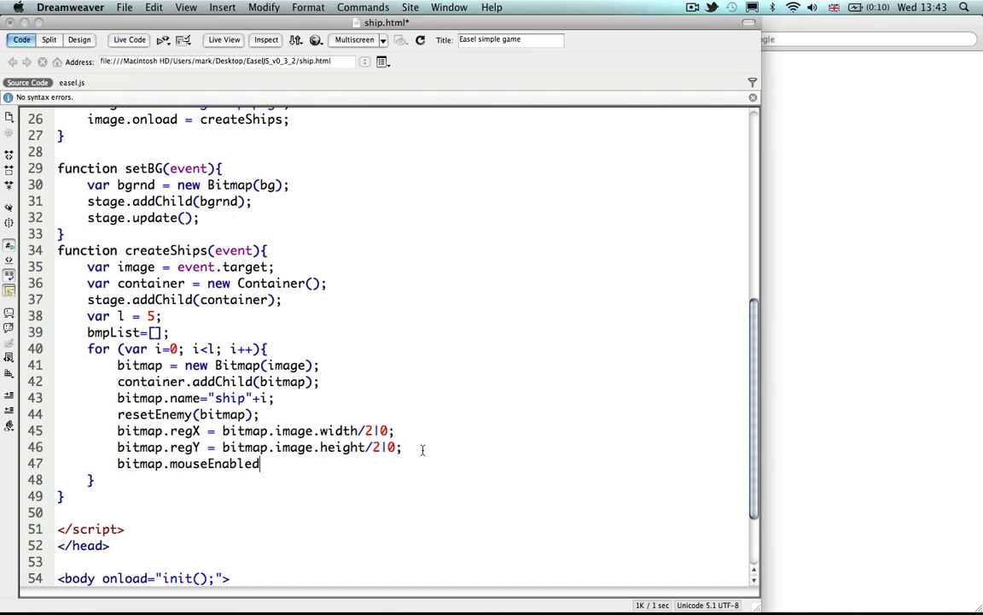
text(= true;)
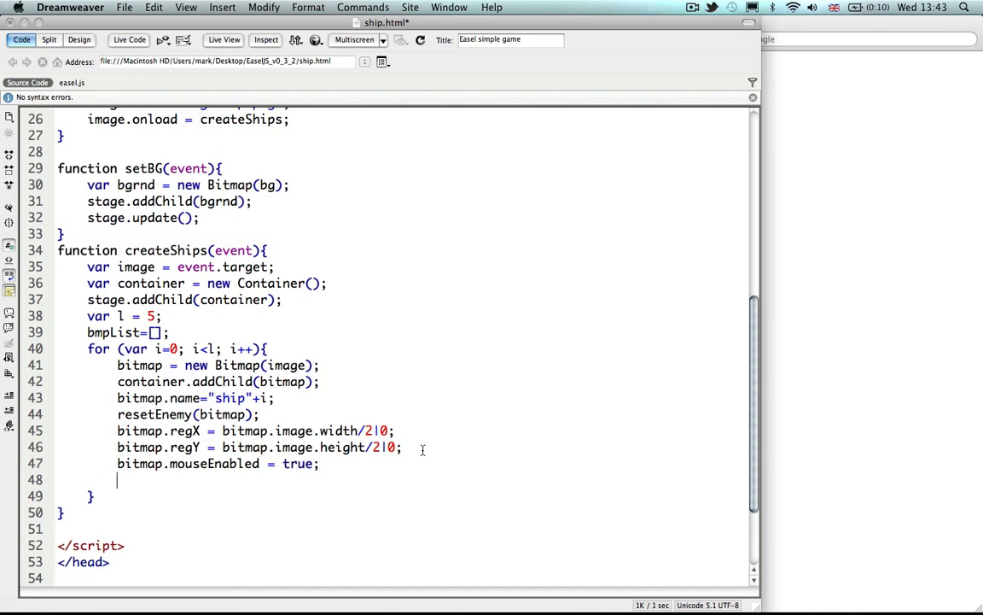
- Store each ship in the list with bmpList.push(bitmap);
text(bmp)
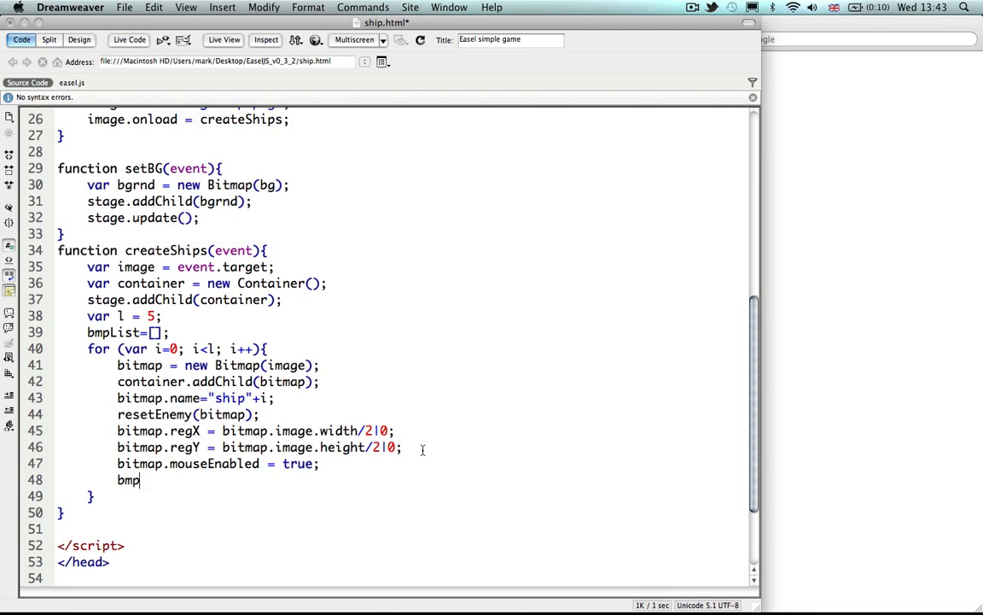
text(List)
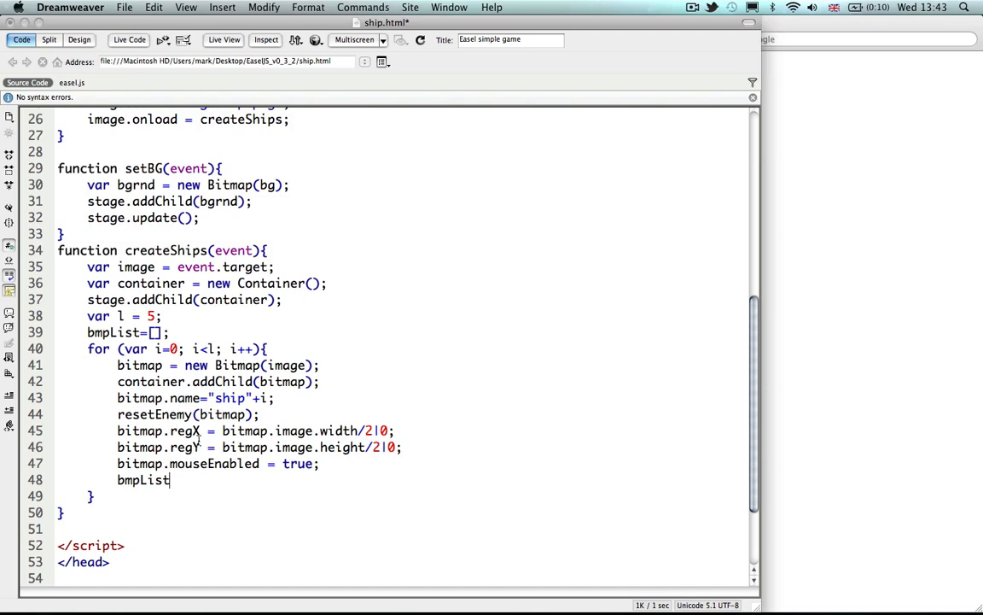
text(.push()
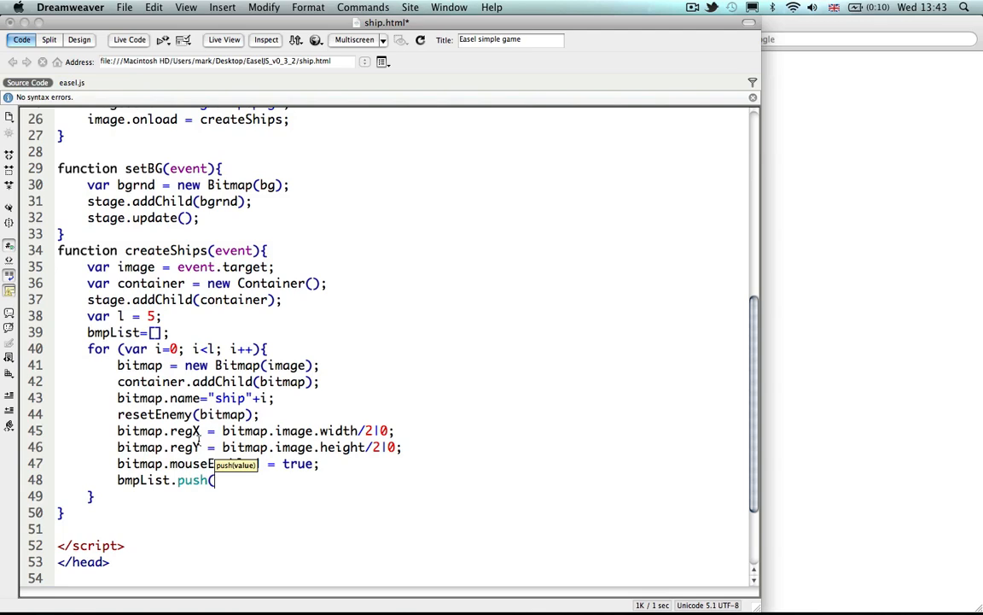
text(bitmap)
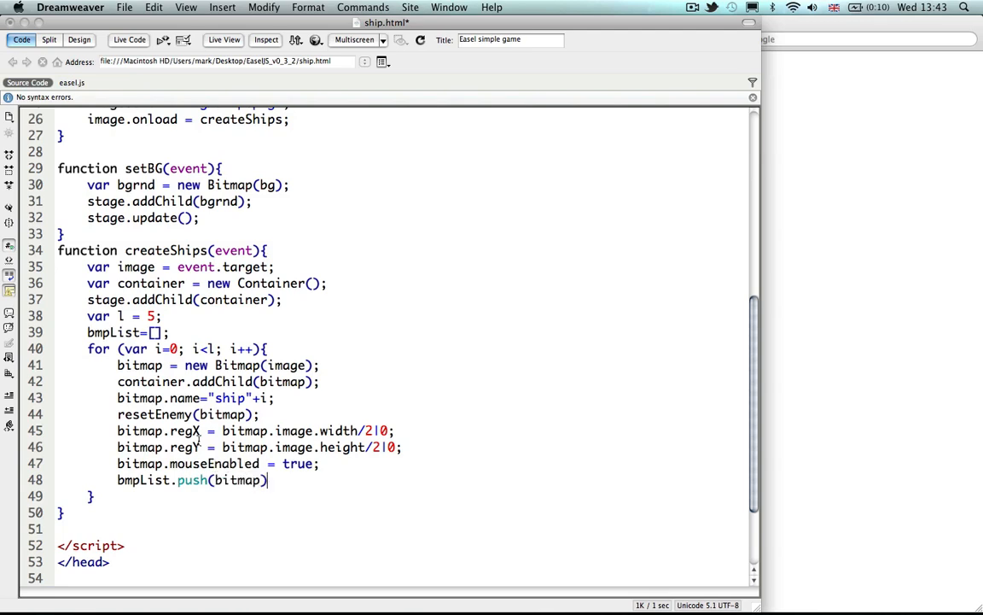
text(;)
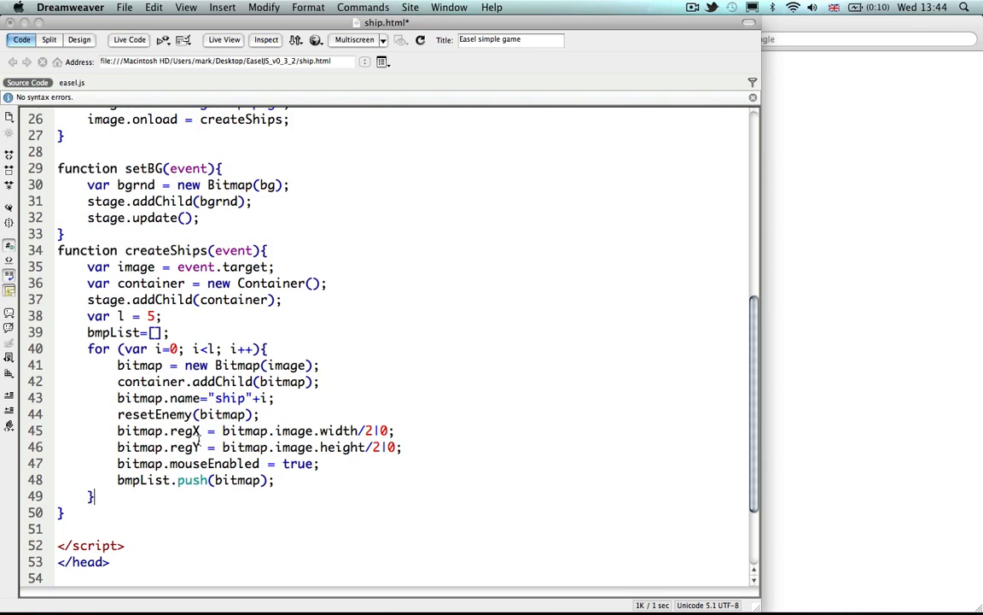
- After the loop's closing brace, refresh the display with stage.update();
text(stage.upda)
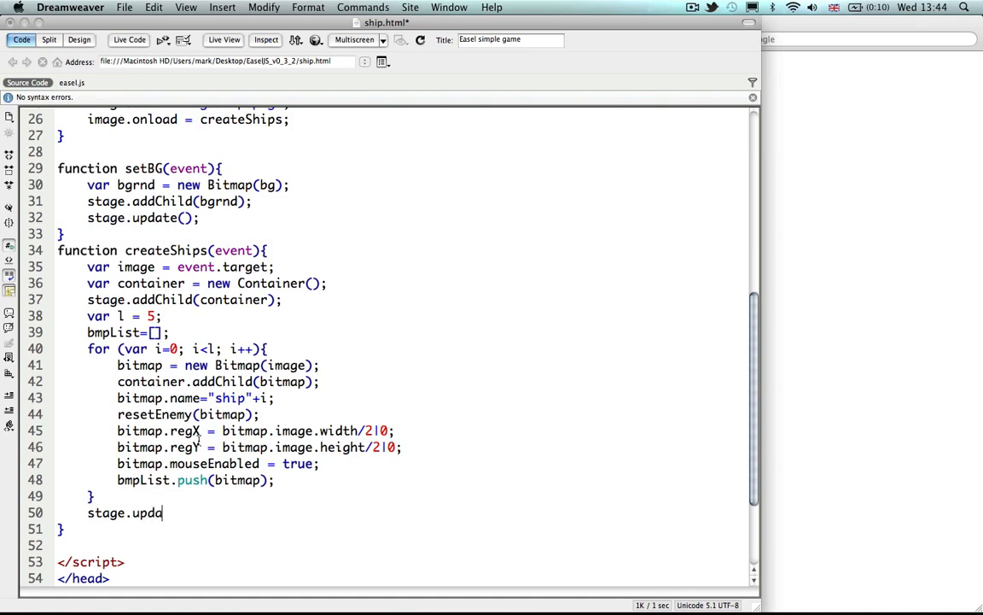
text(te())
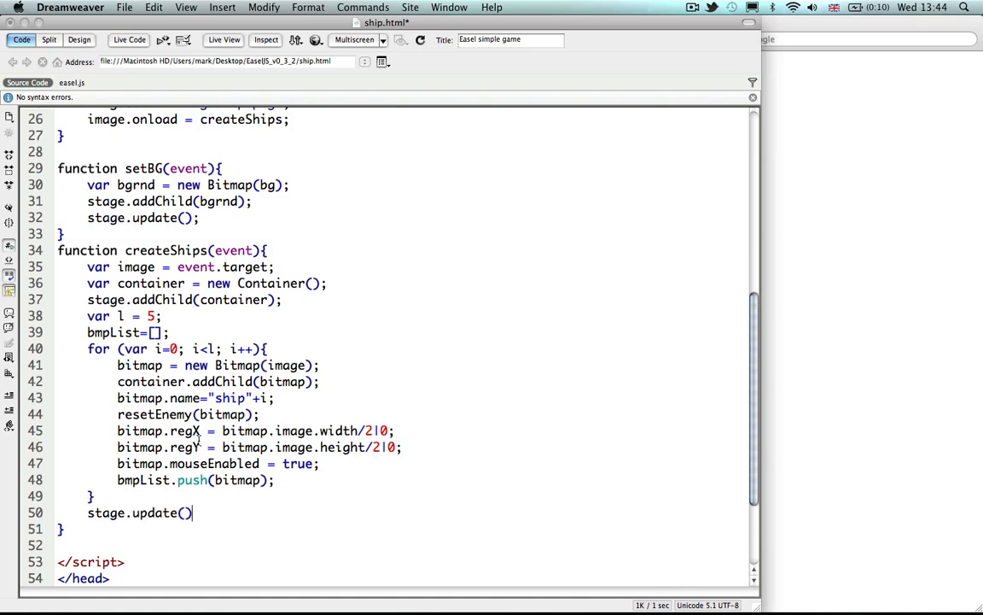
text(;)
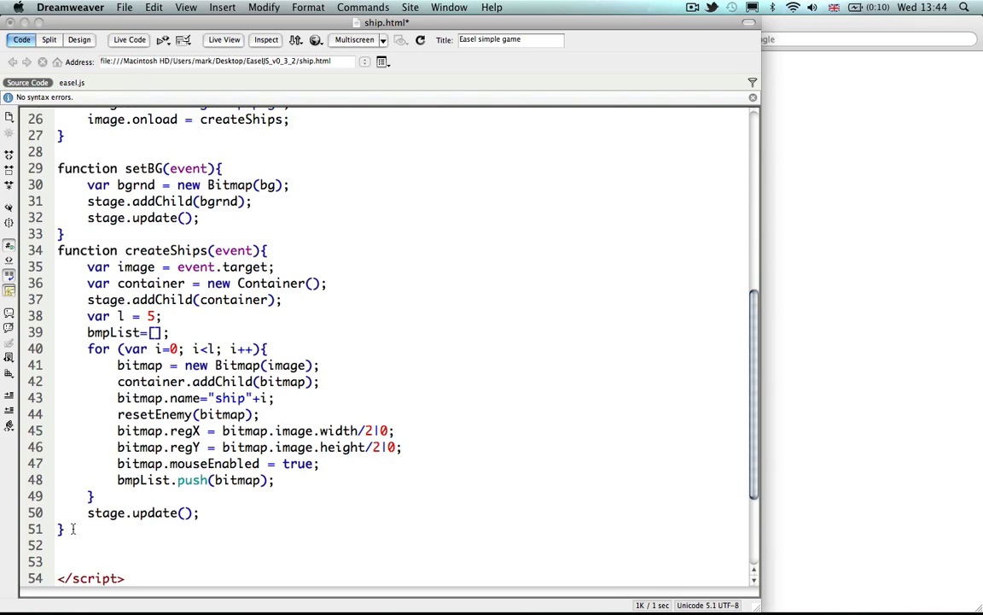
- Declare a new function resetEnemy(ship) below createShips
text(function)
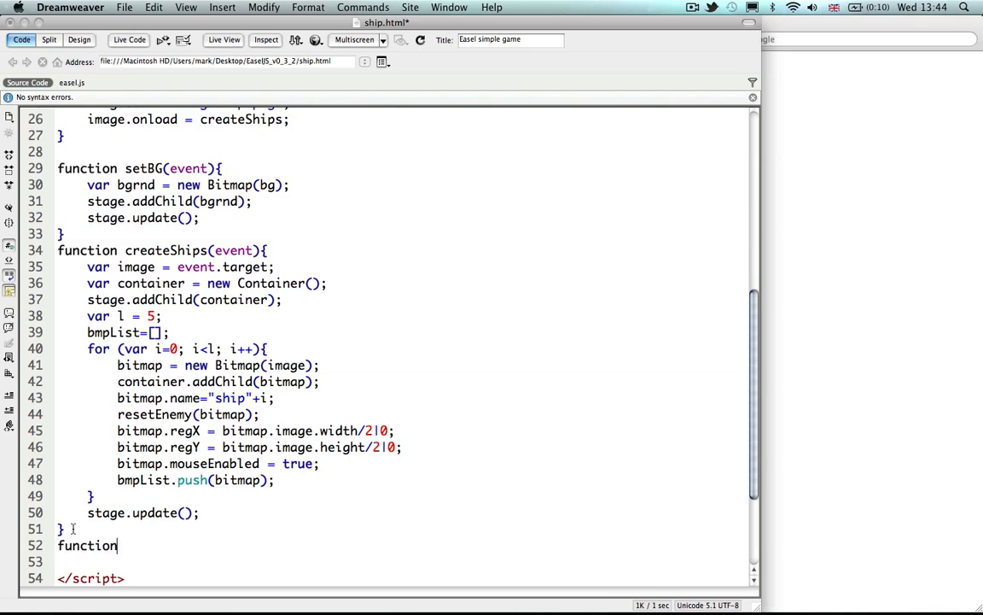
text(reset)
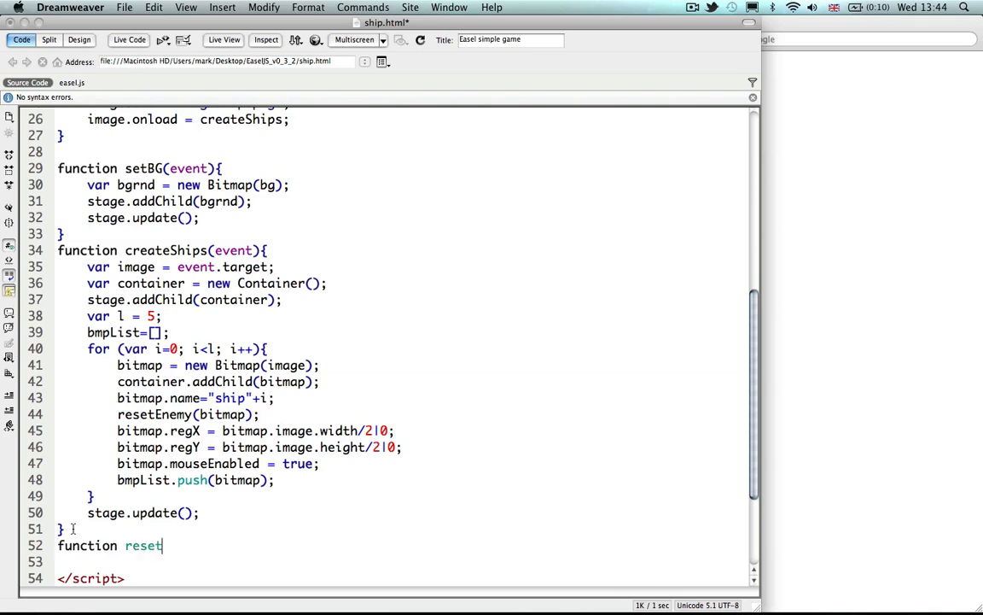
text(Enemy)
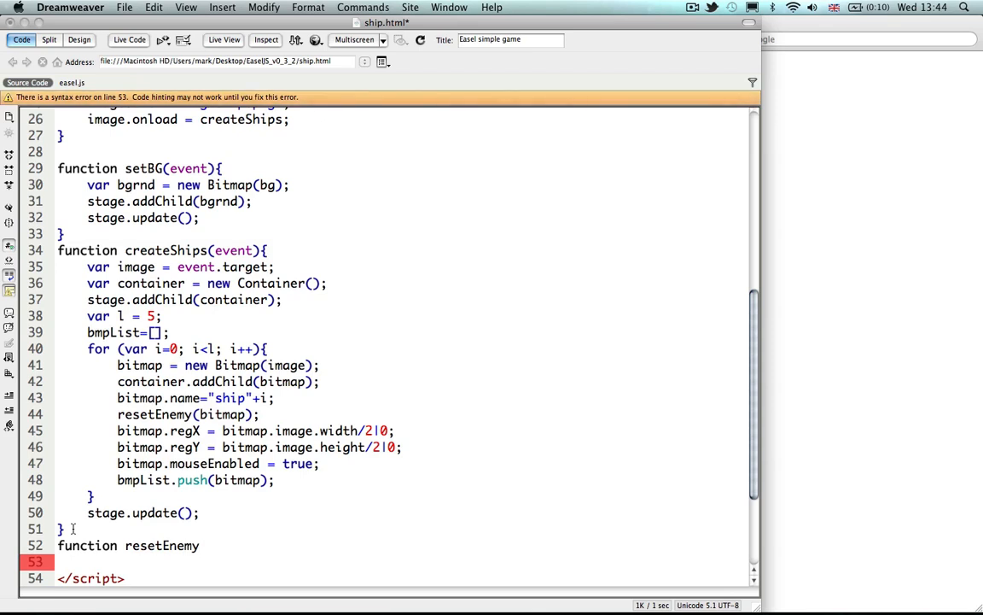
text((shi)
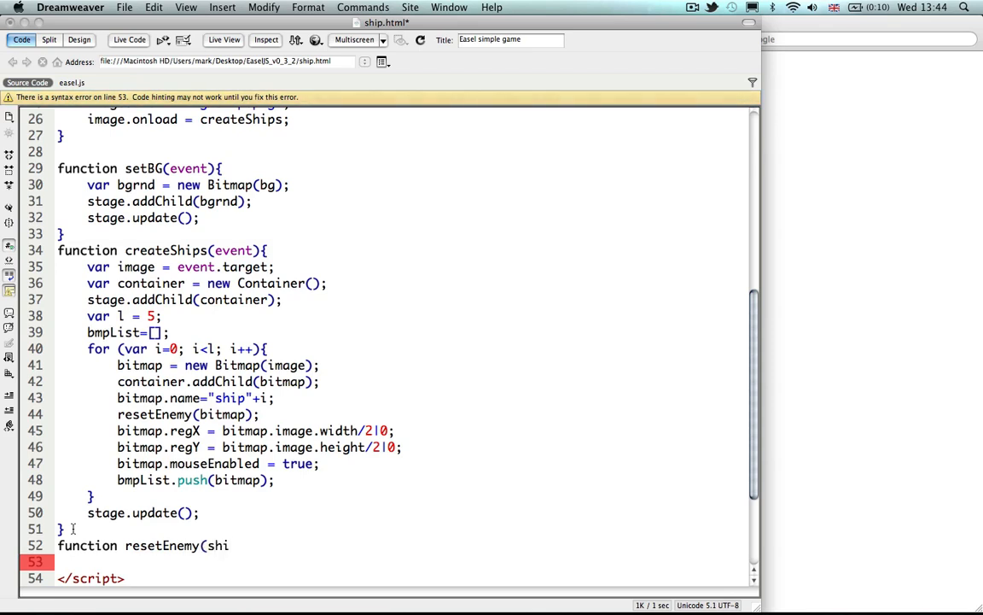
text(p){)
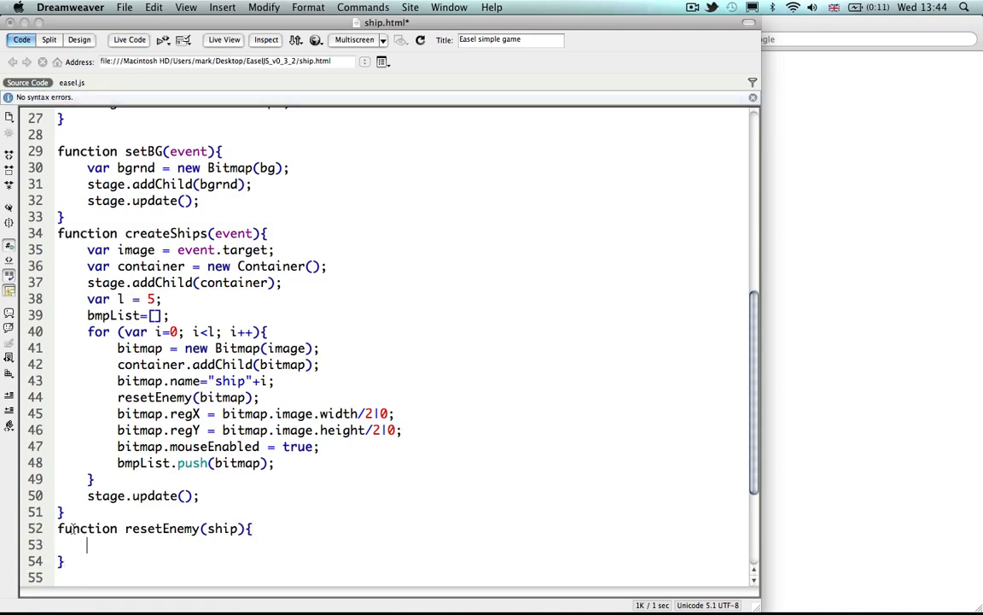
double_click(226, 527)
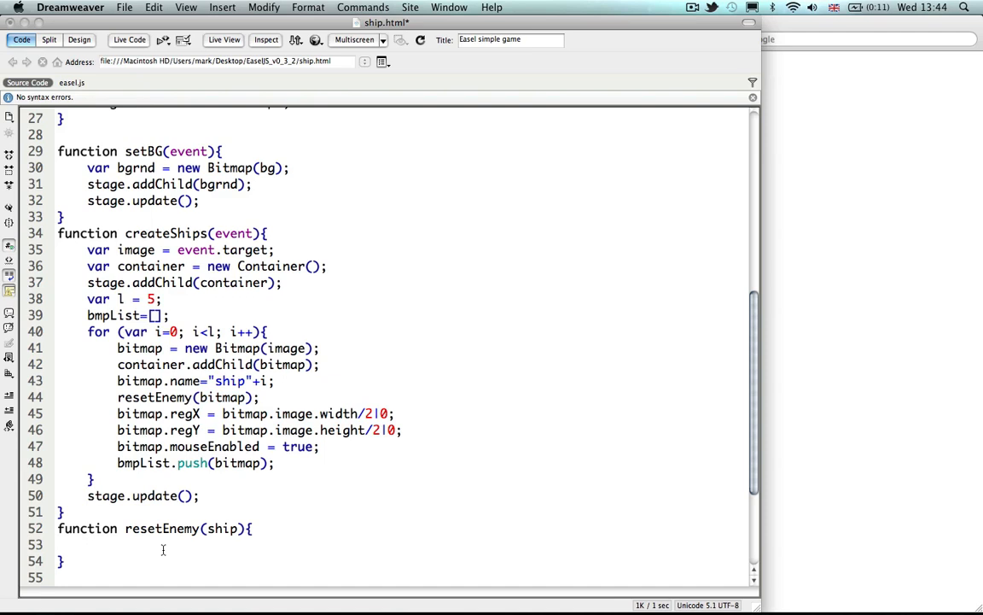
- In resetEnemy, set ship.x = canvas.width + Math.random()*500;
text(ship.)
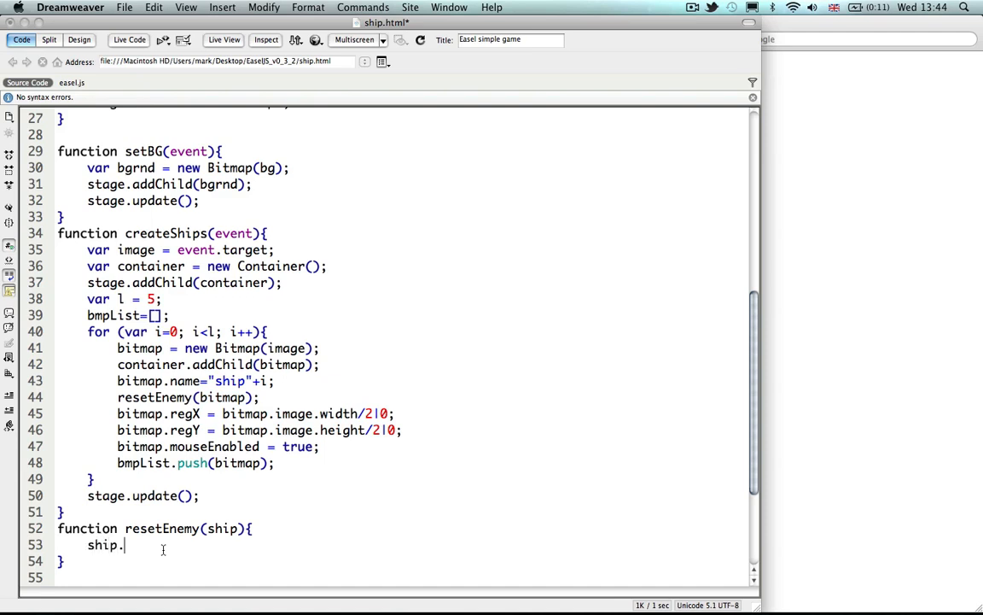
text(x)
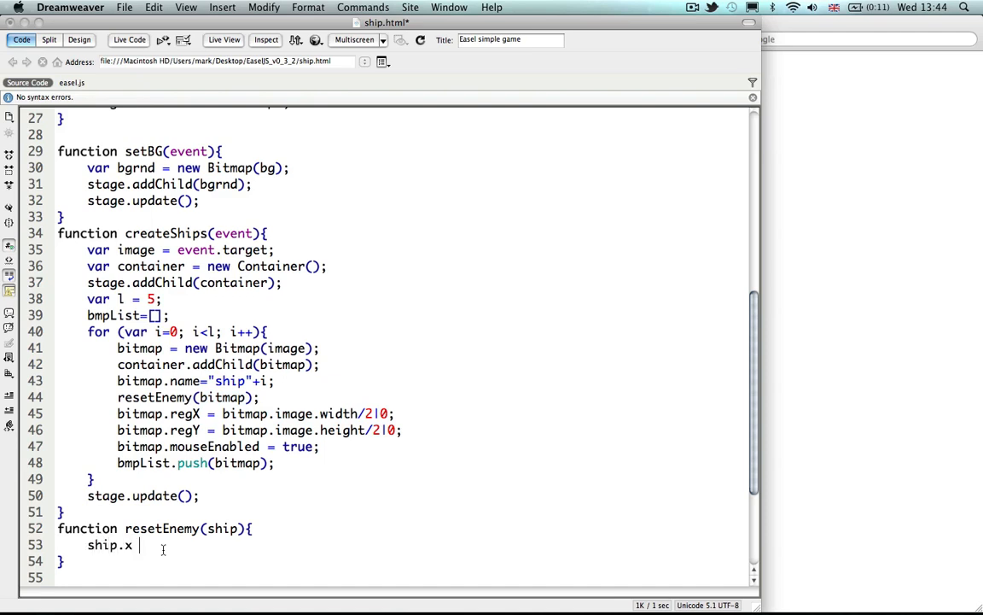
text(=)
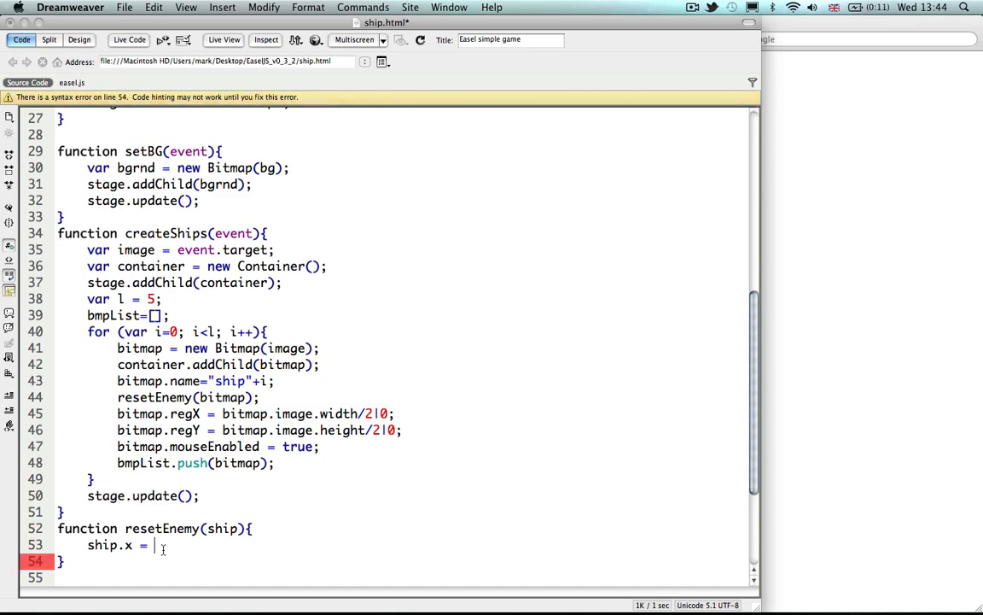
text(canvas)
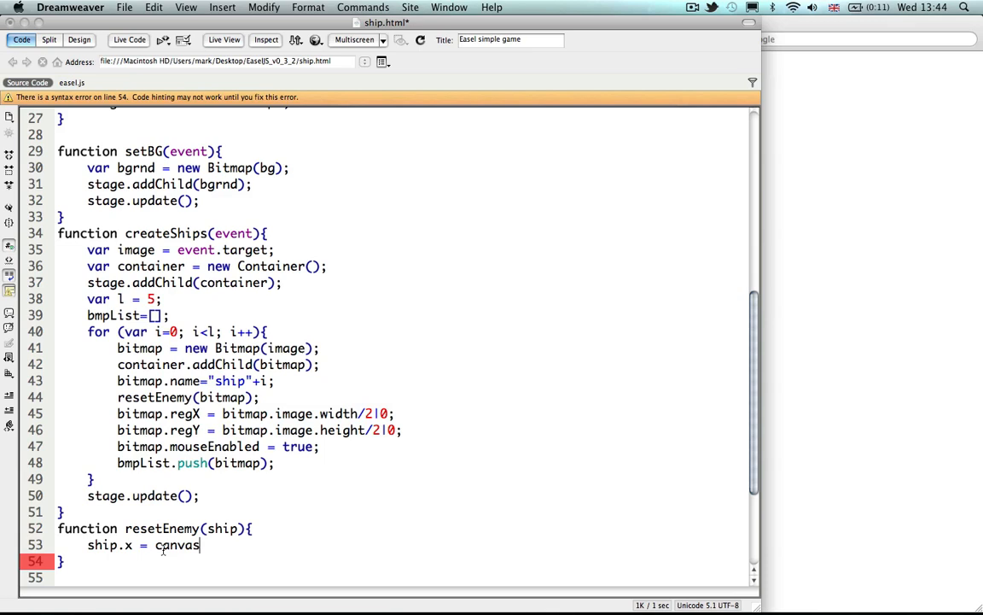
text(.width +)
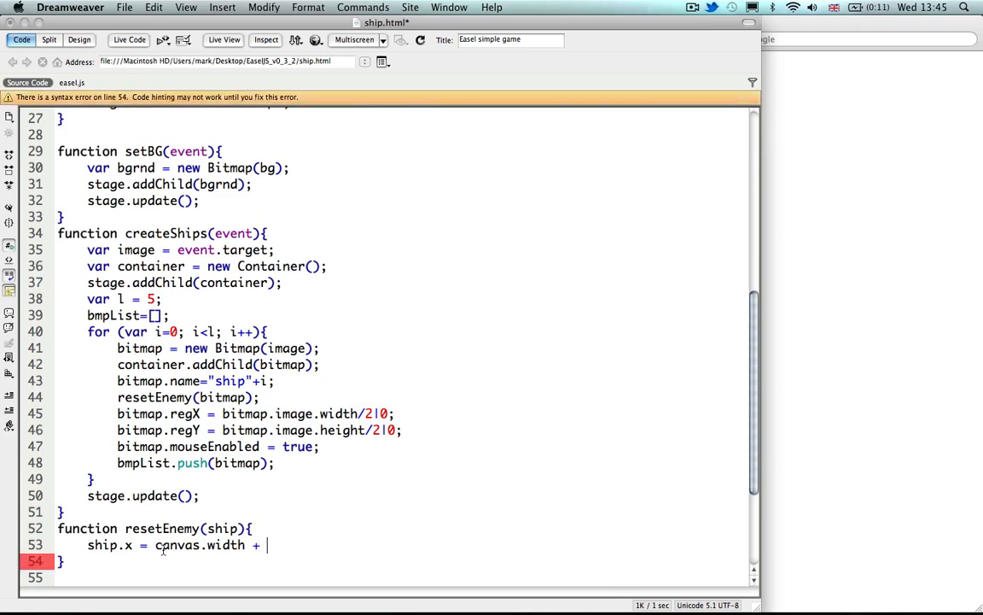
text(Math)
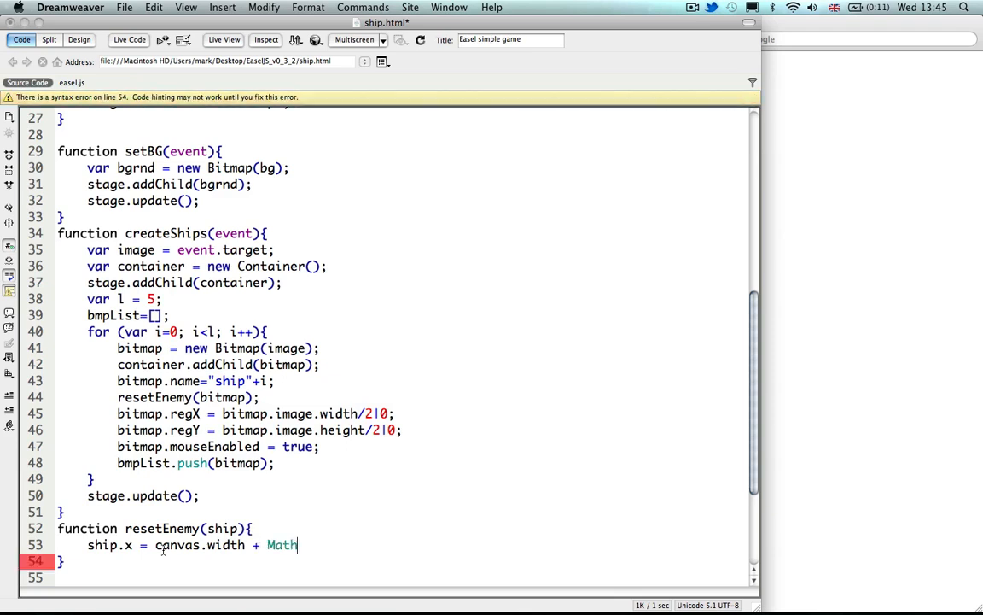
text(.random)
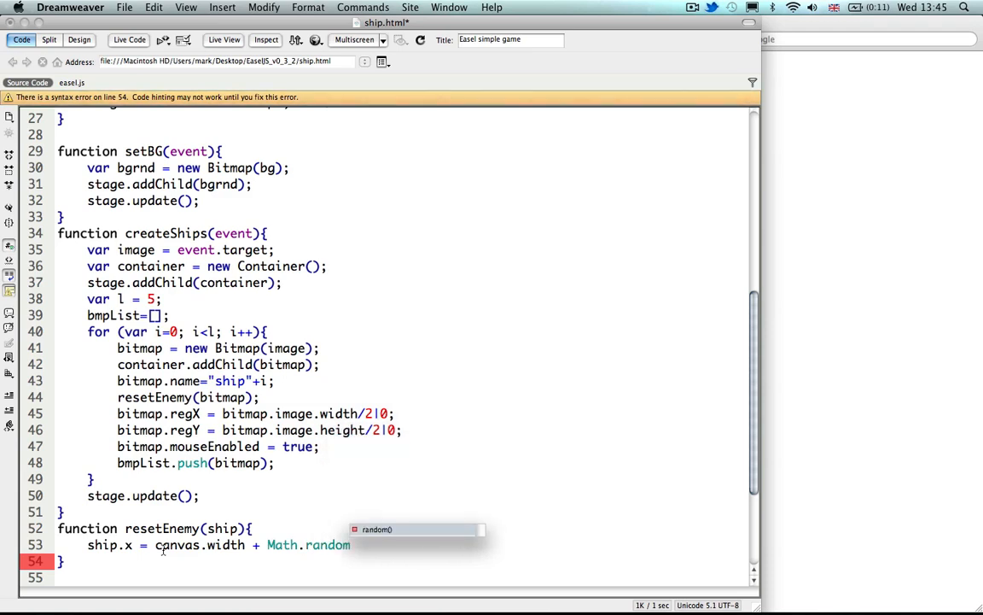
text(())
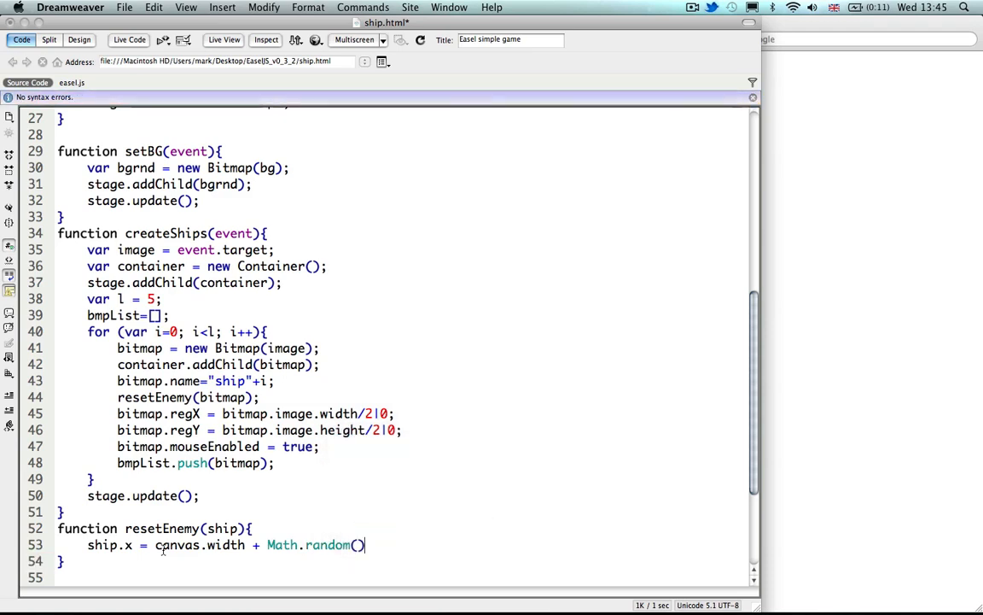
text(*500)
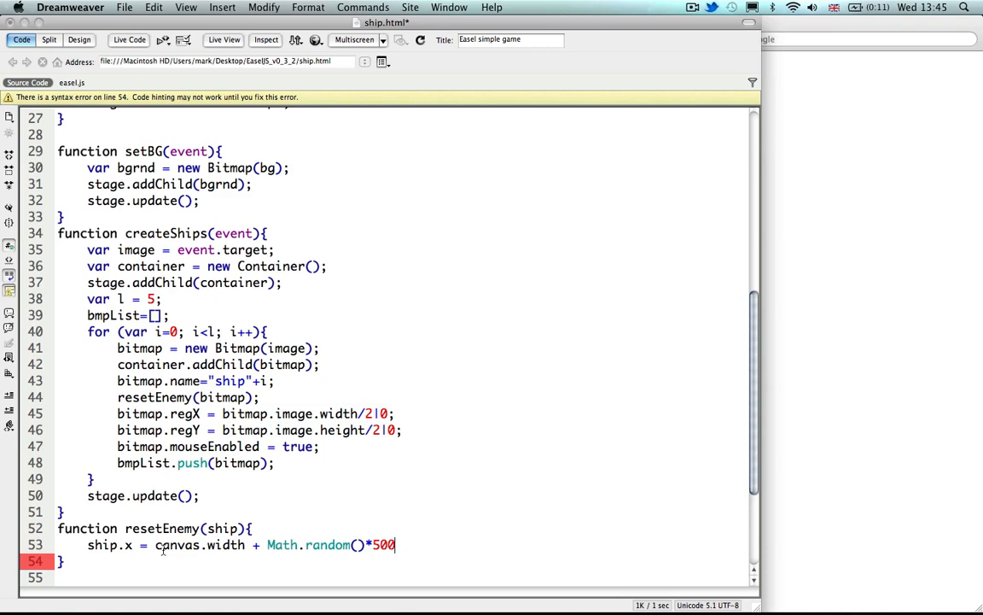
text(;)
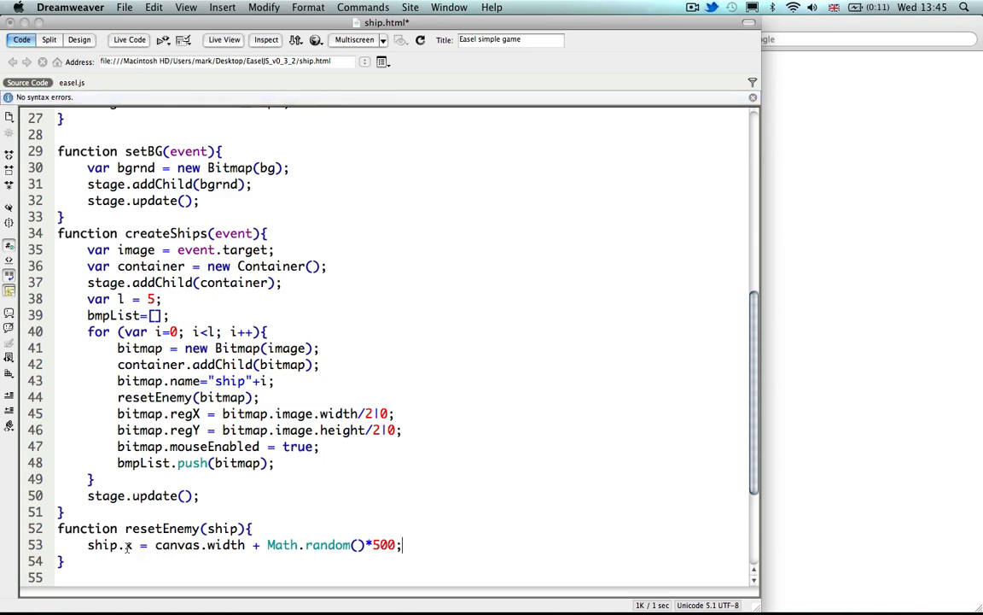
mouse_move(170, 560)
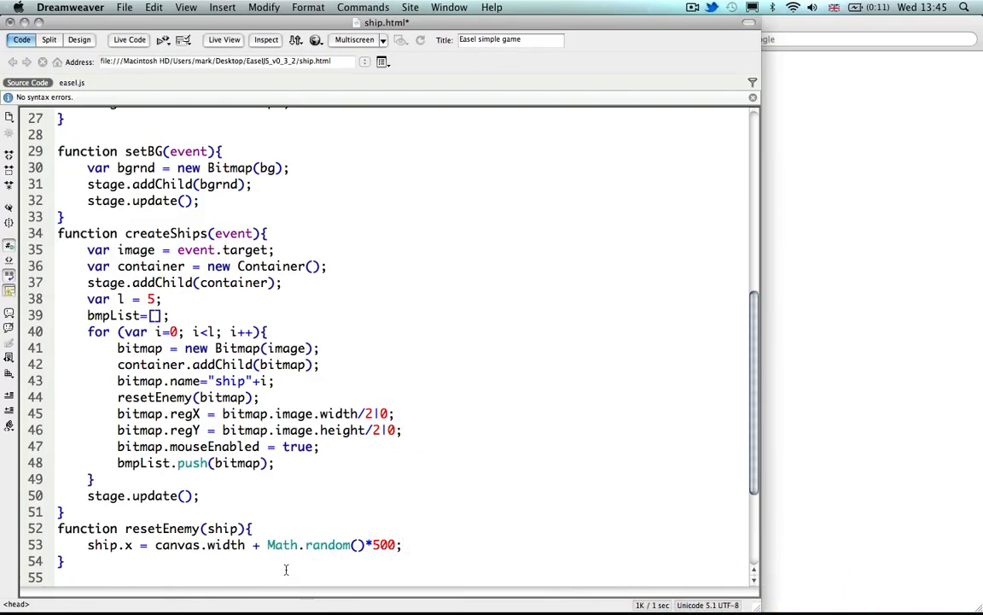
mouse_move(266, 550)
text(-)
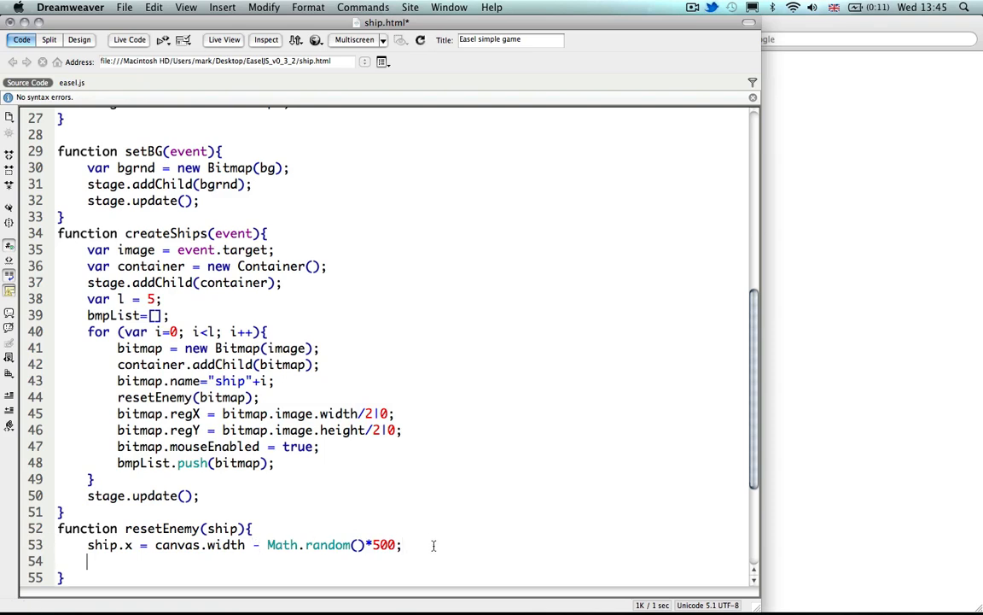
- Begin the ship.y line in resetEnemy after switching ship.x to subtract the random offset
text(ship.y = c)
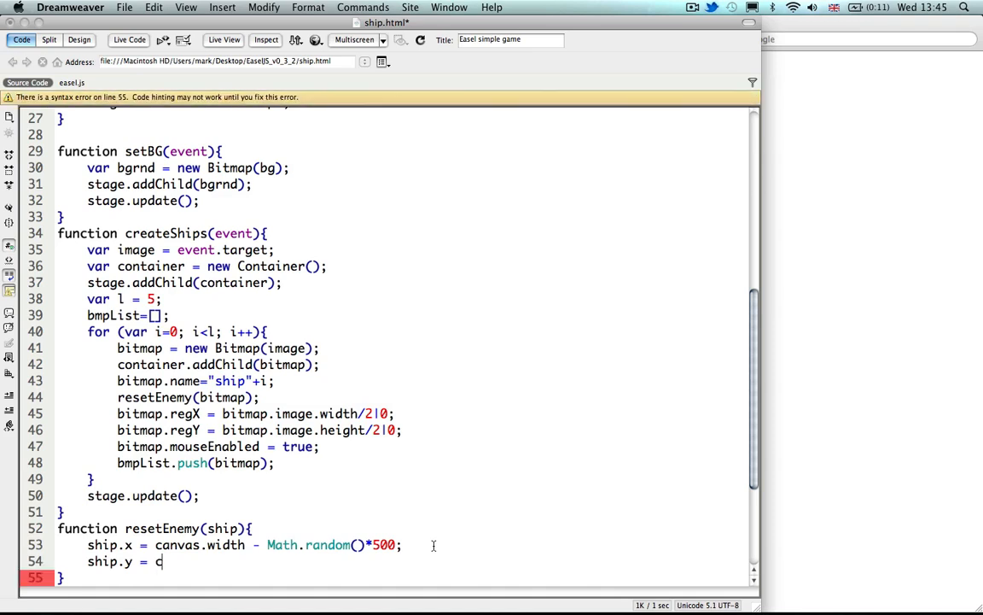
- Complete ship.y = canvas.height * Math.random() ending with 10;, removing the stray plus sign
text(anvas.height)
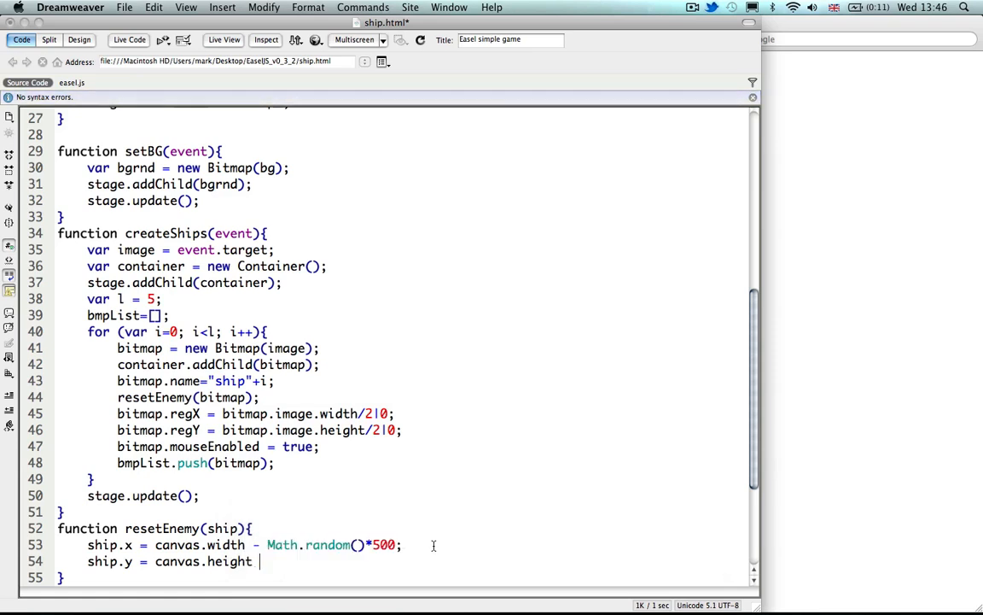
text(+)
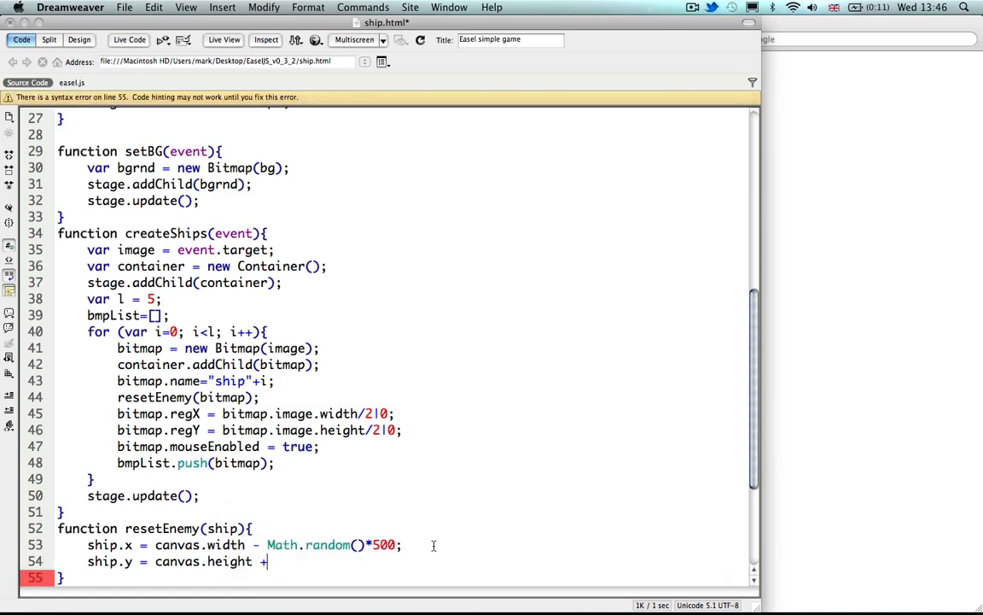
key(Backspace)
text(* Ma)
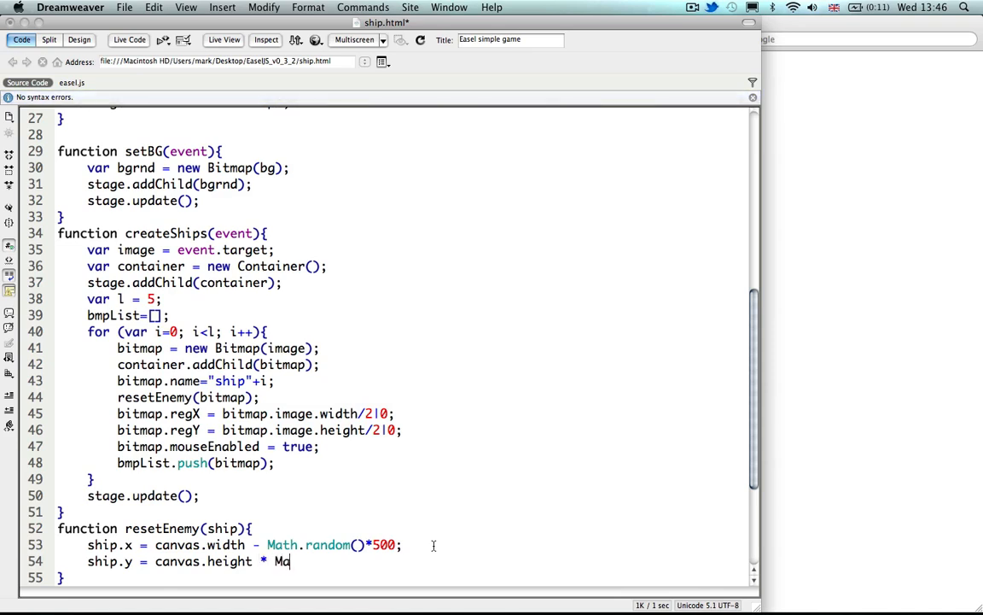
text(th)
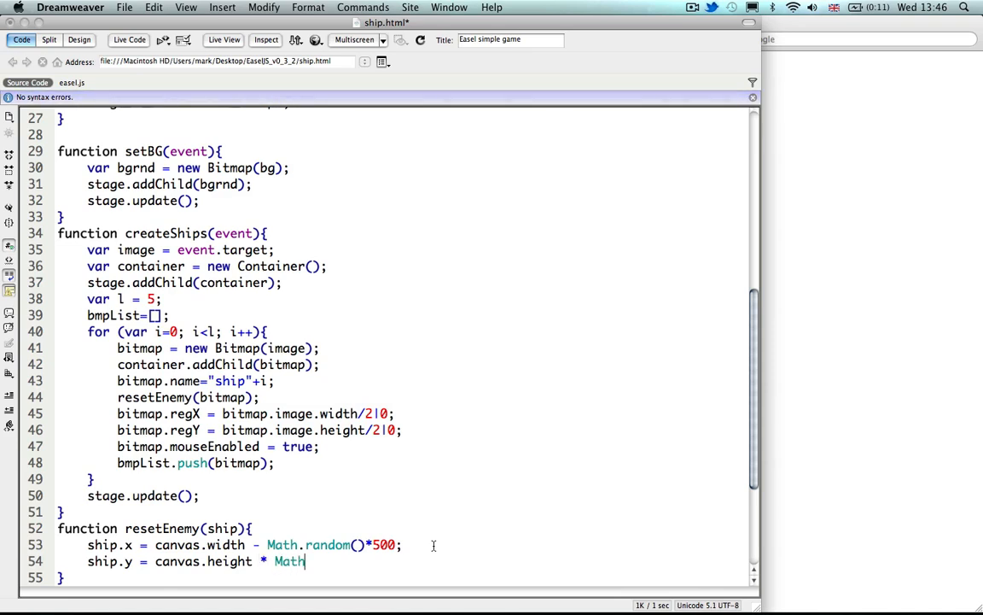
text(.random()
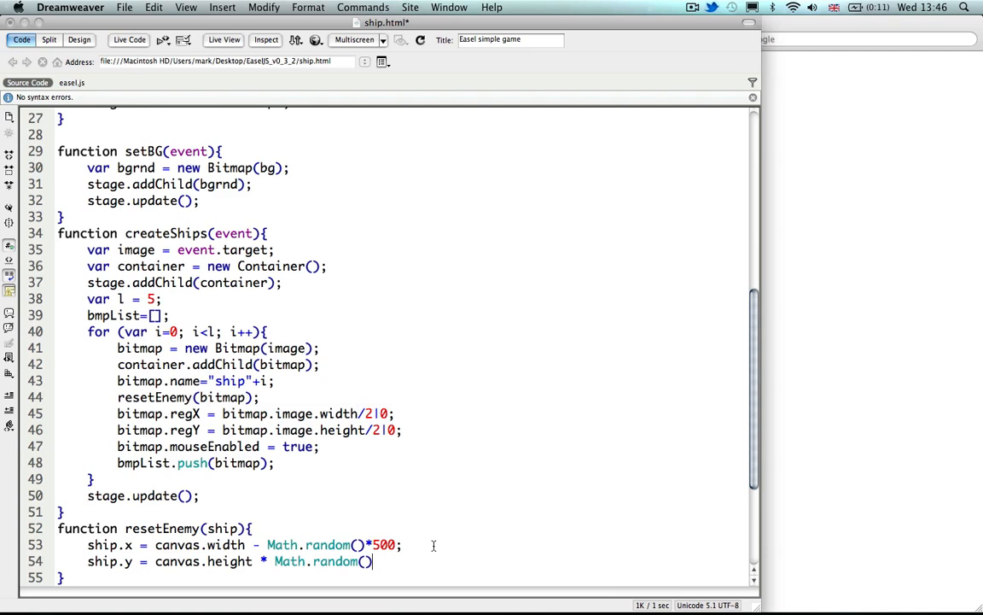
text(10;)
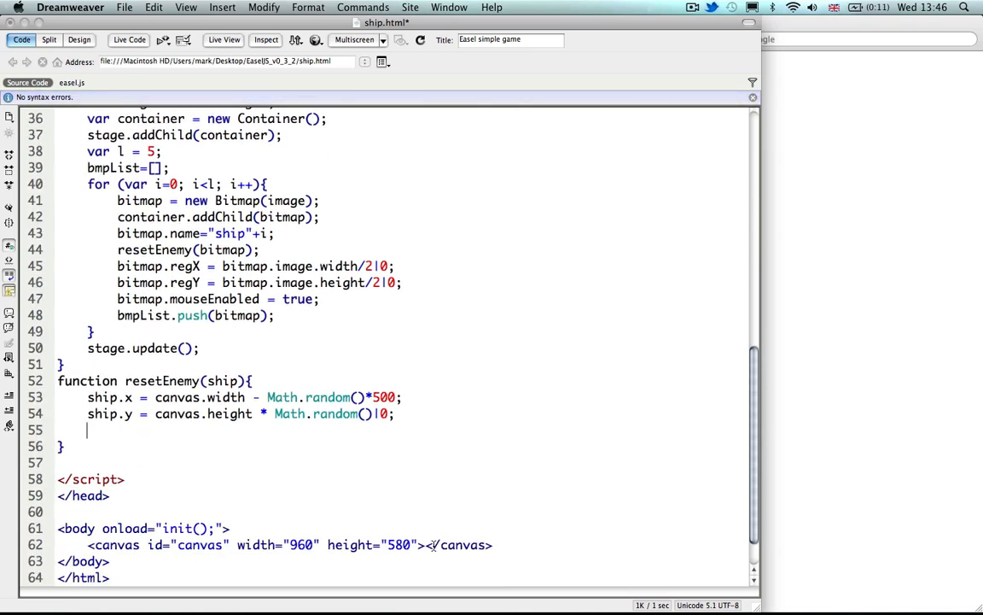
- Give each reset ship a random speed, typing ship.speed = (Math.random()*6)+3;
text(ship.s)
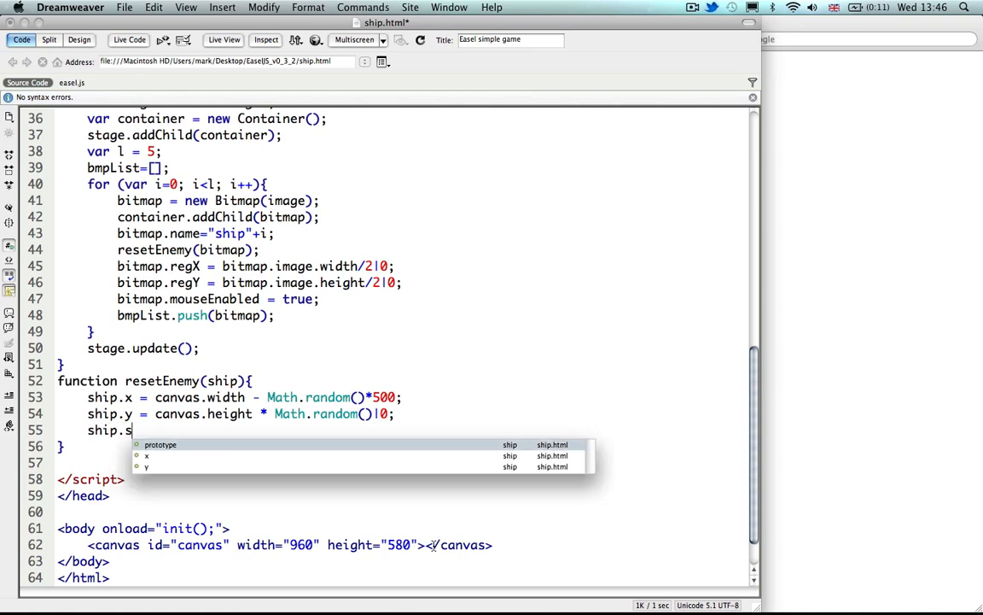
text(peed)
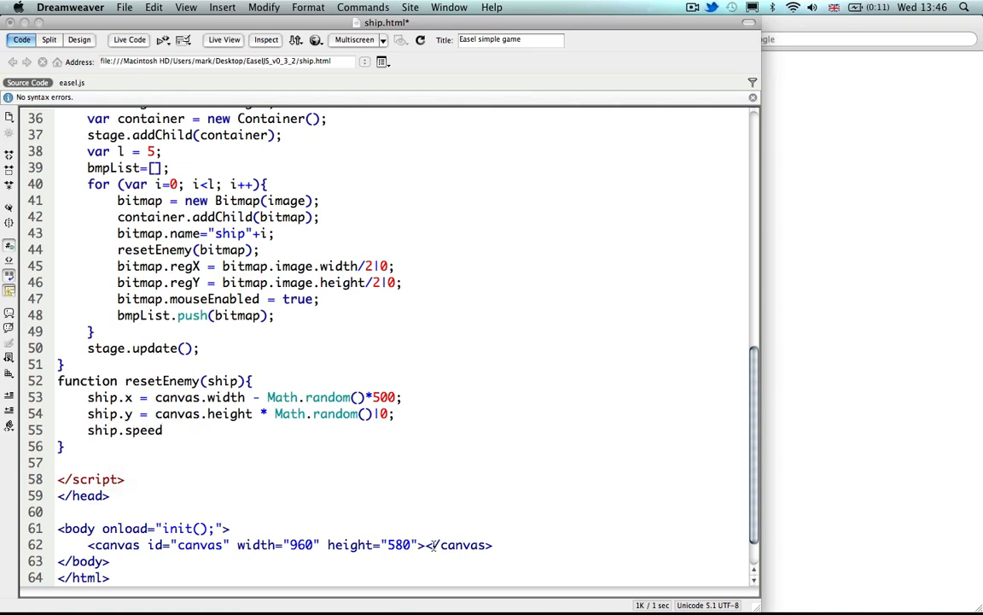
text(=)
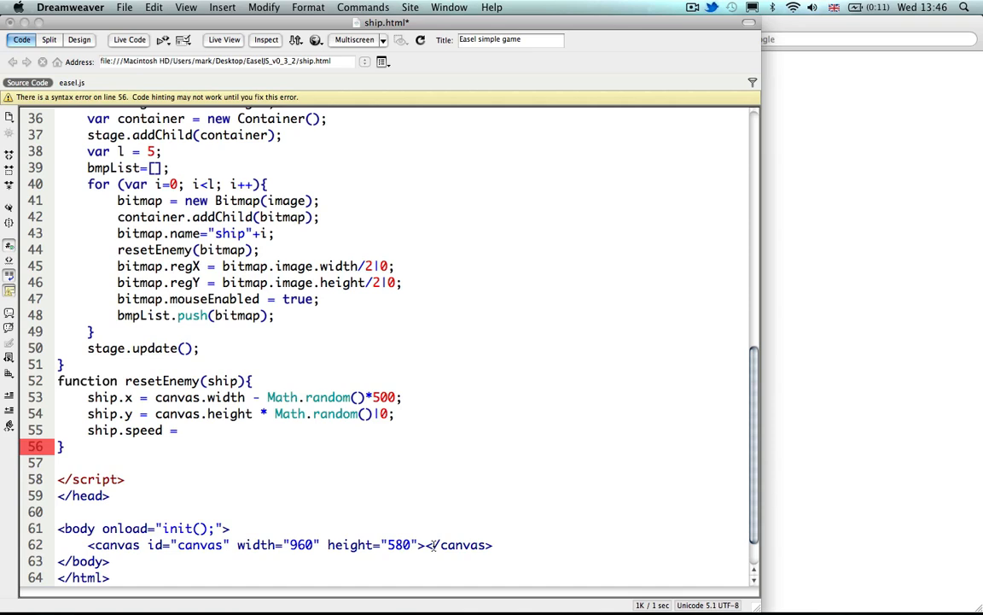
text((Math)
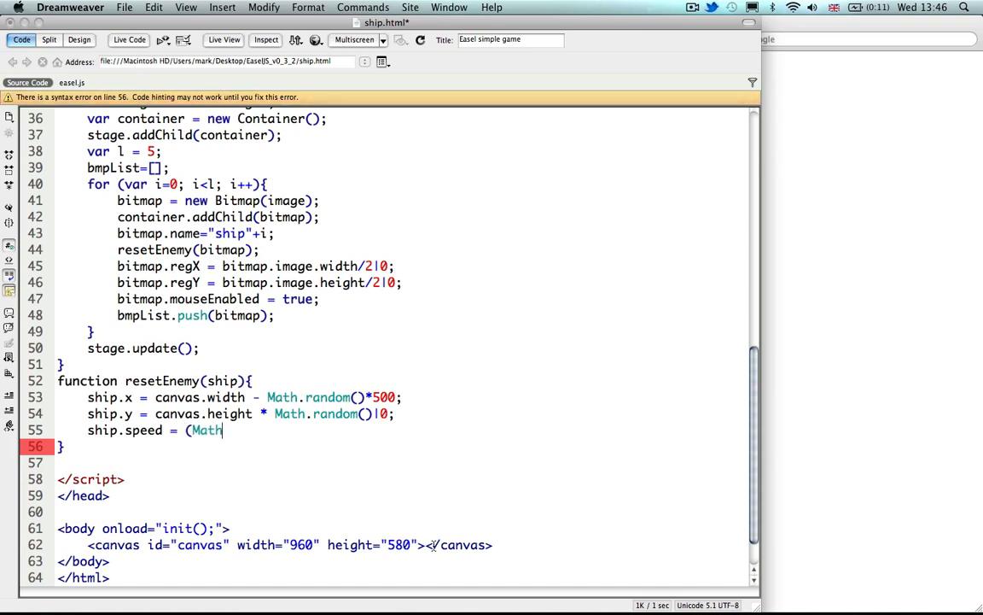
text(.random)
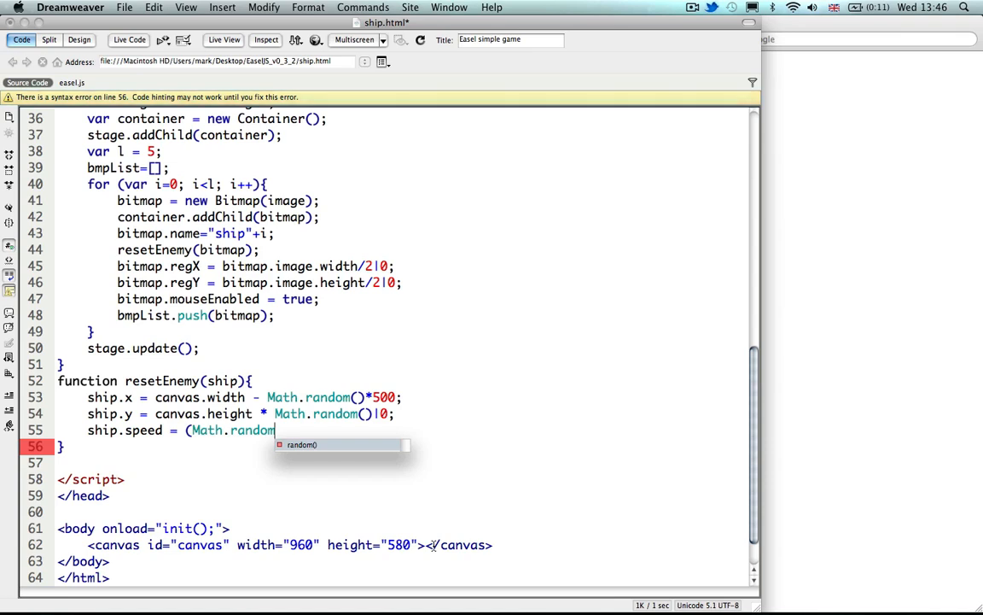
text(()*)
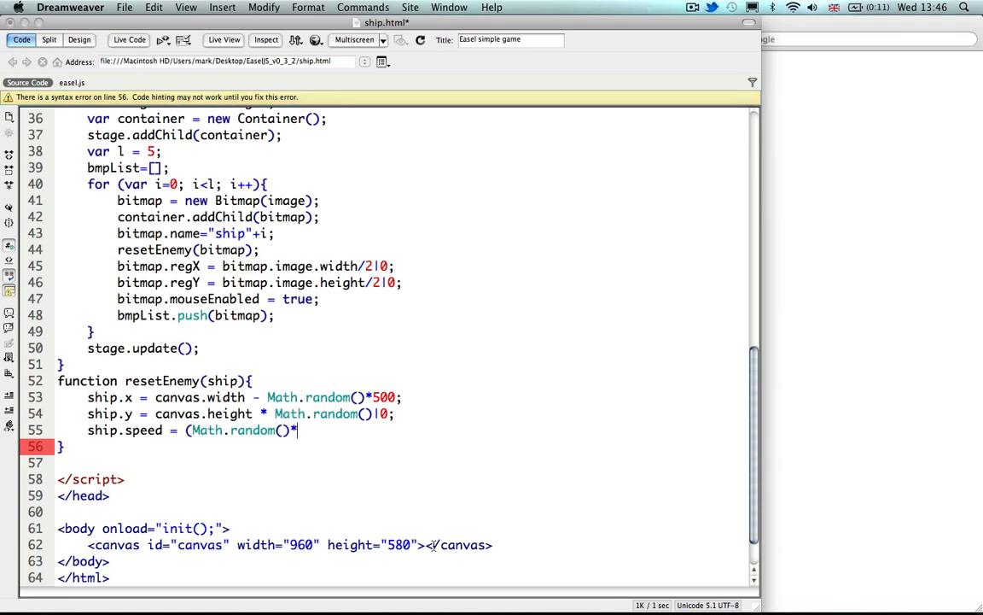
text(6))
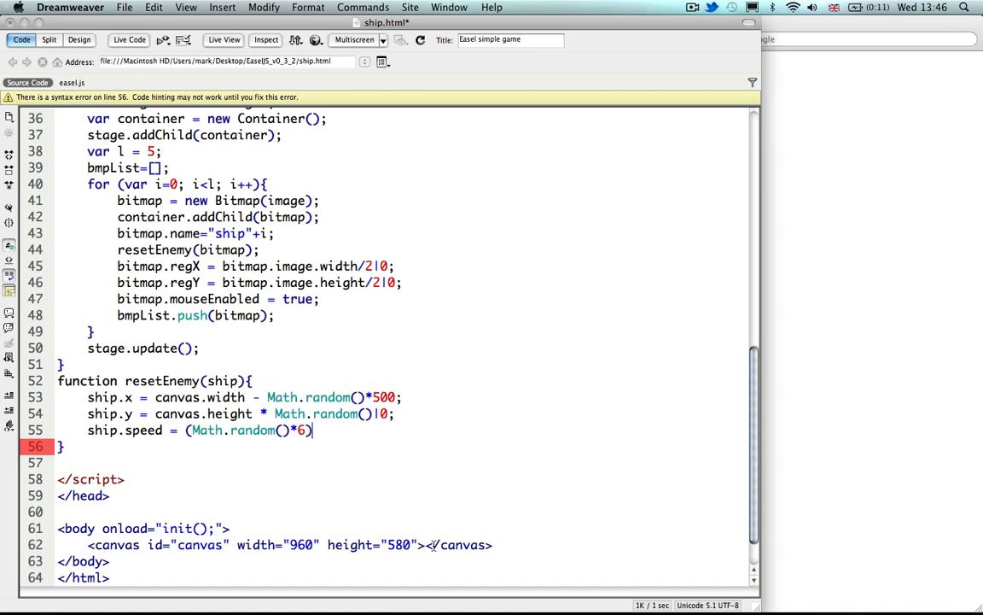
text(+3)
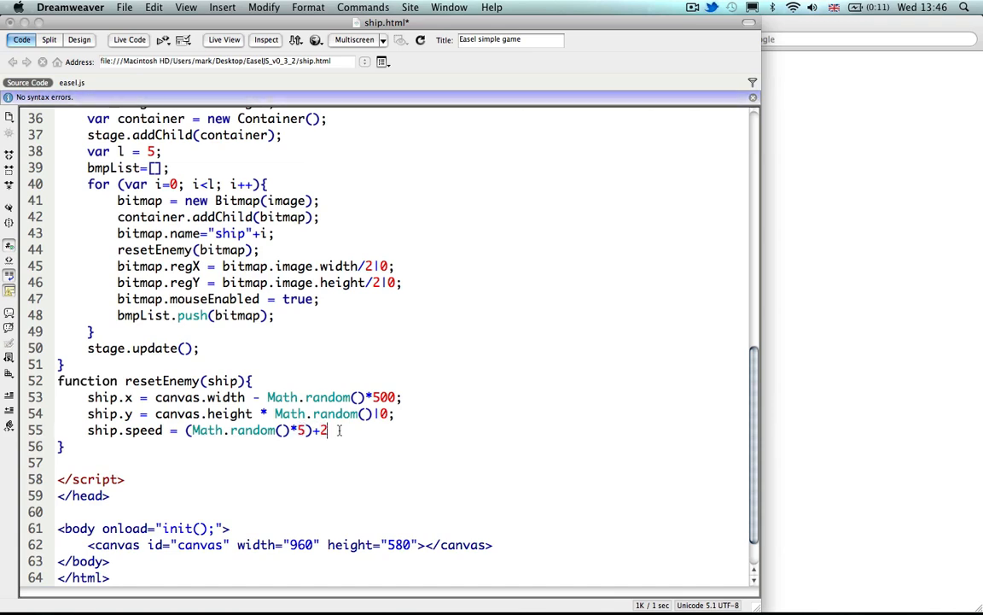
text(;)
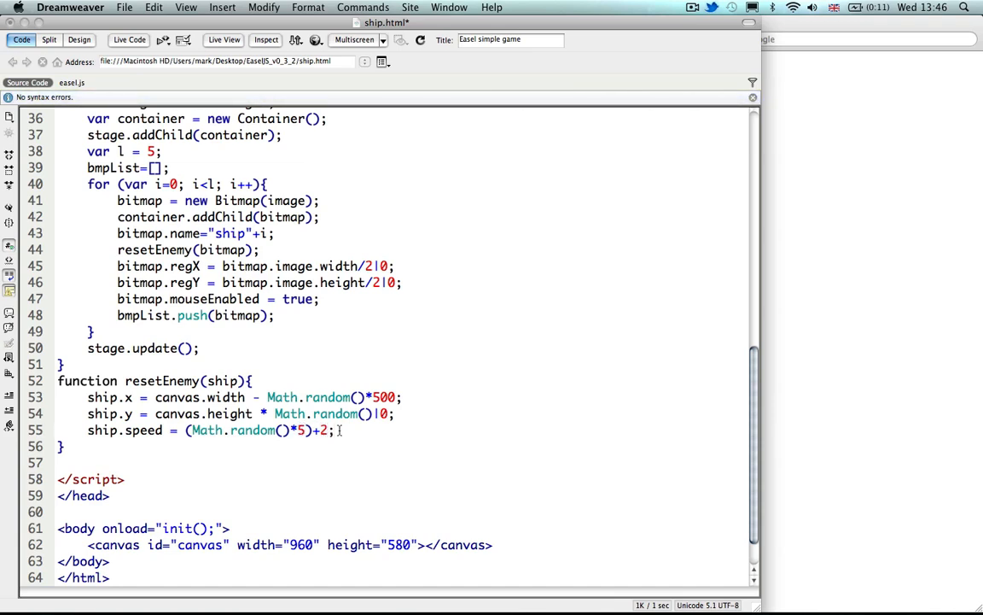
mouse_move(338, 433)
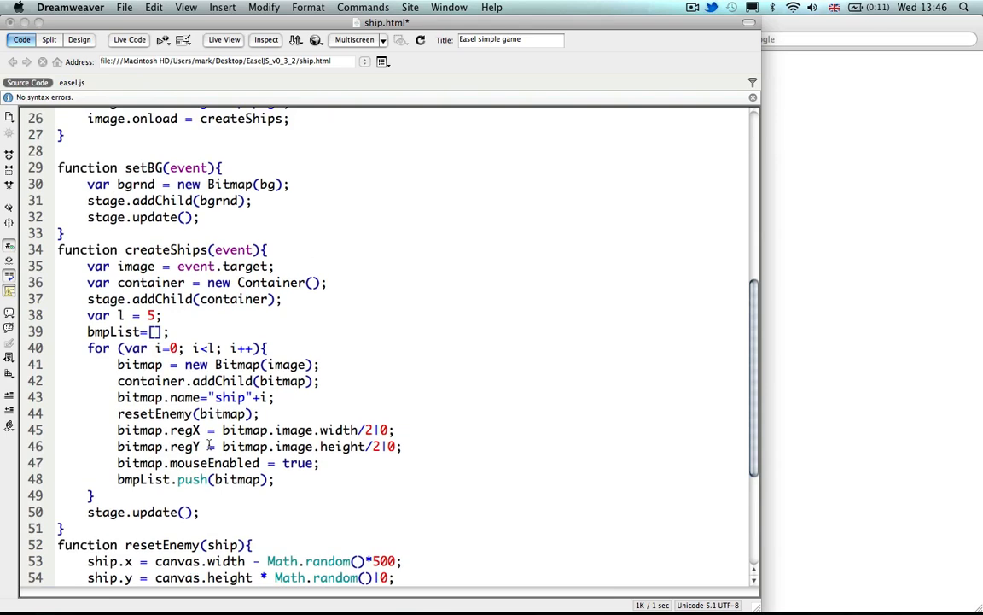
scroll(down, 3)
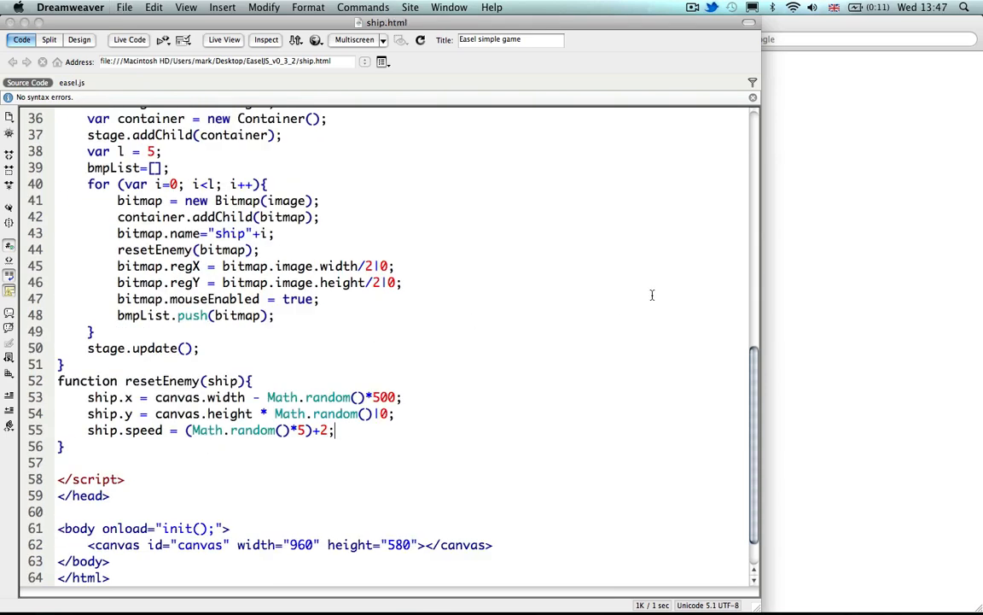
mouse_move(495, 334)
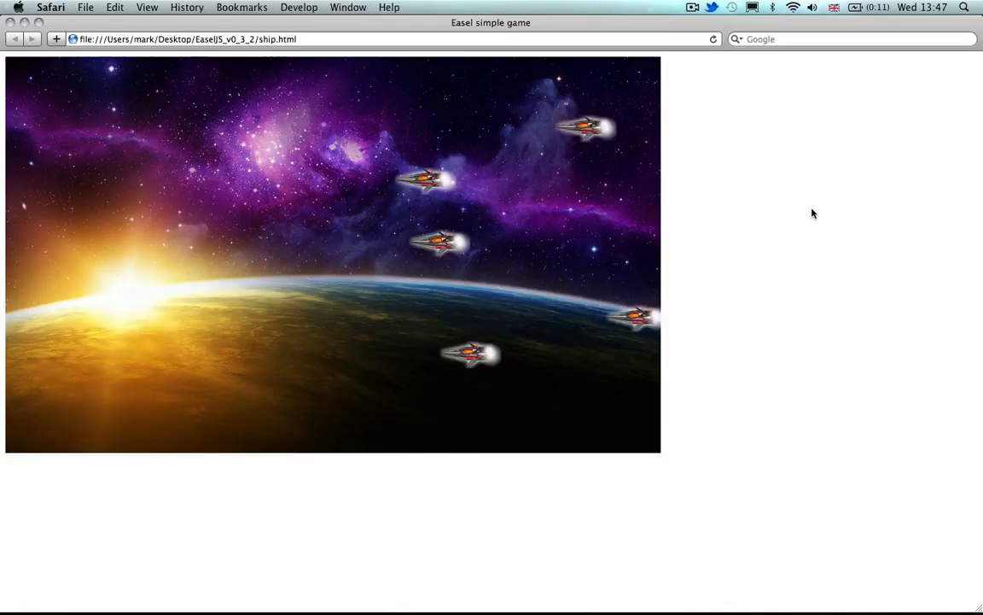
mouse_move(637, 191)
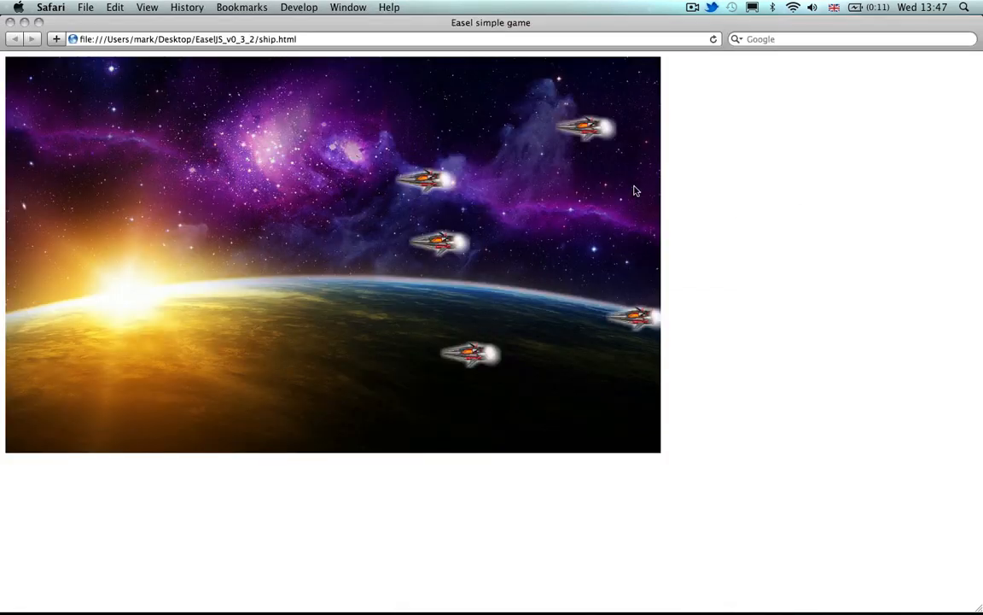
mouse_move(572, 225)
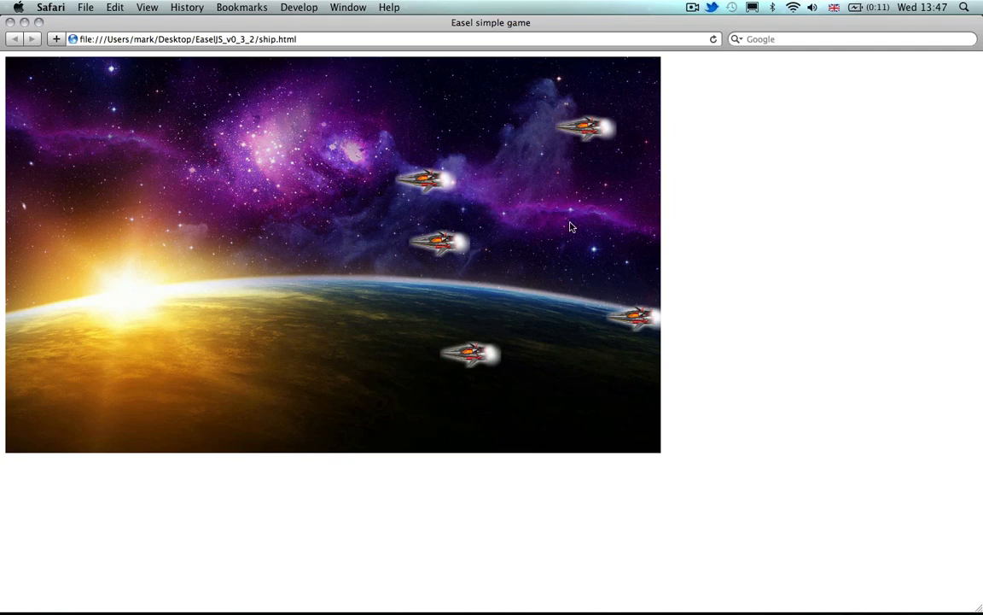
mouse_move(590, 303)
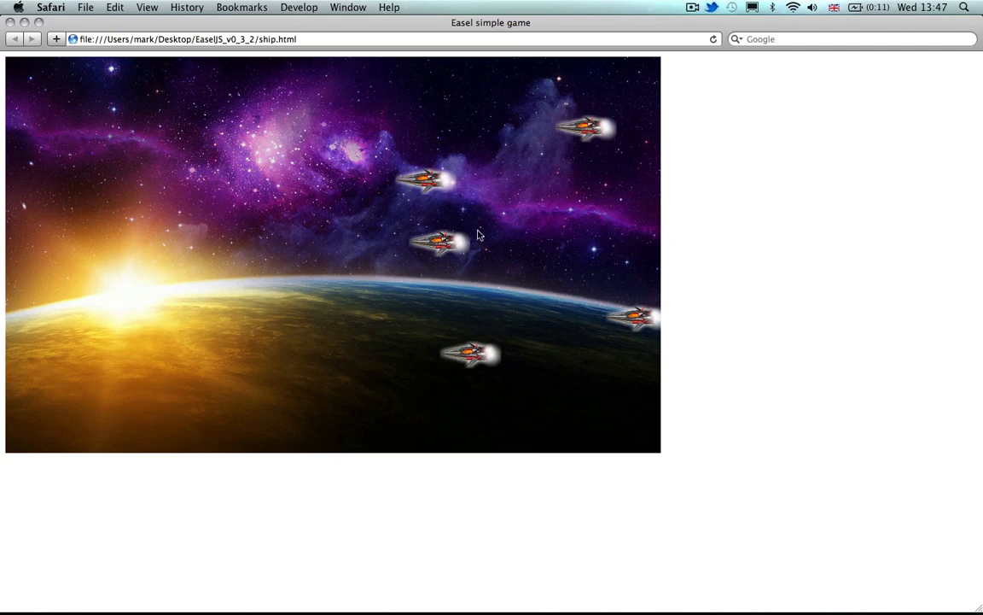
mouse_move(689, 229)
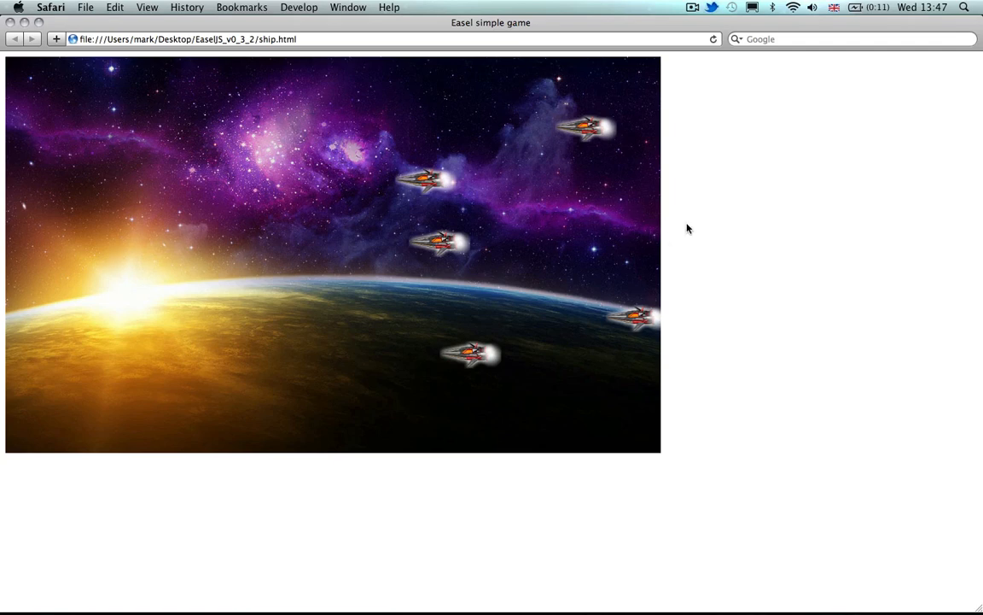